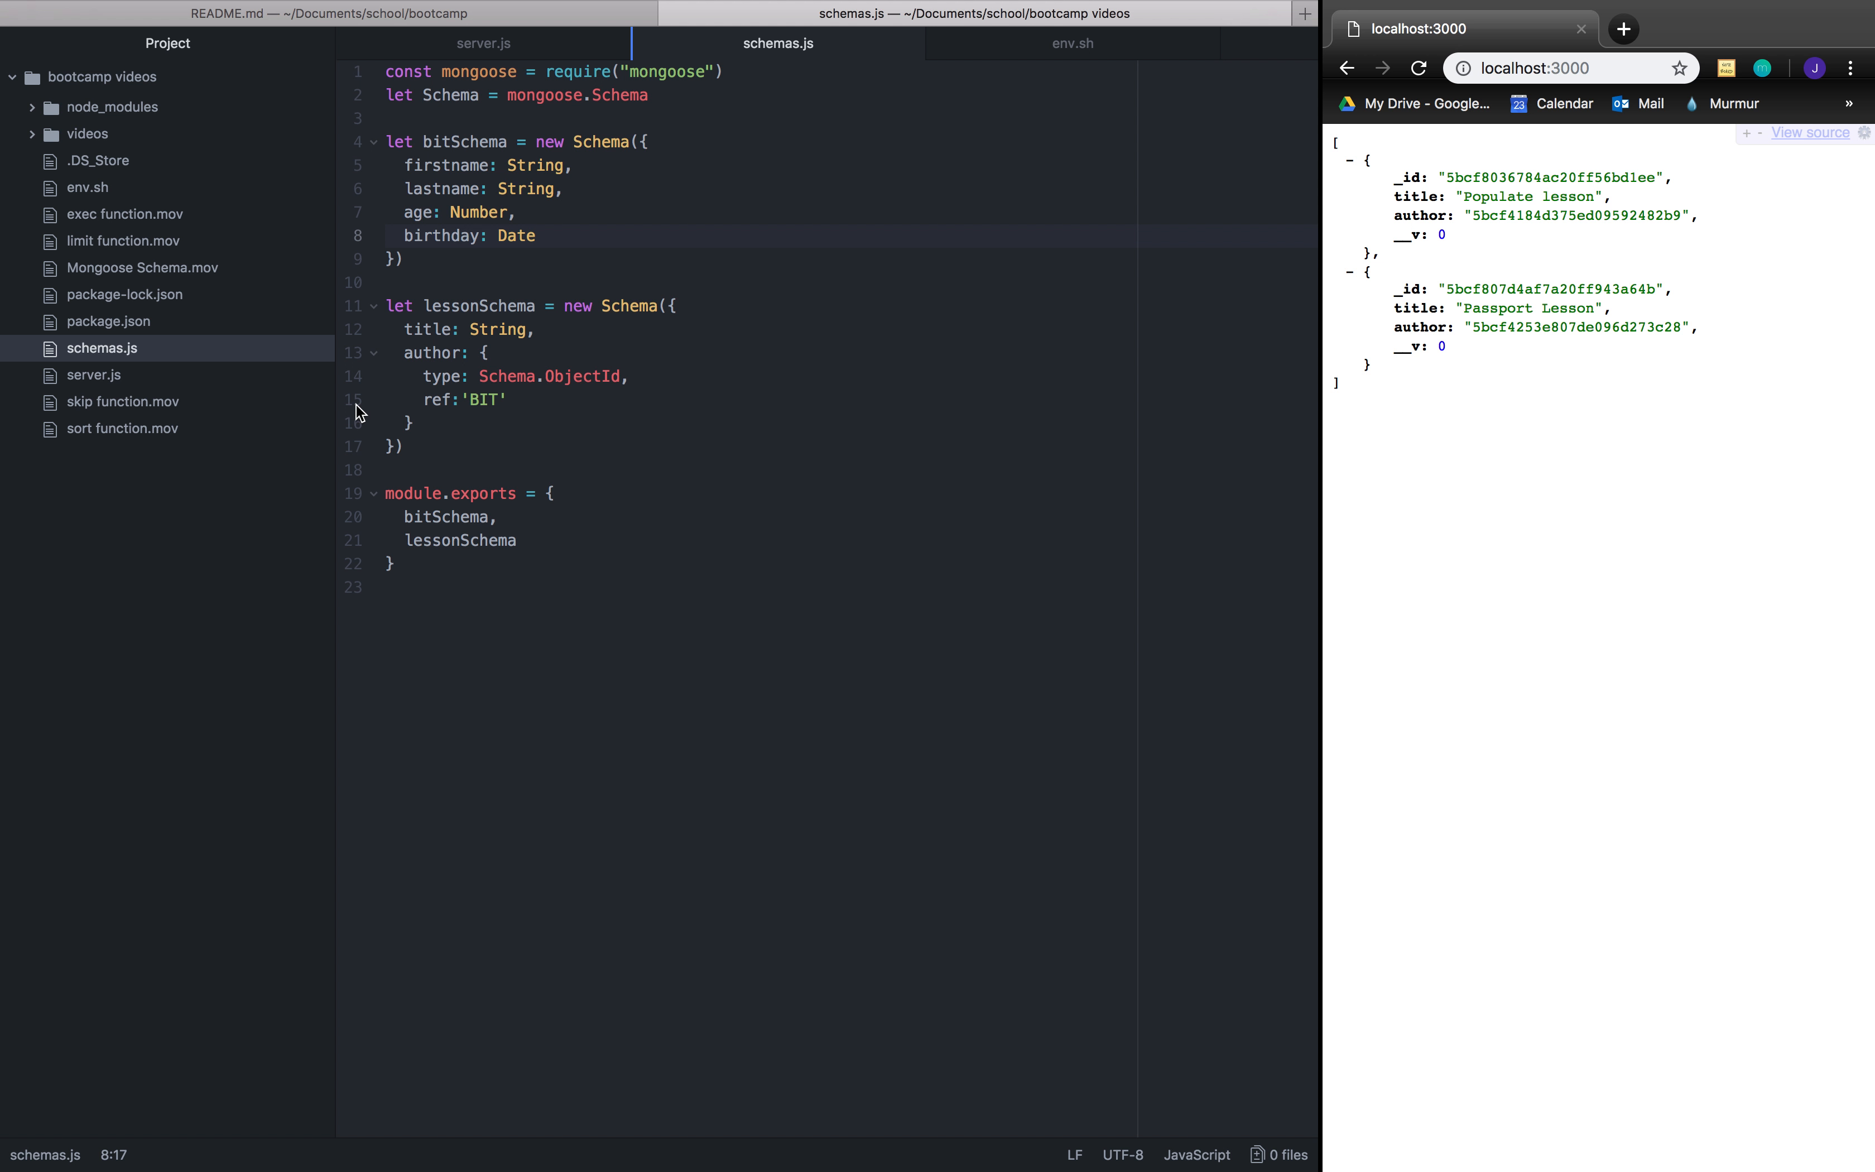
# Step: Review the lesson schema's title, author ObjectId ref to BIT and exports, then switch to server.js
pyautogui.click(536, 236)
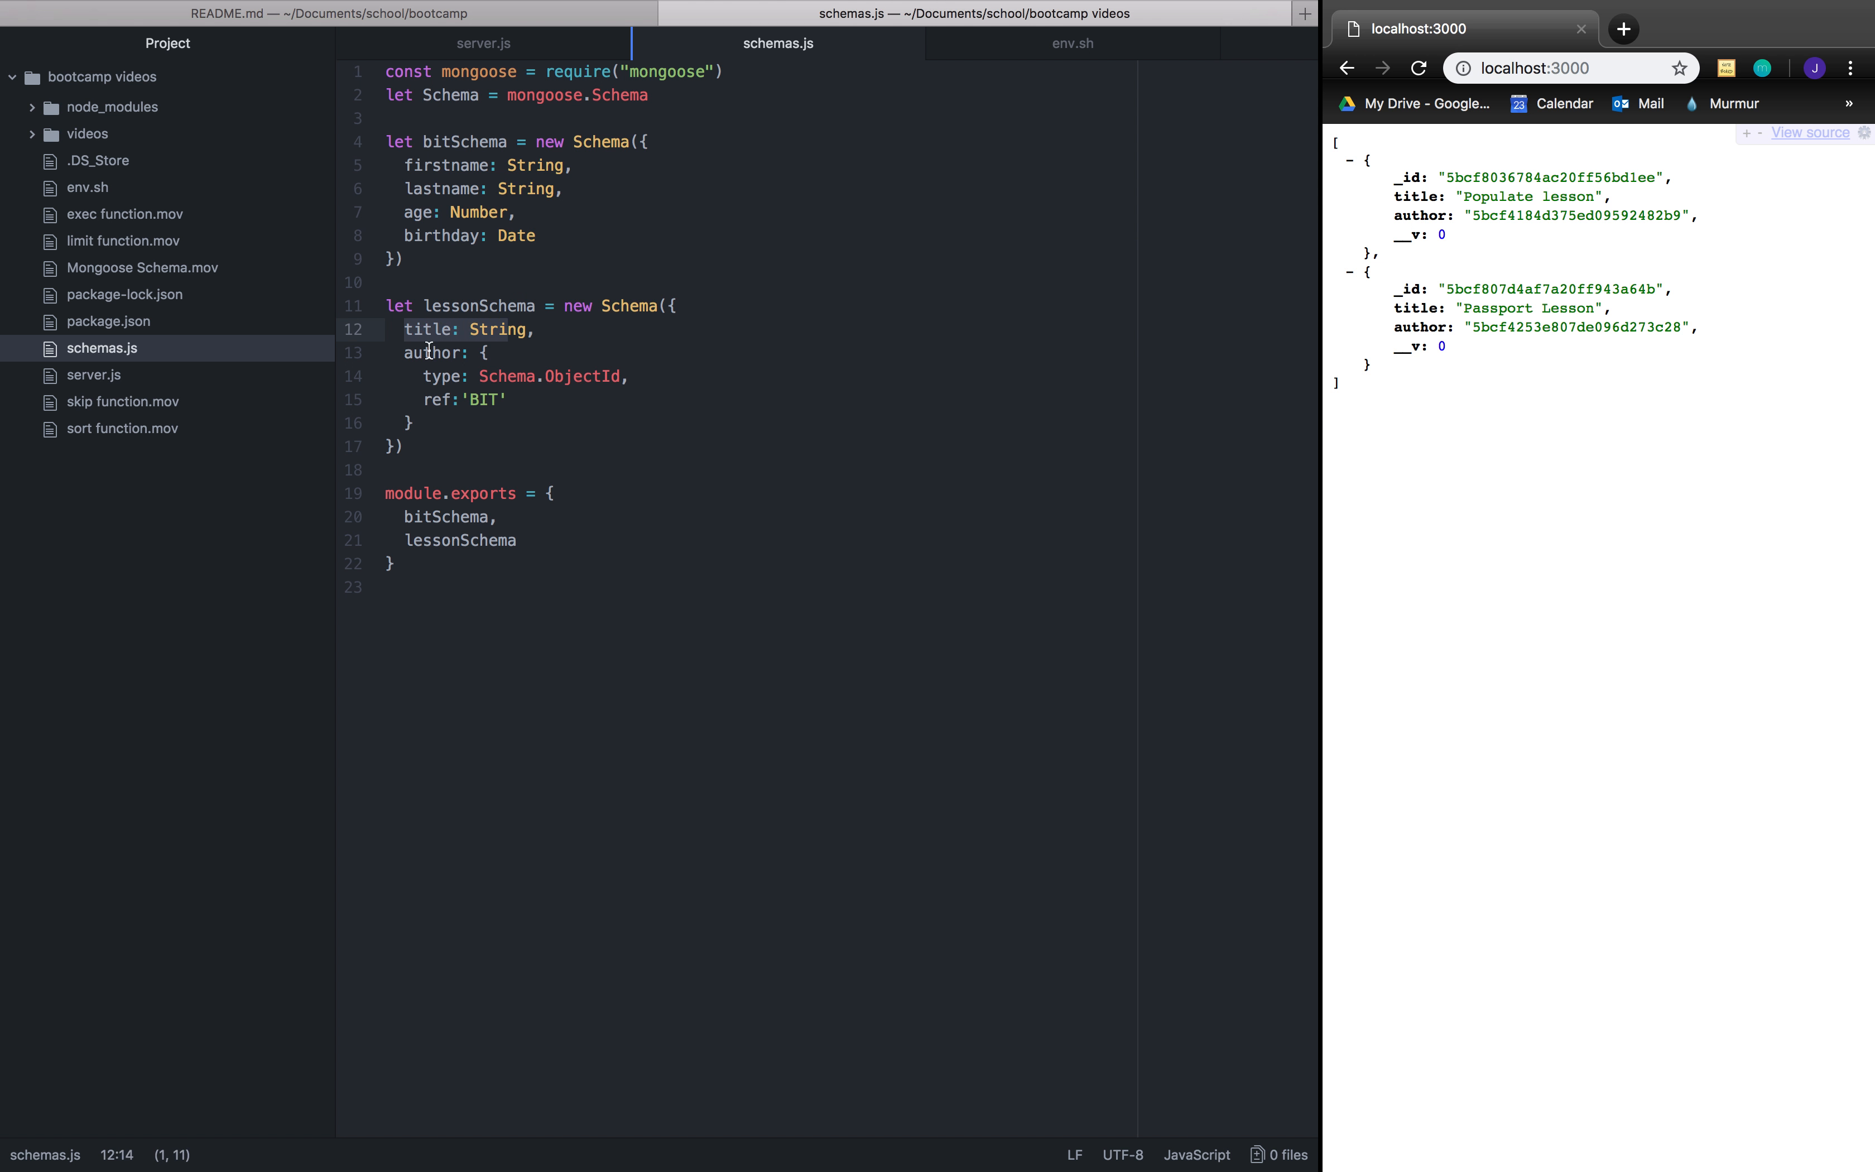
pyautogui.click(407, 351)
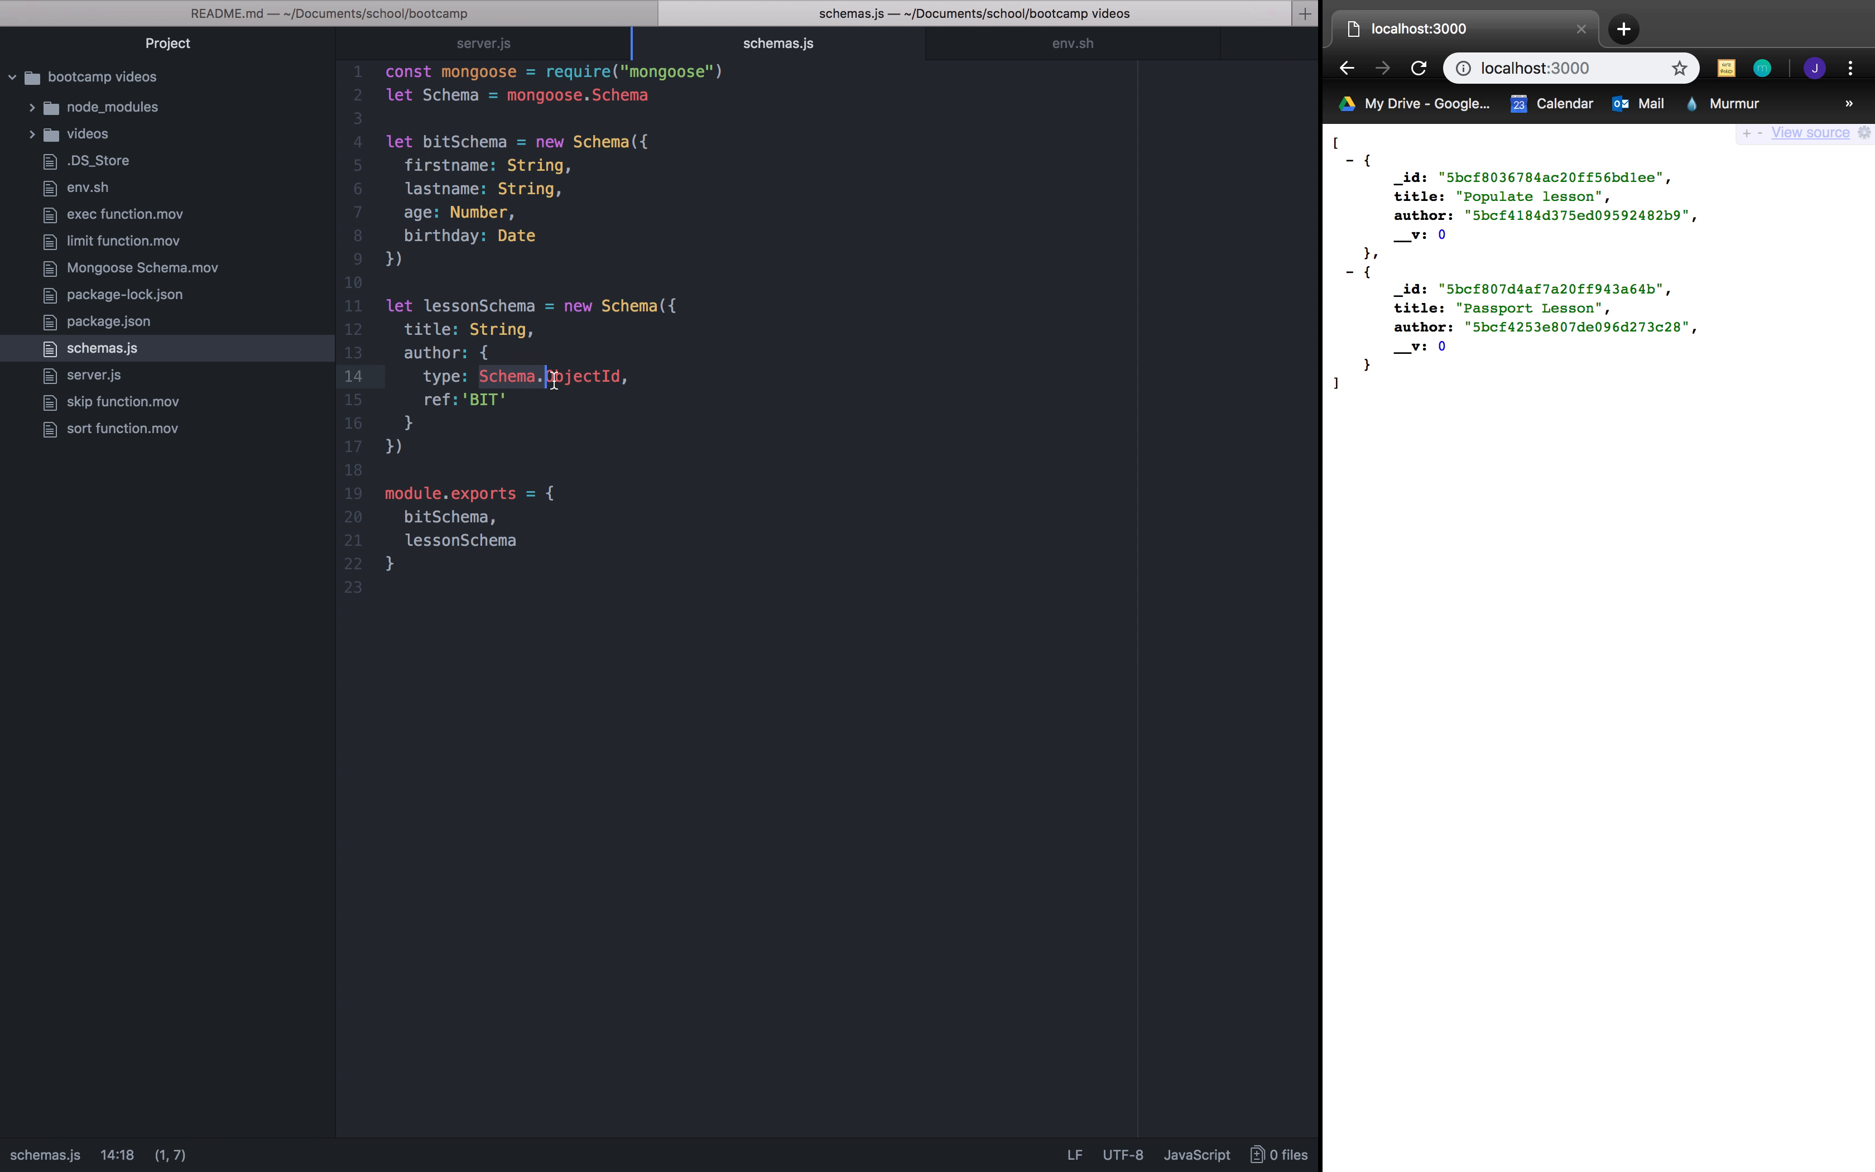
pyautogui.moveTo(610, 383)
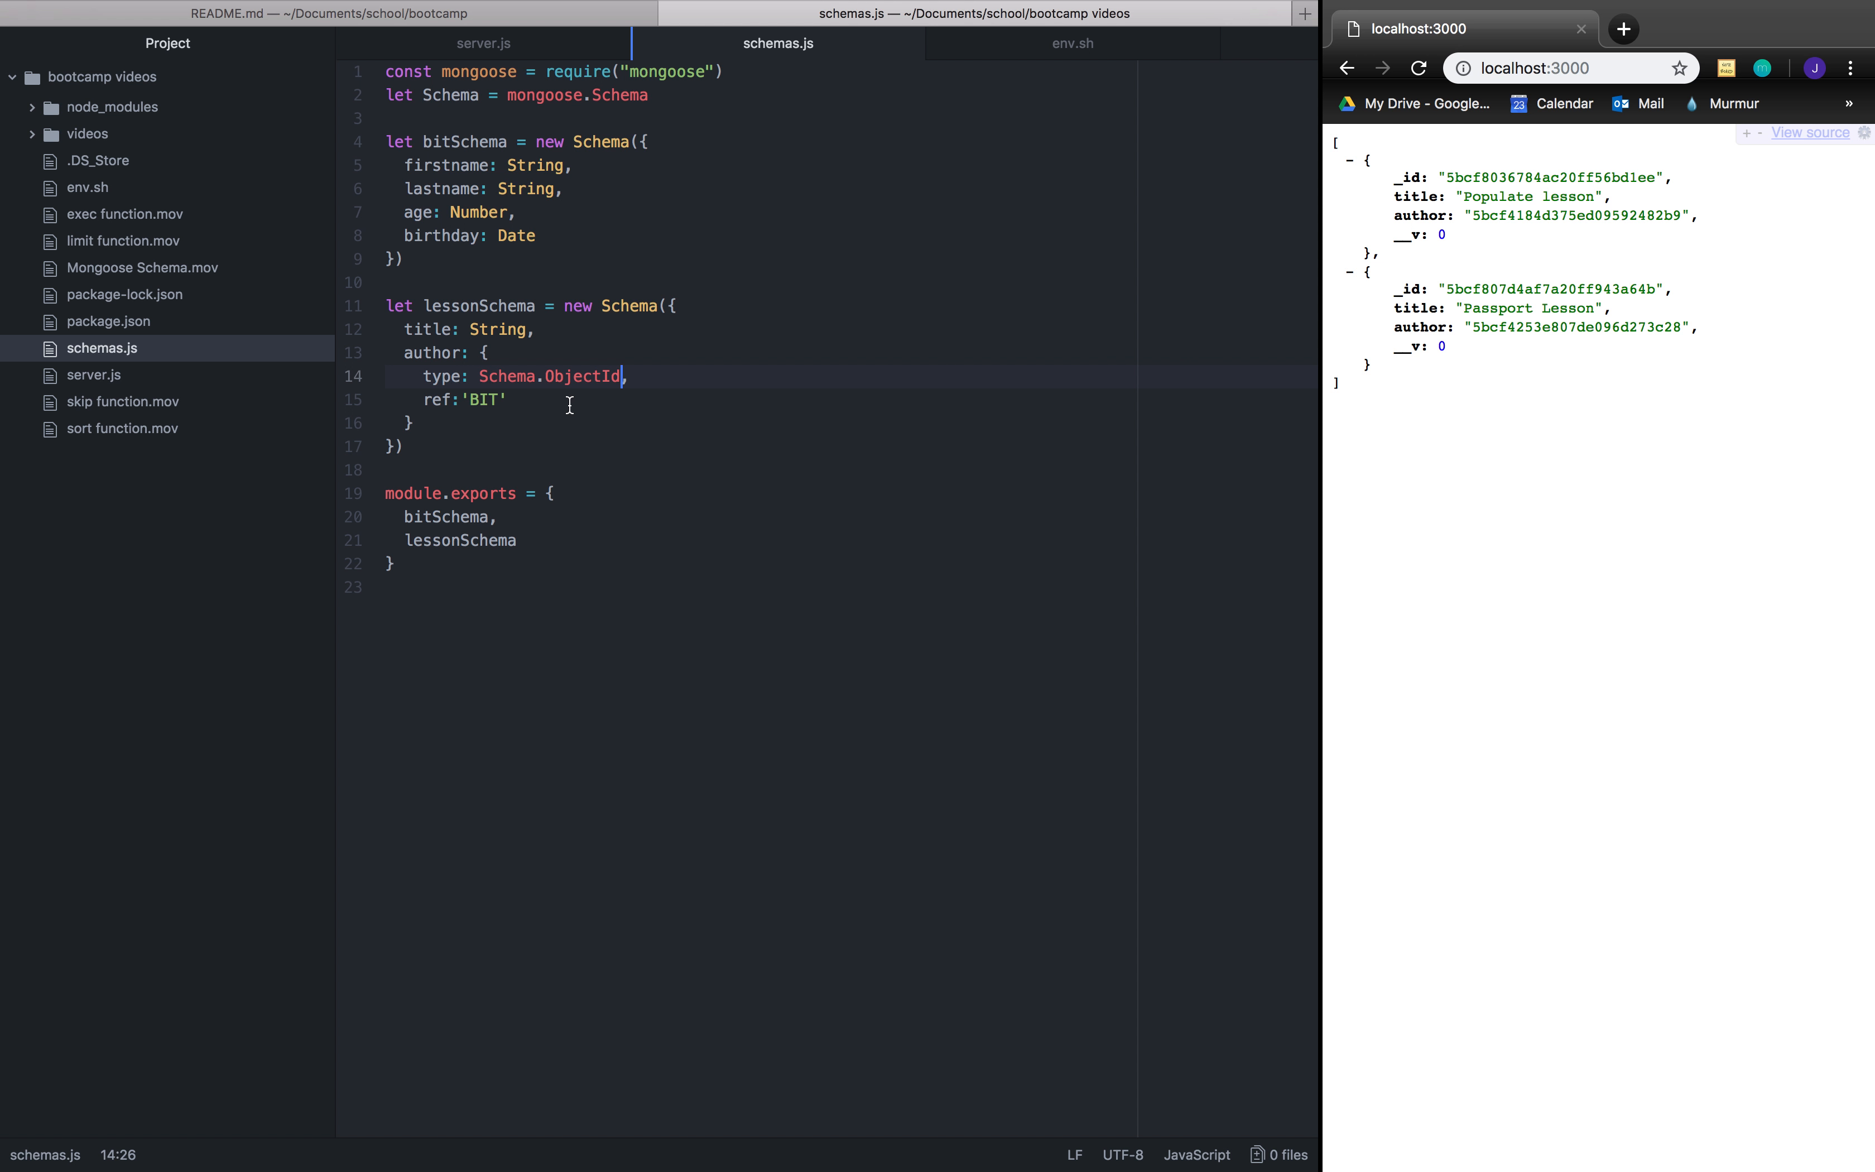
pyautogui.click(449, 400)
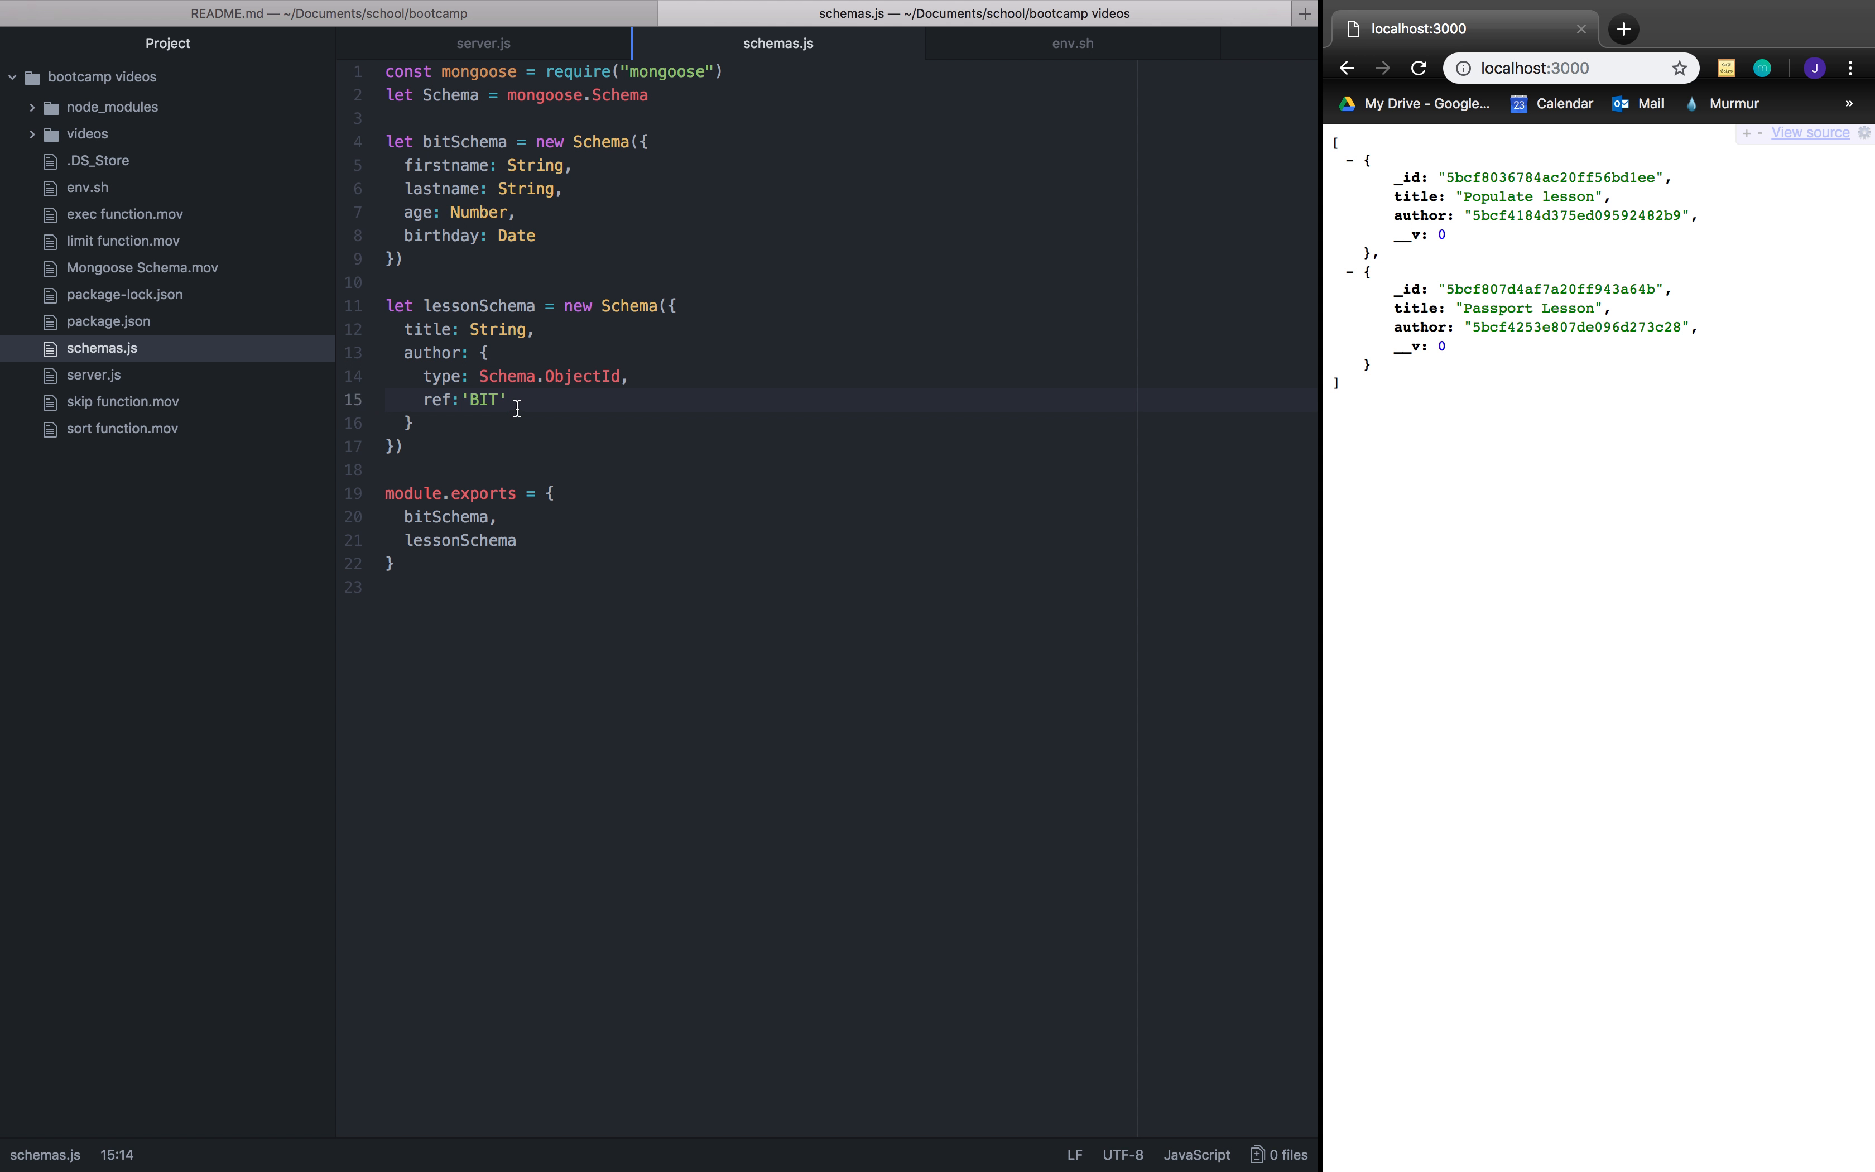
pyautogui.click(474, 235)
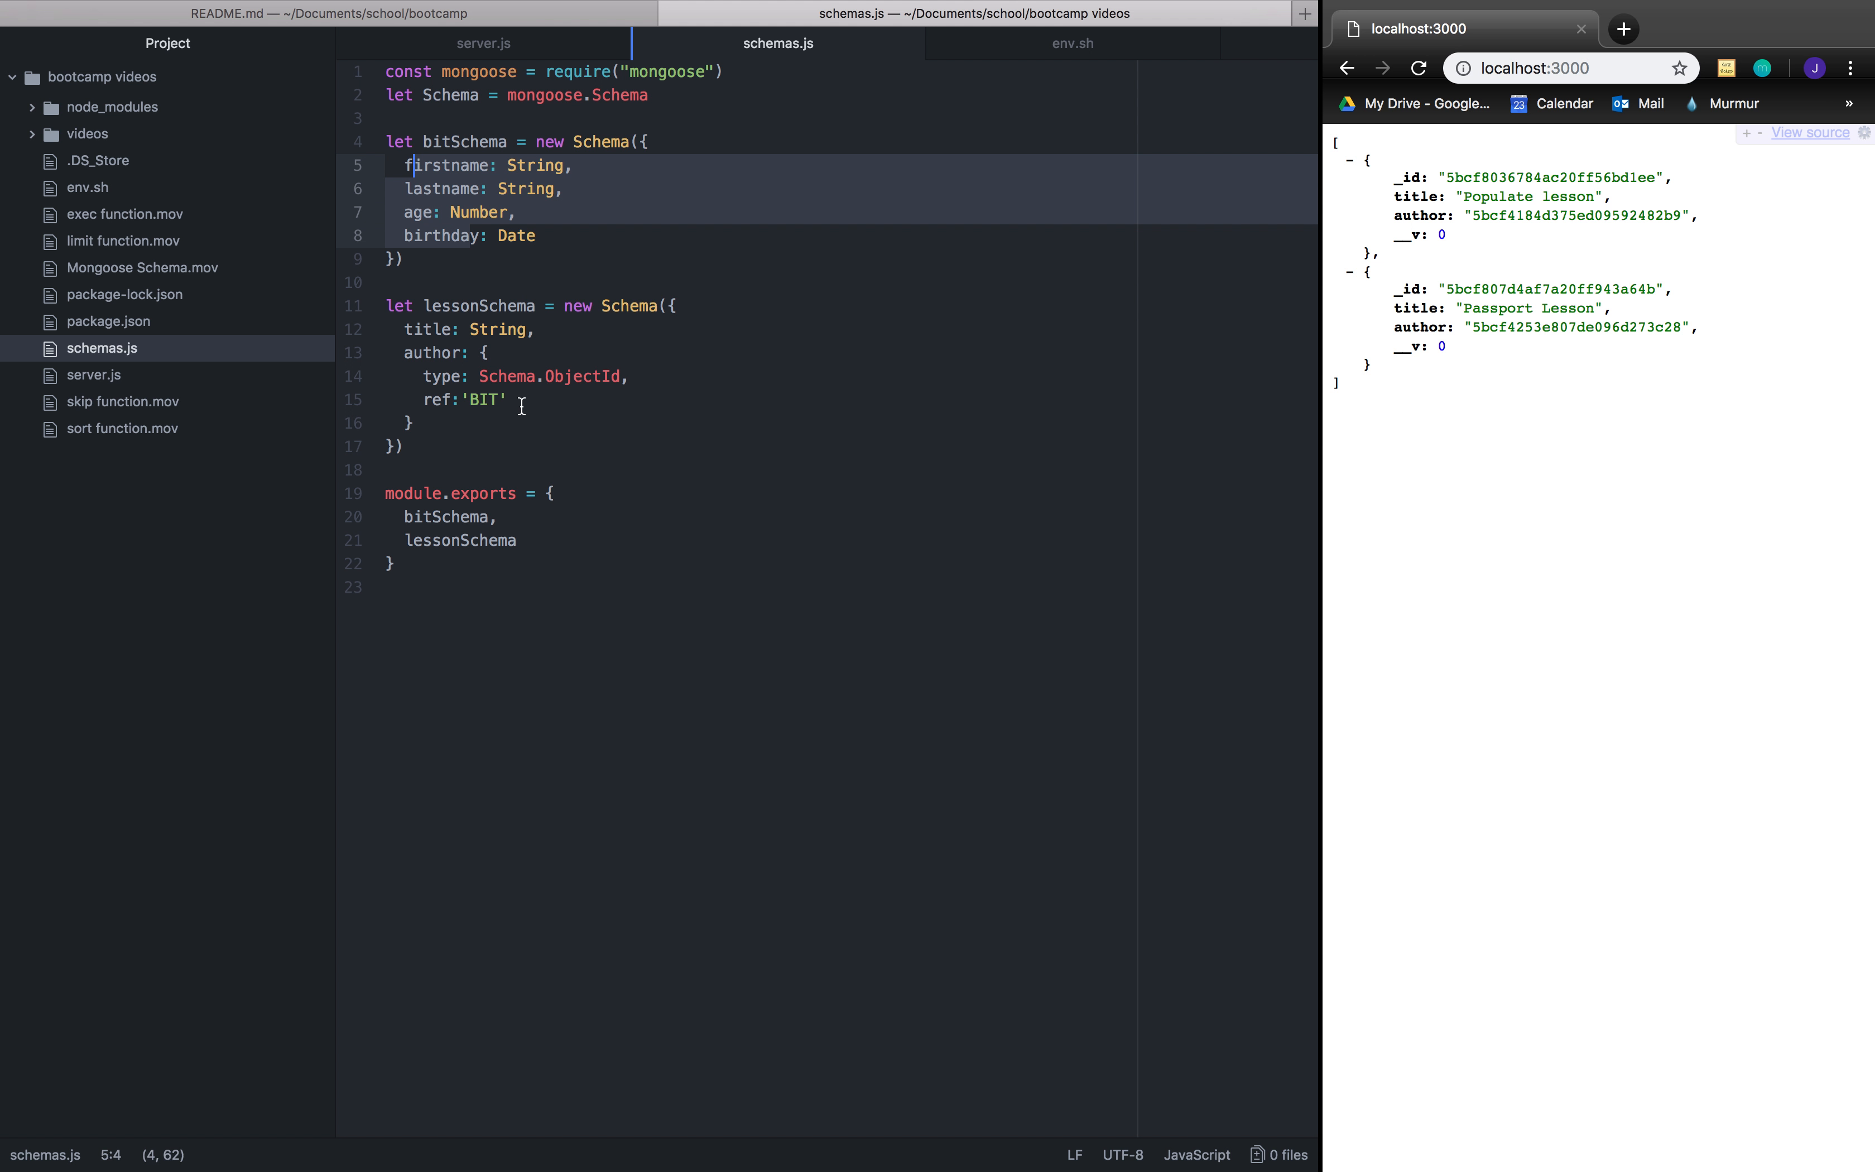
pyautogui.moveTo(897, 564)
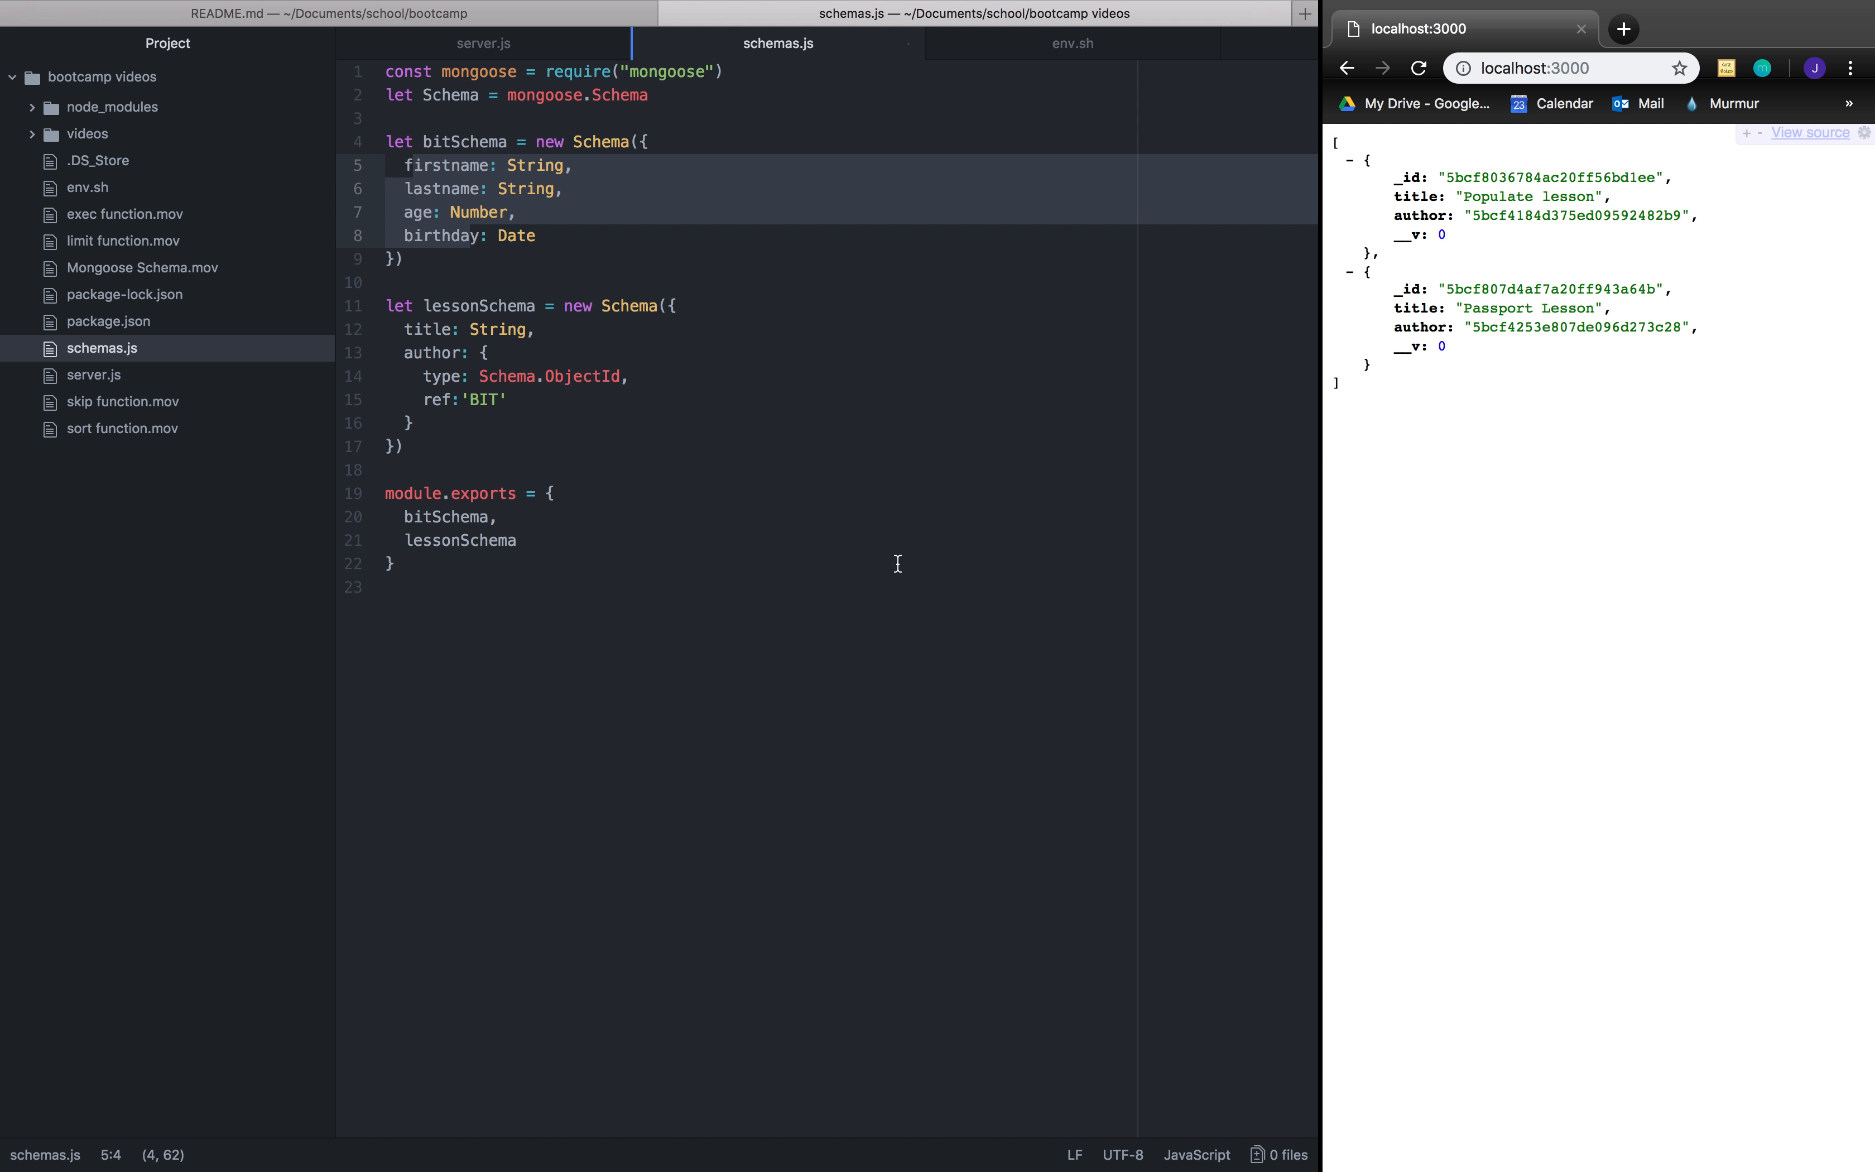
pyautogui.click(401, 492)
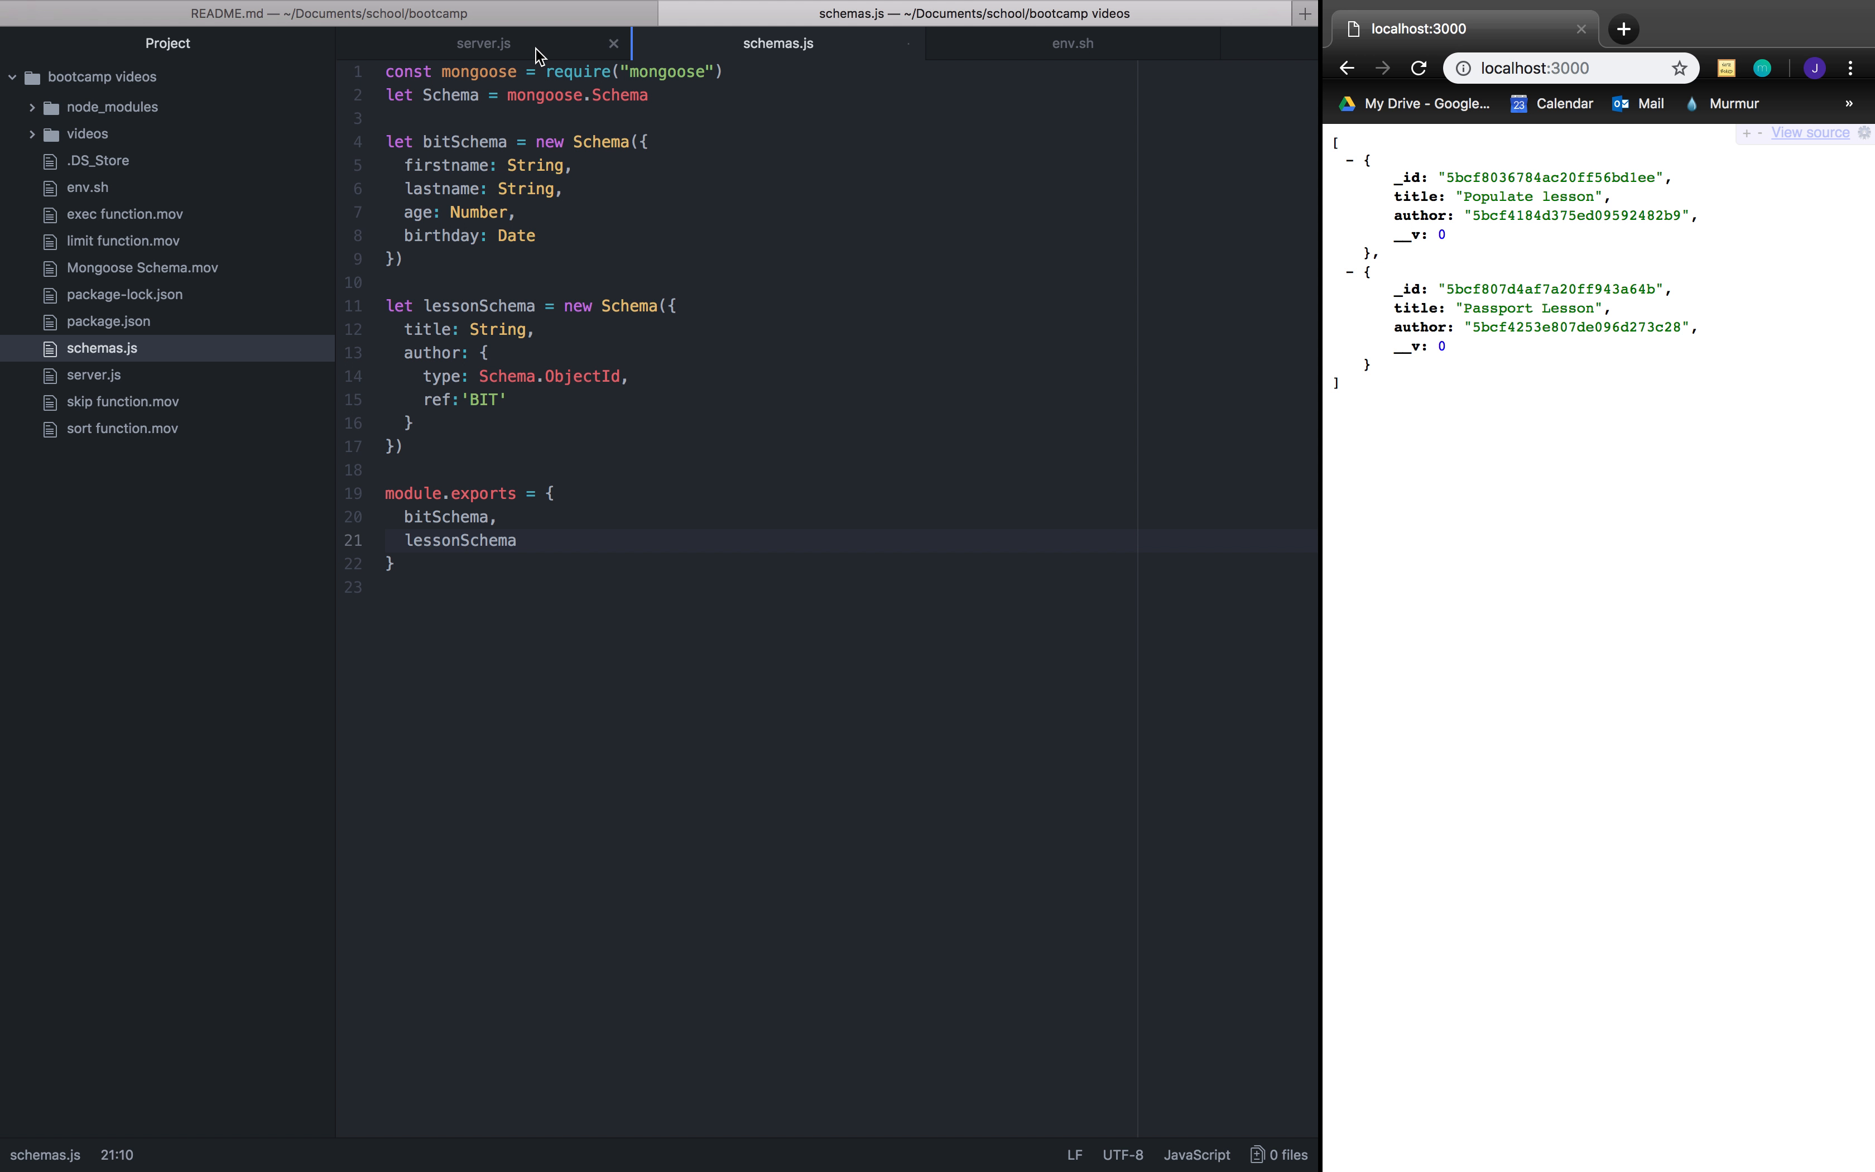
pyautogui.click(483, 44)
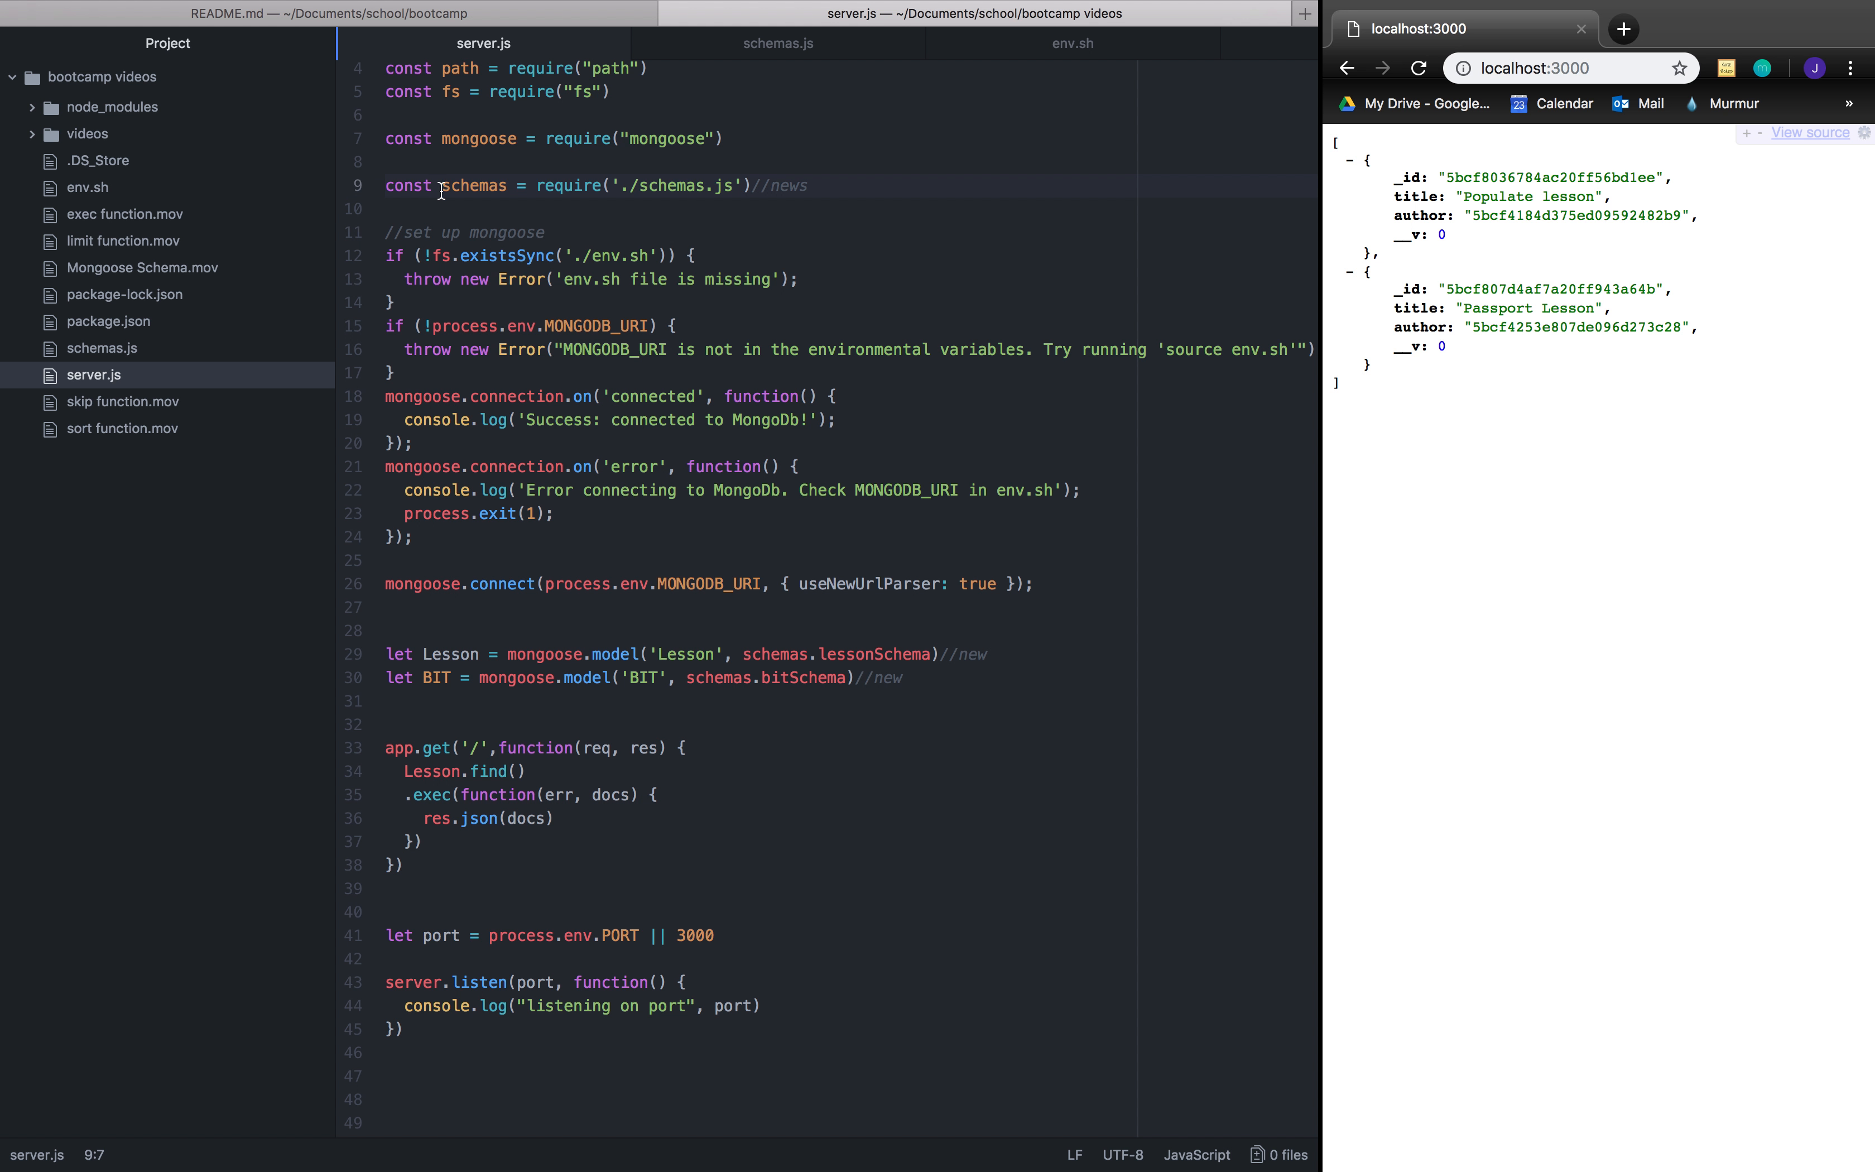
pyautogui.moveTo(432, 654)
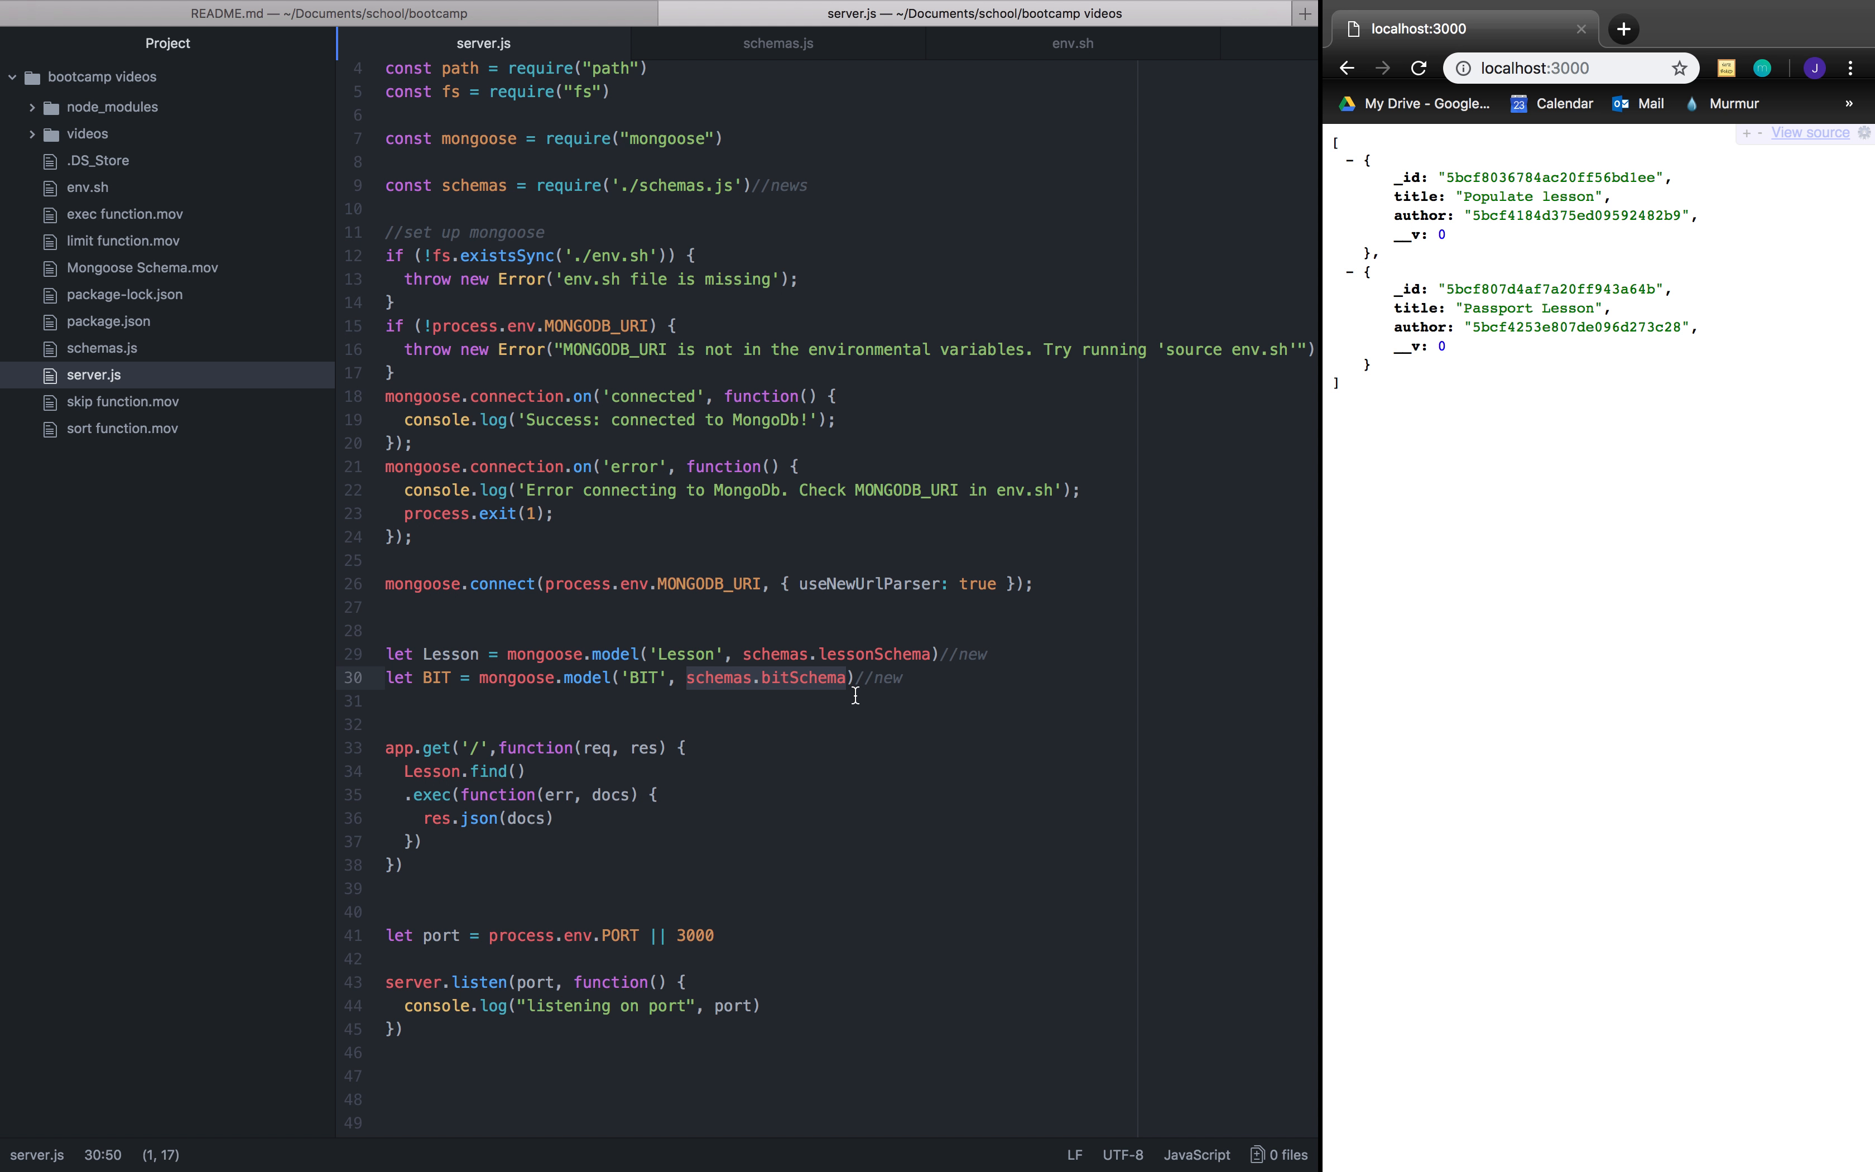
pyautogui.moveTo(1459, 642)
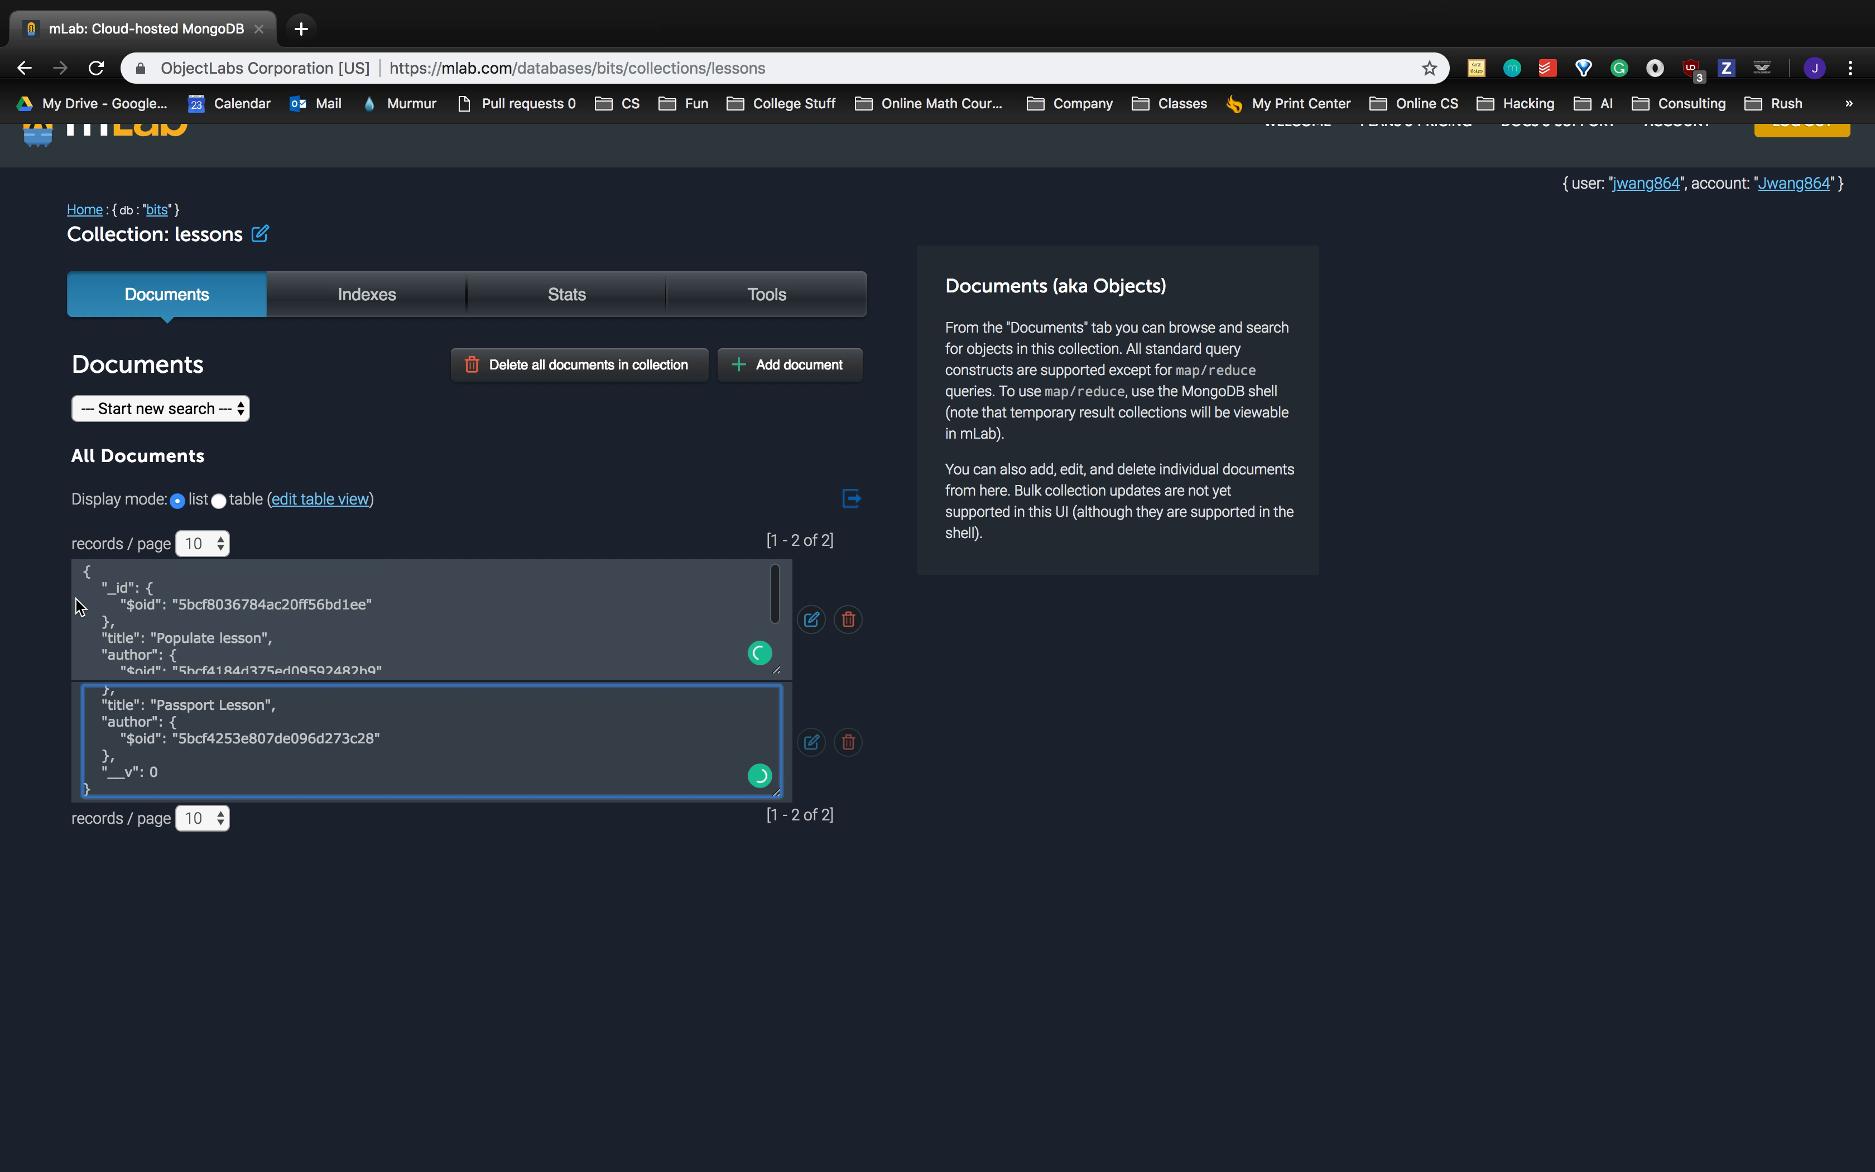
pyautogui.scroll(-3)
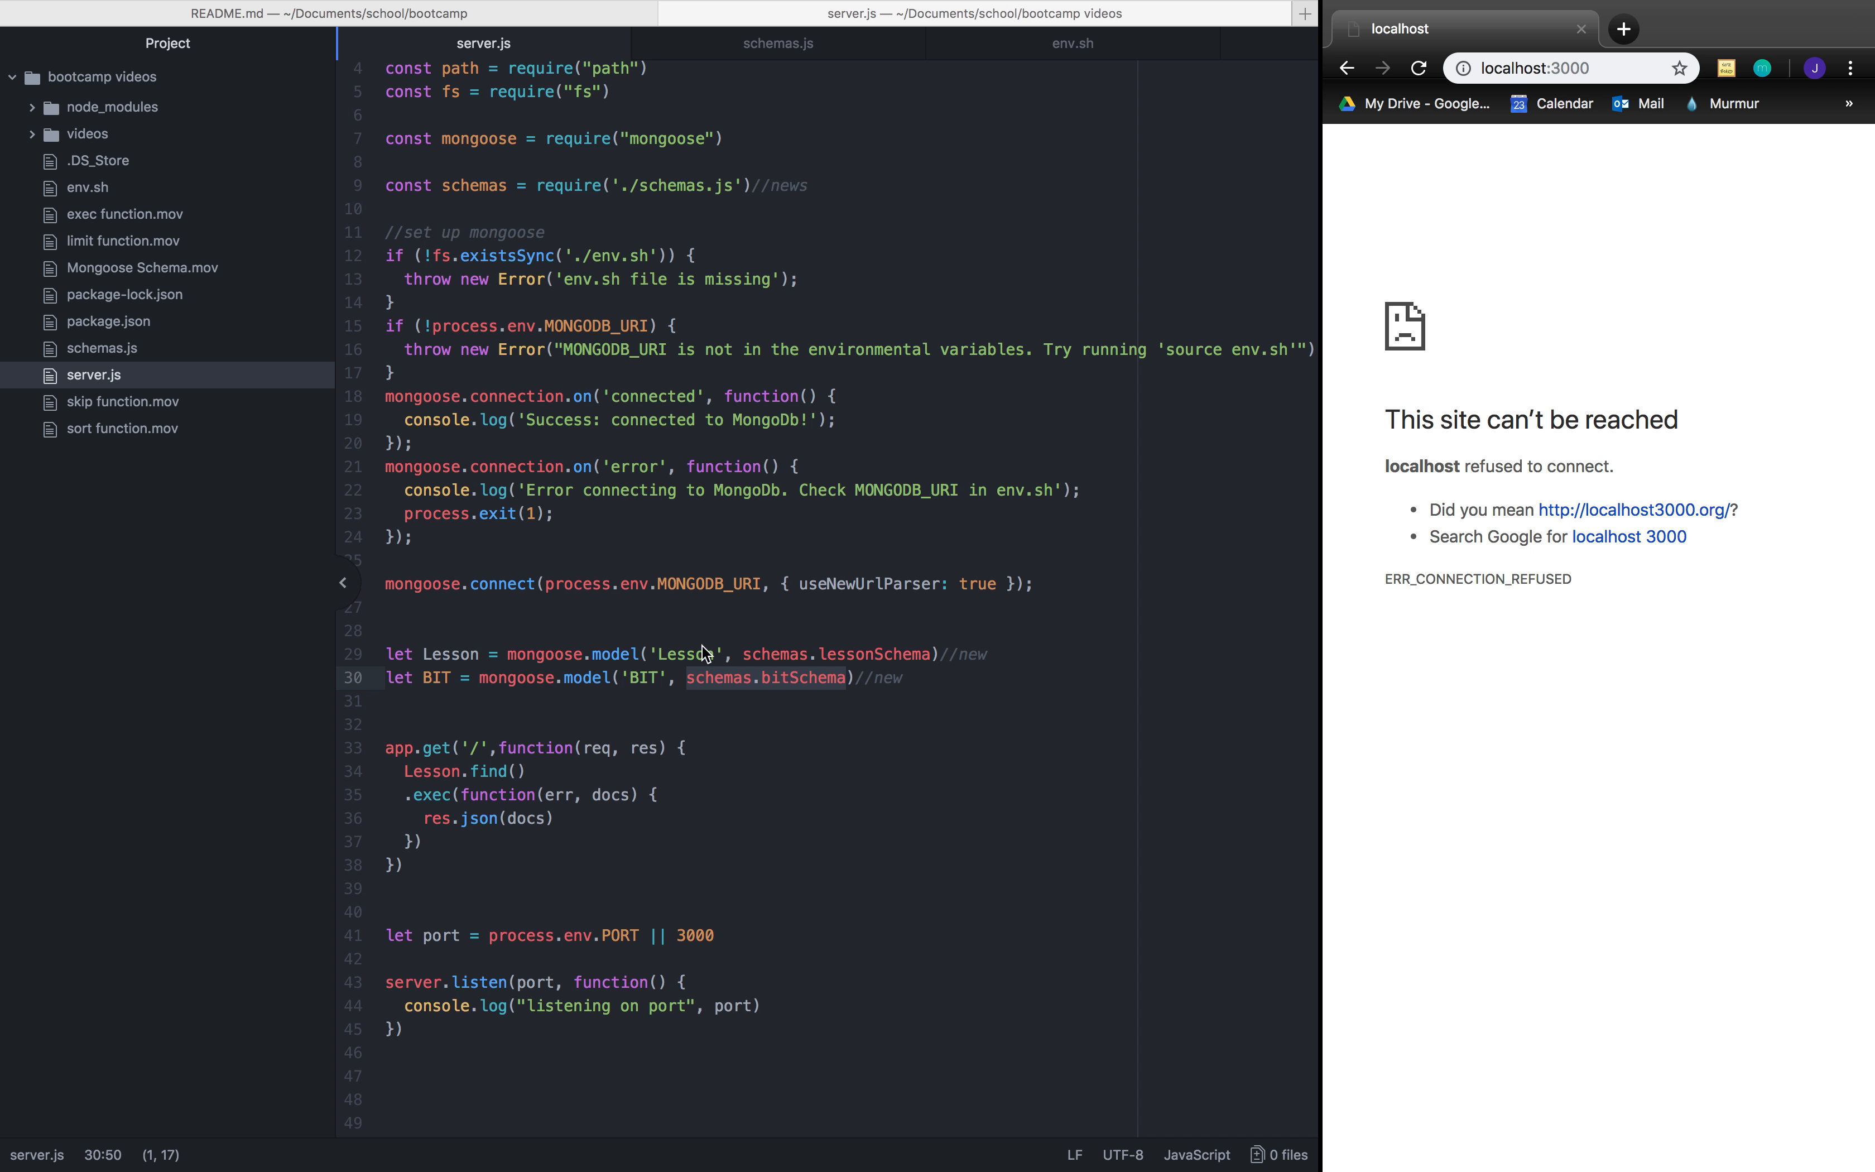
# Step: Reload localhost:3000 so the two lesson documents appear as JSON again
pyautogui.click(1420, 68)
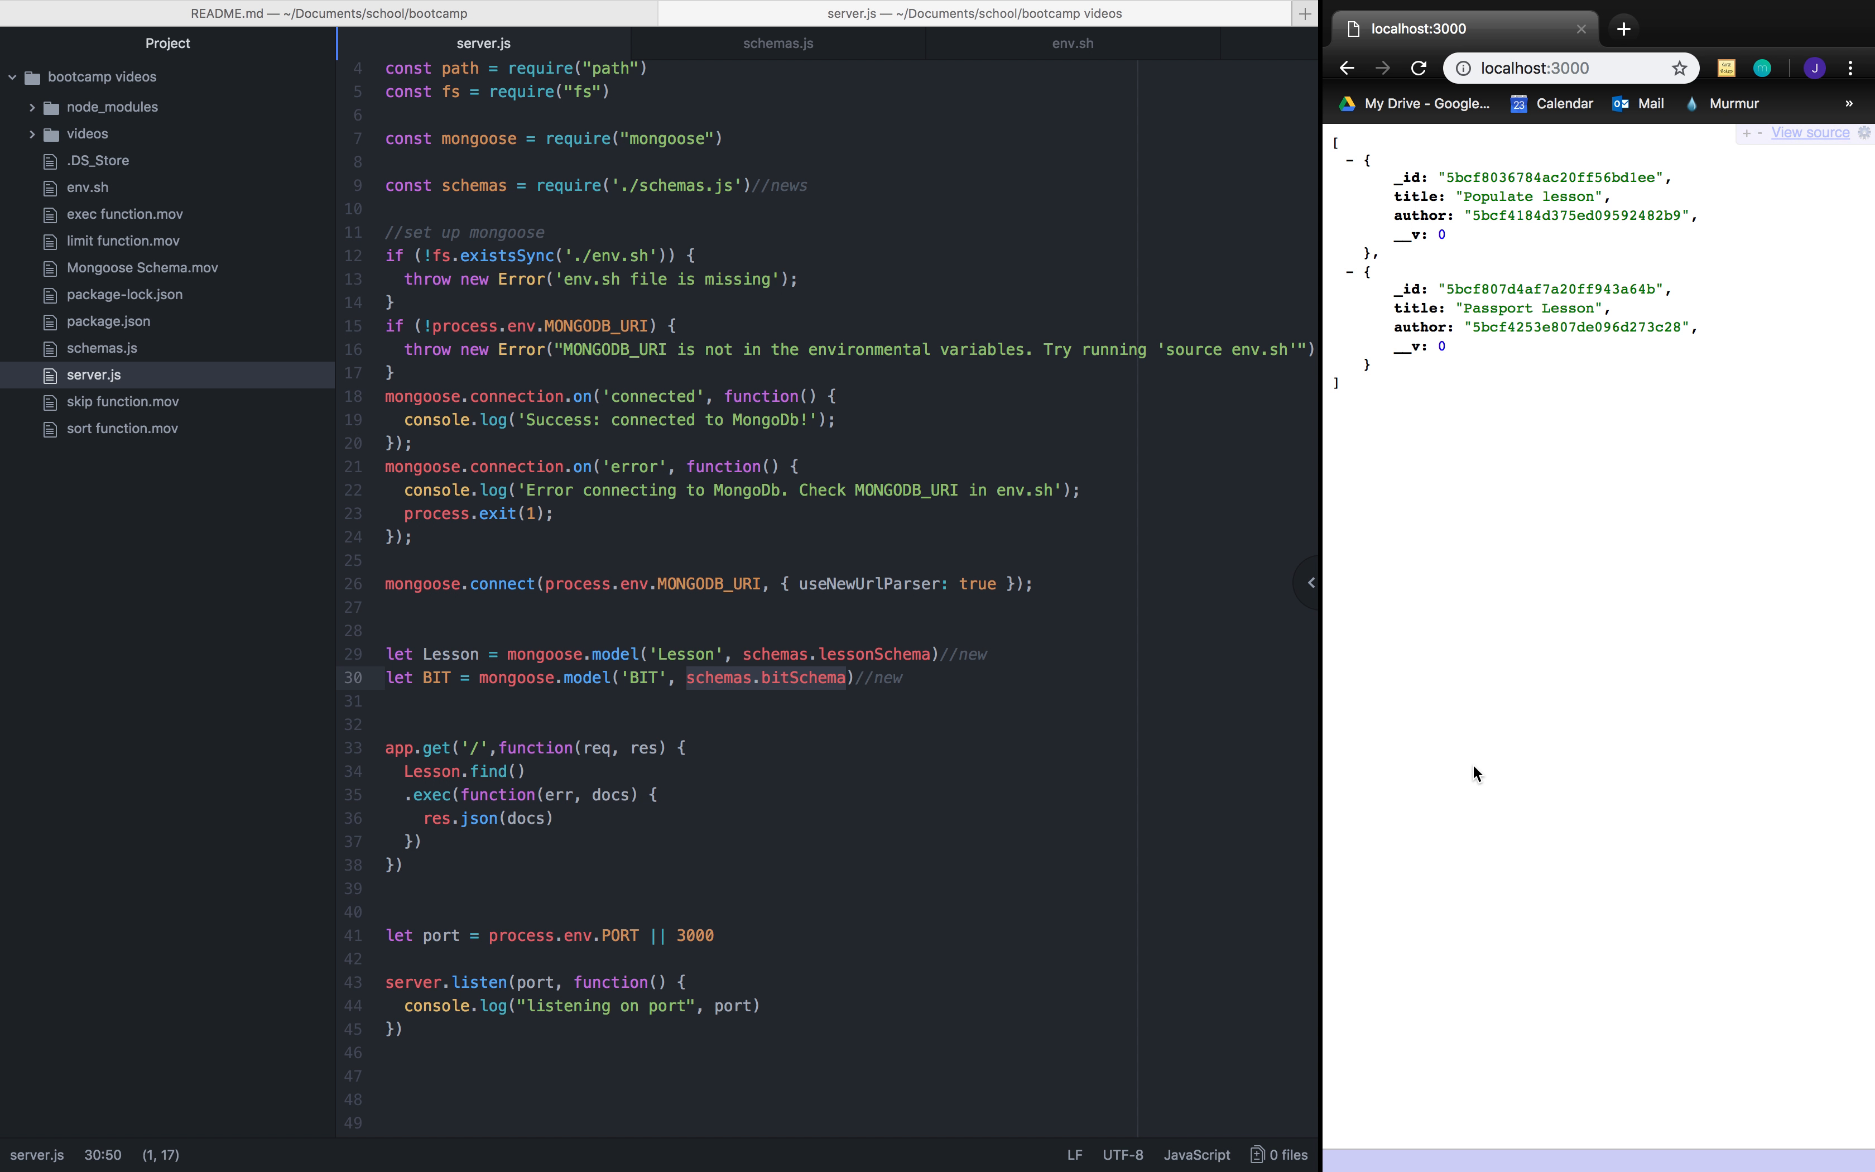
pyautogui.moveTo(1518, 563)
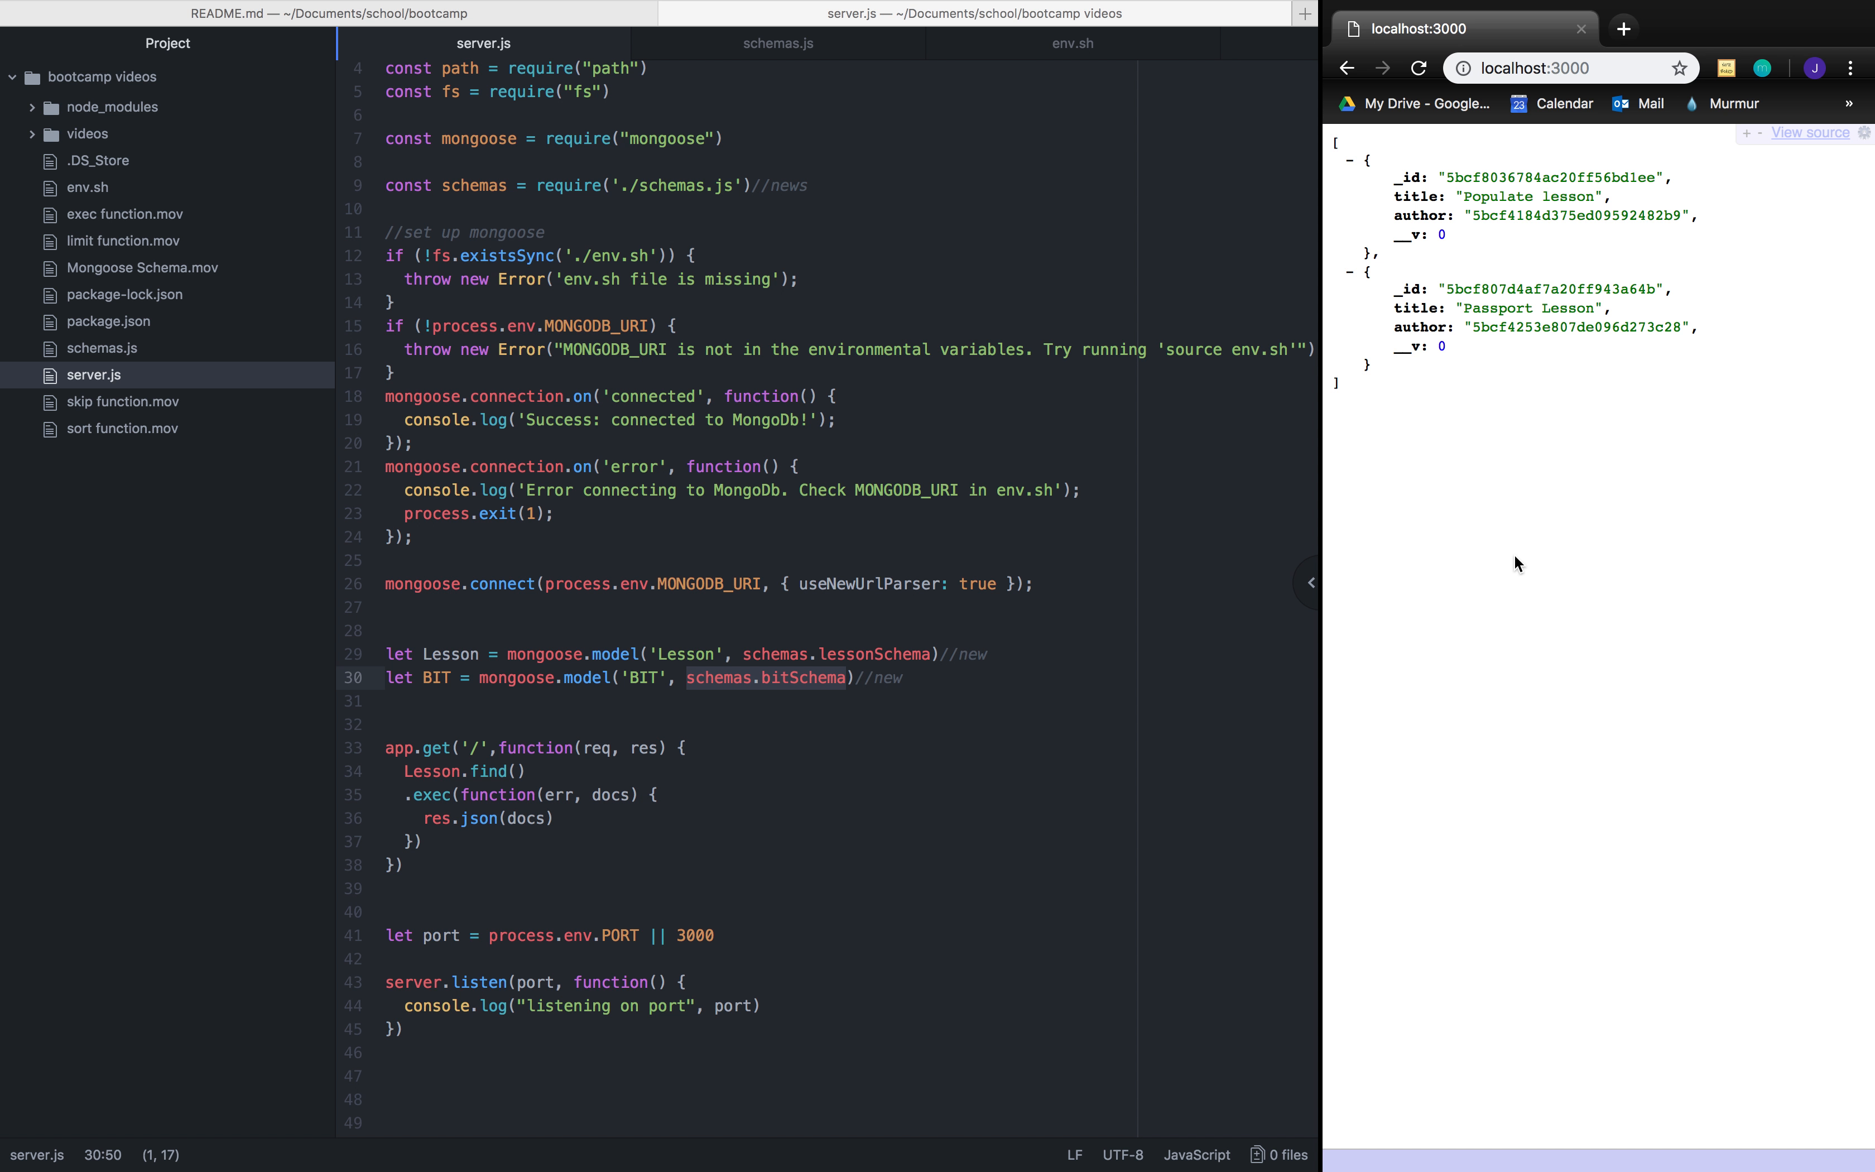
# Step: Add .populate('author') after Lesson.find() and reload localhost:3000 to see full author details
pyautogui.click(526, 770)
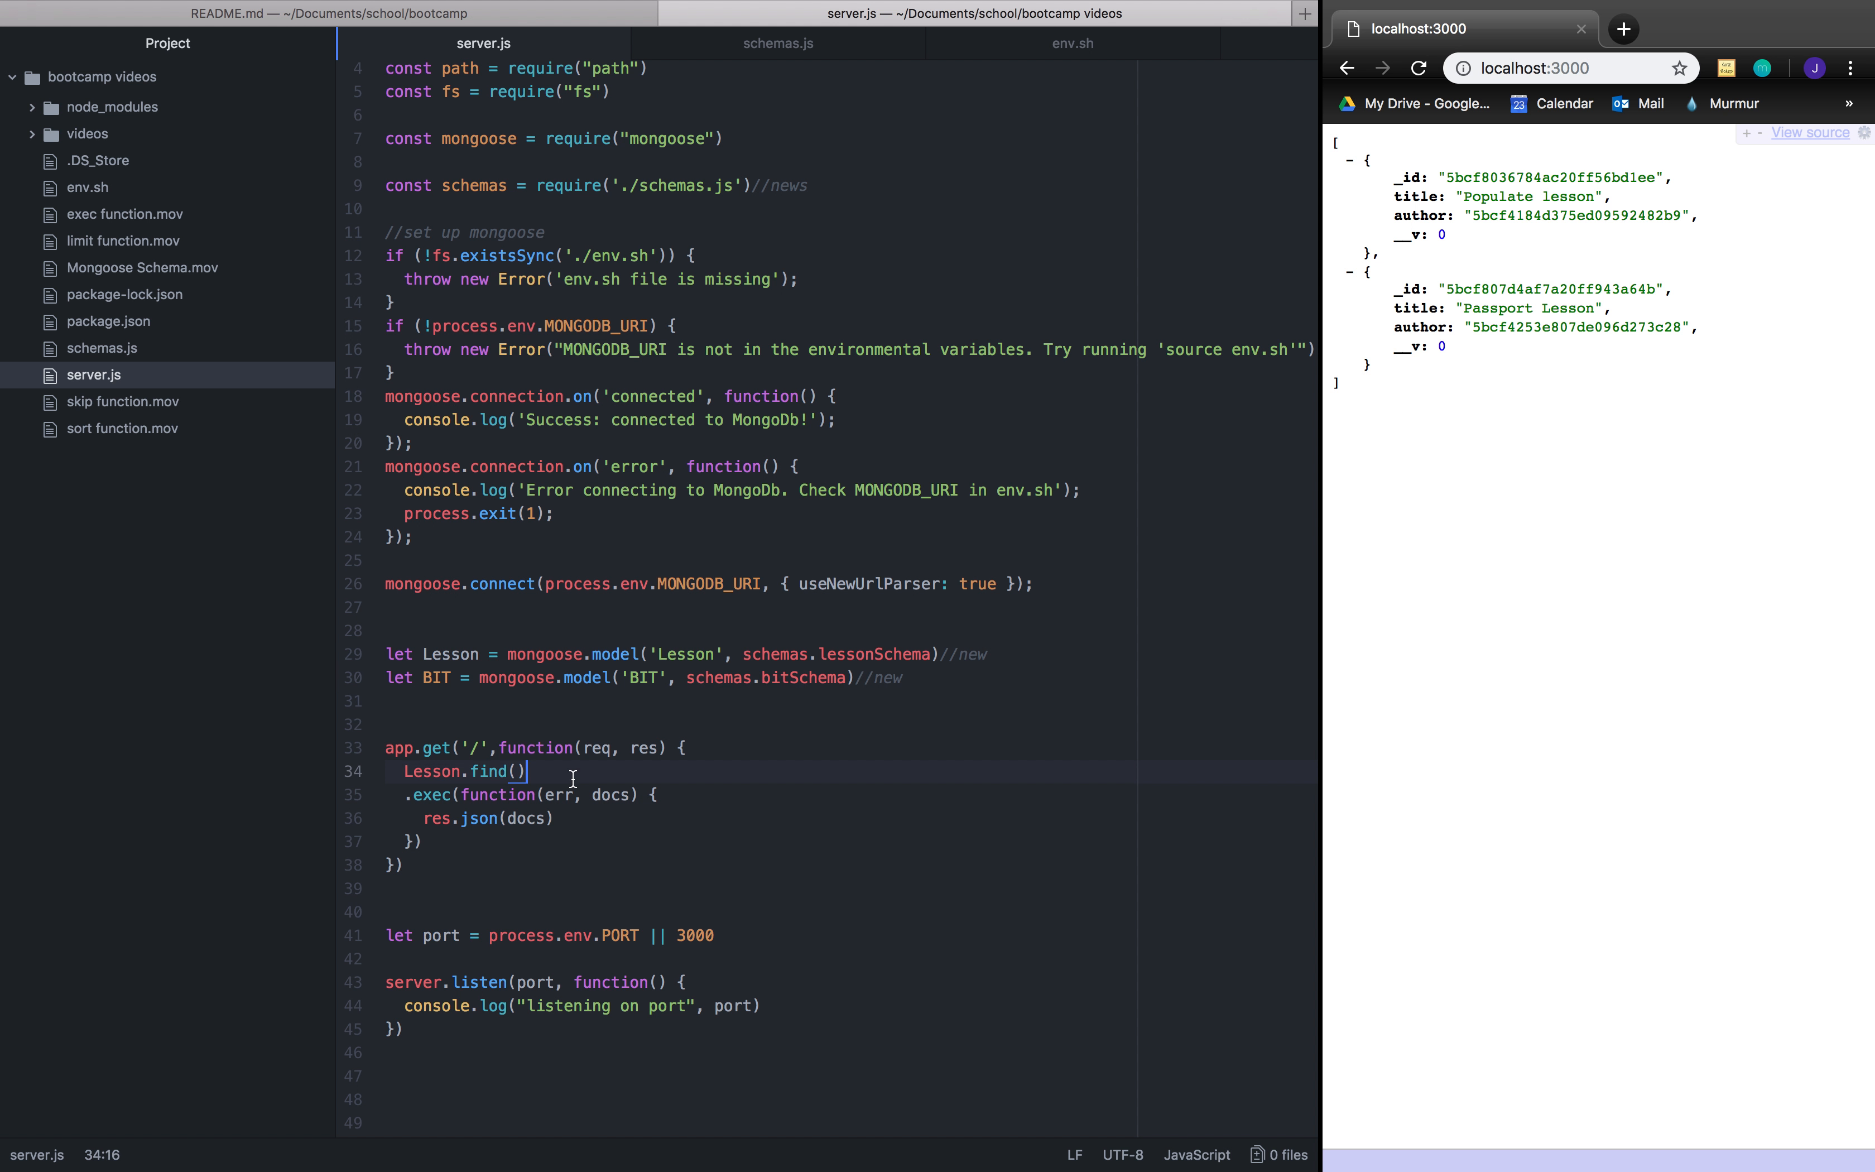
pyautogui.press('enter')
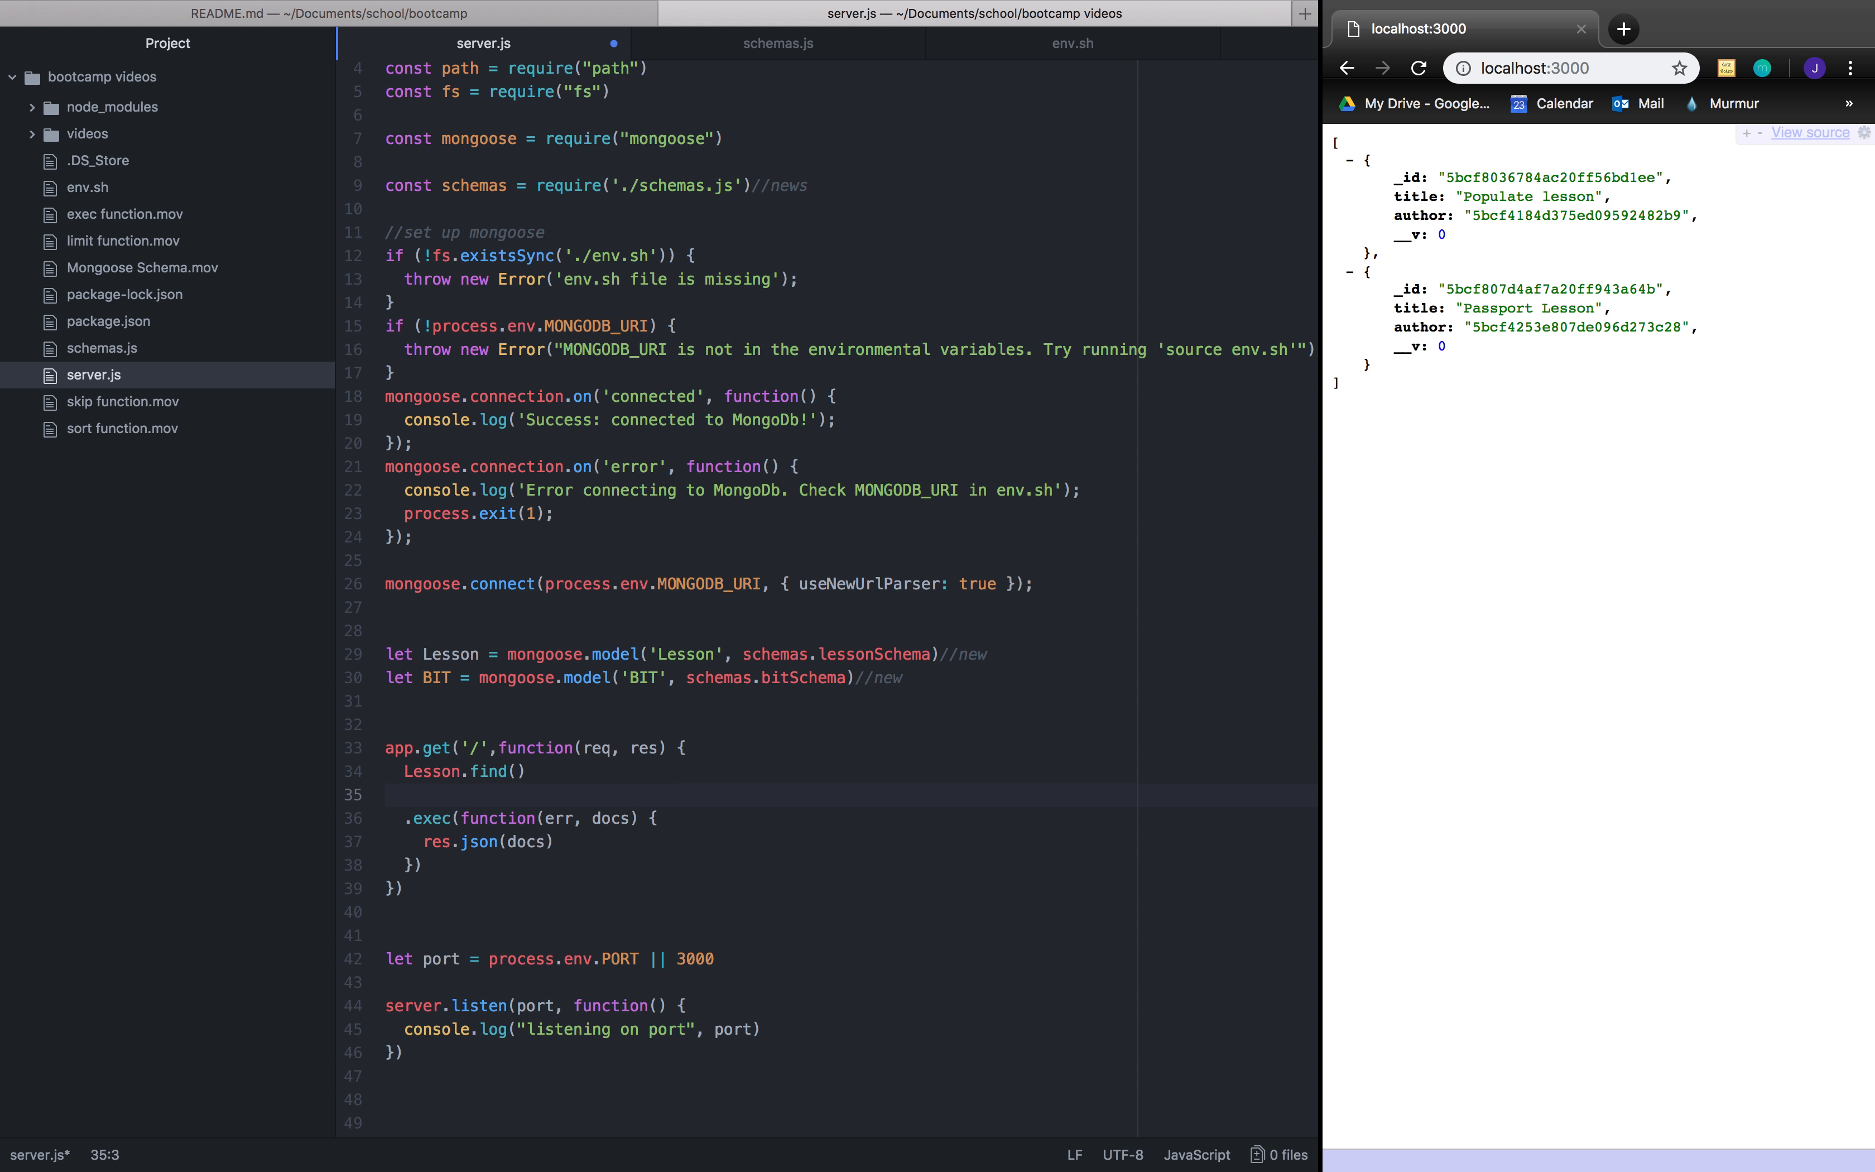
pyautogui.click(404, 793)
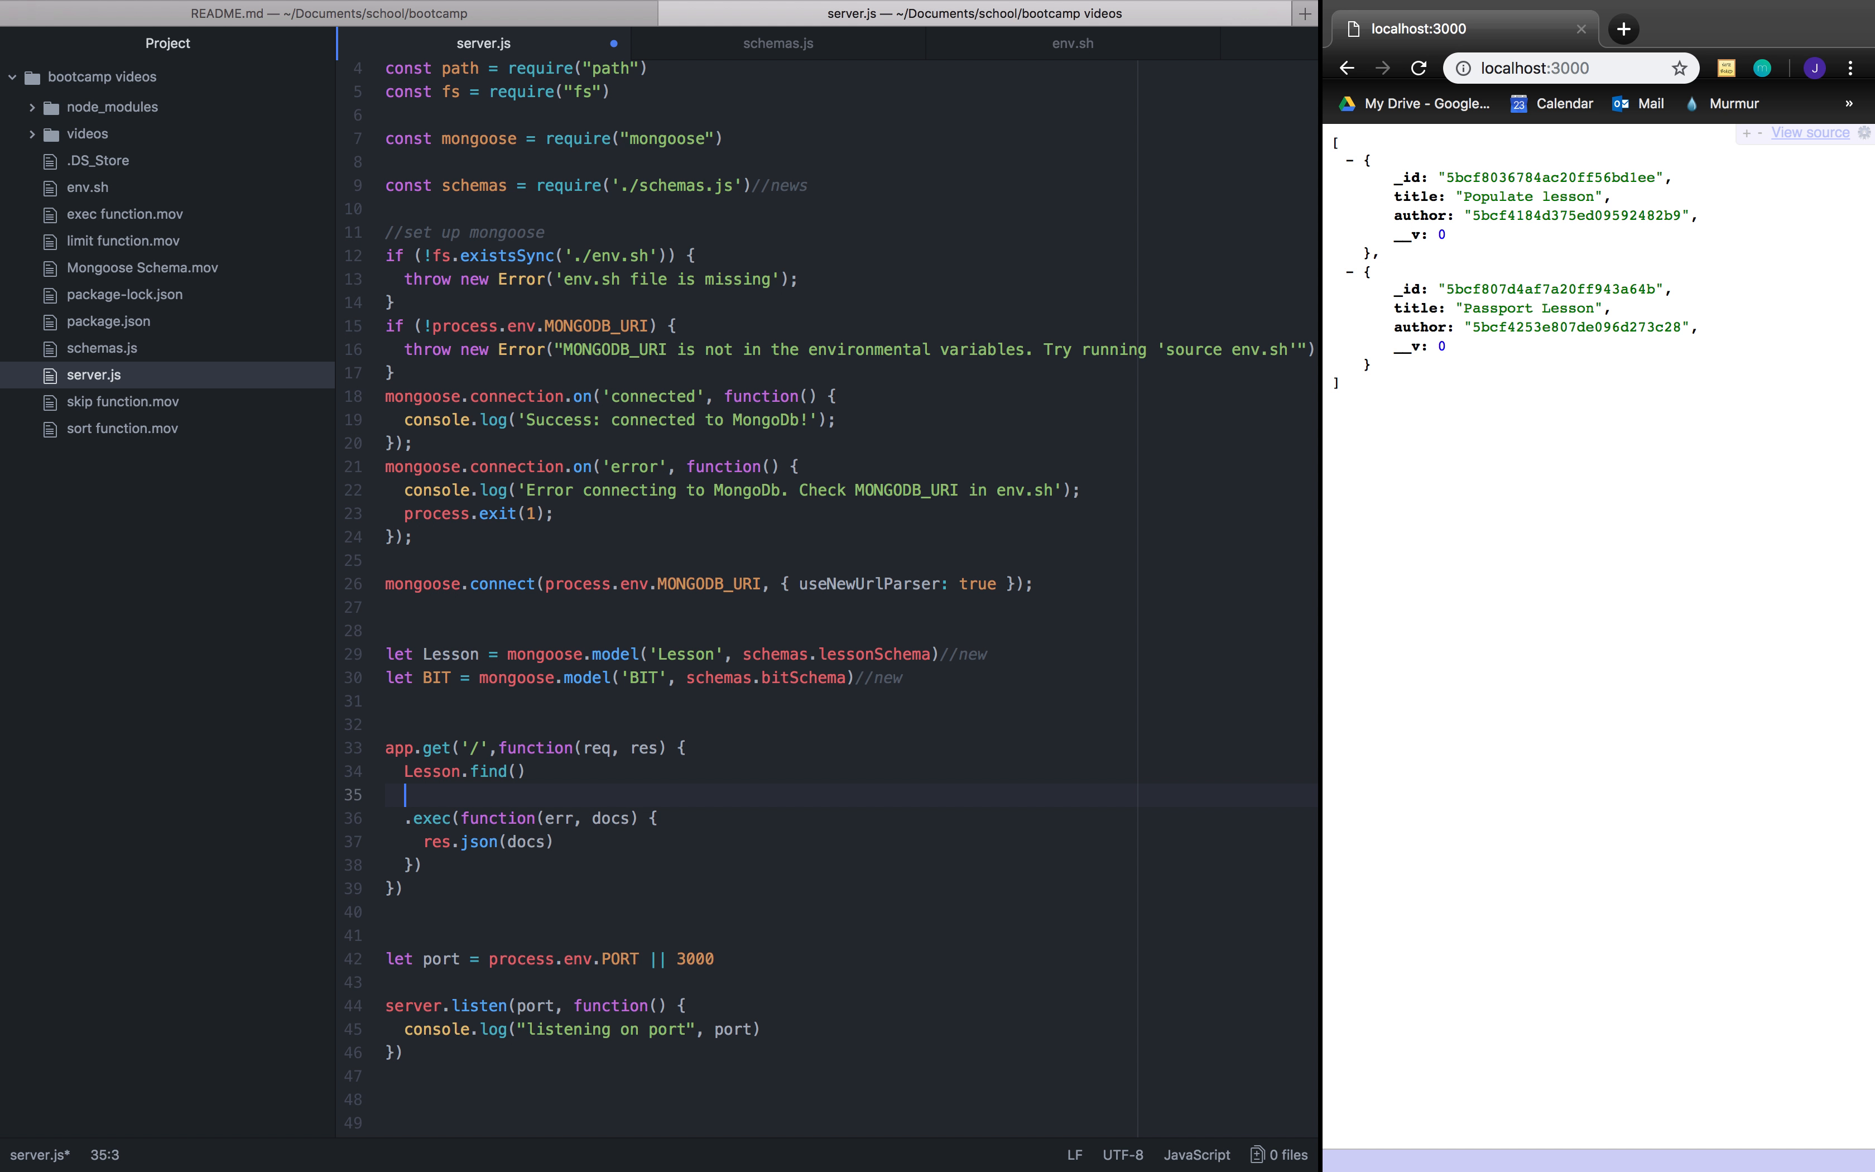
pyautogui.write('.pop')
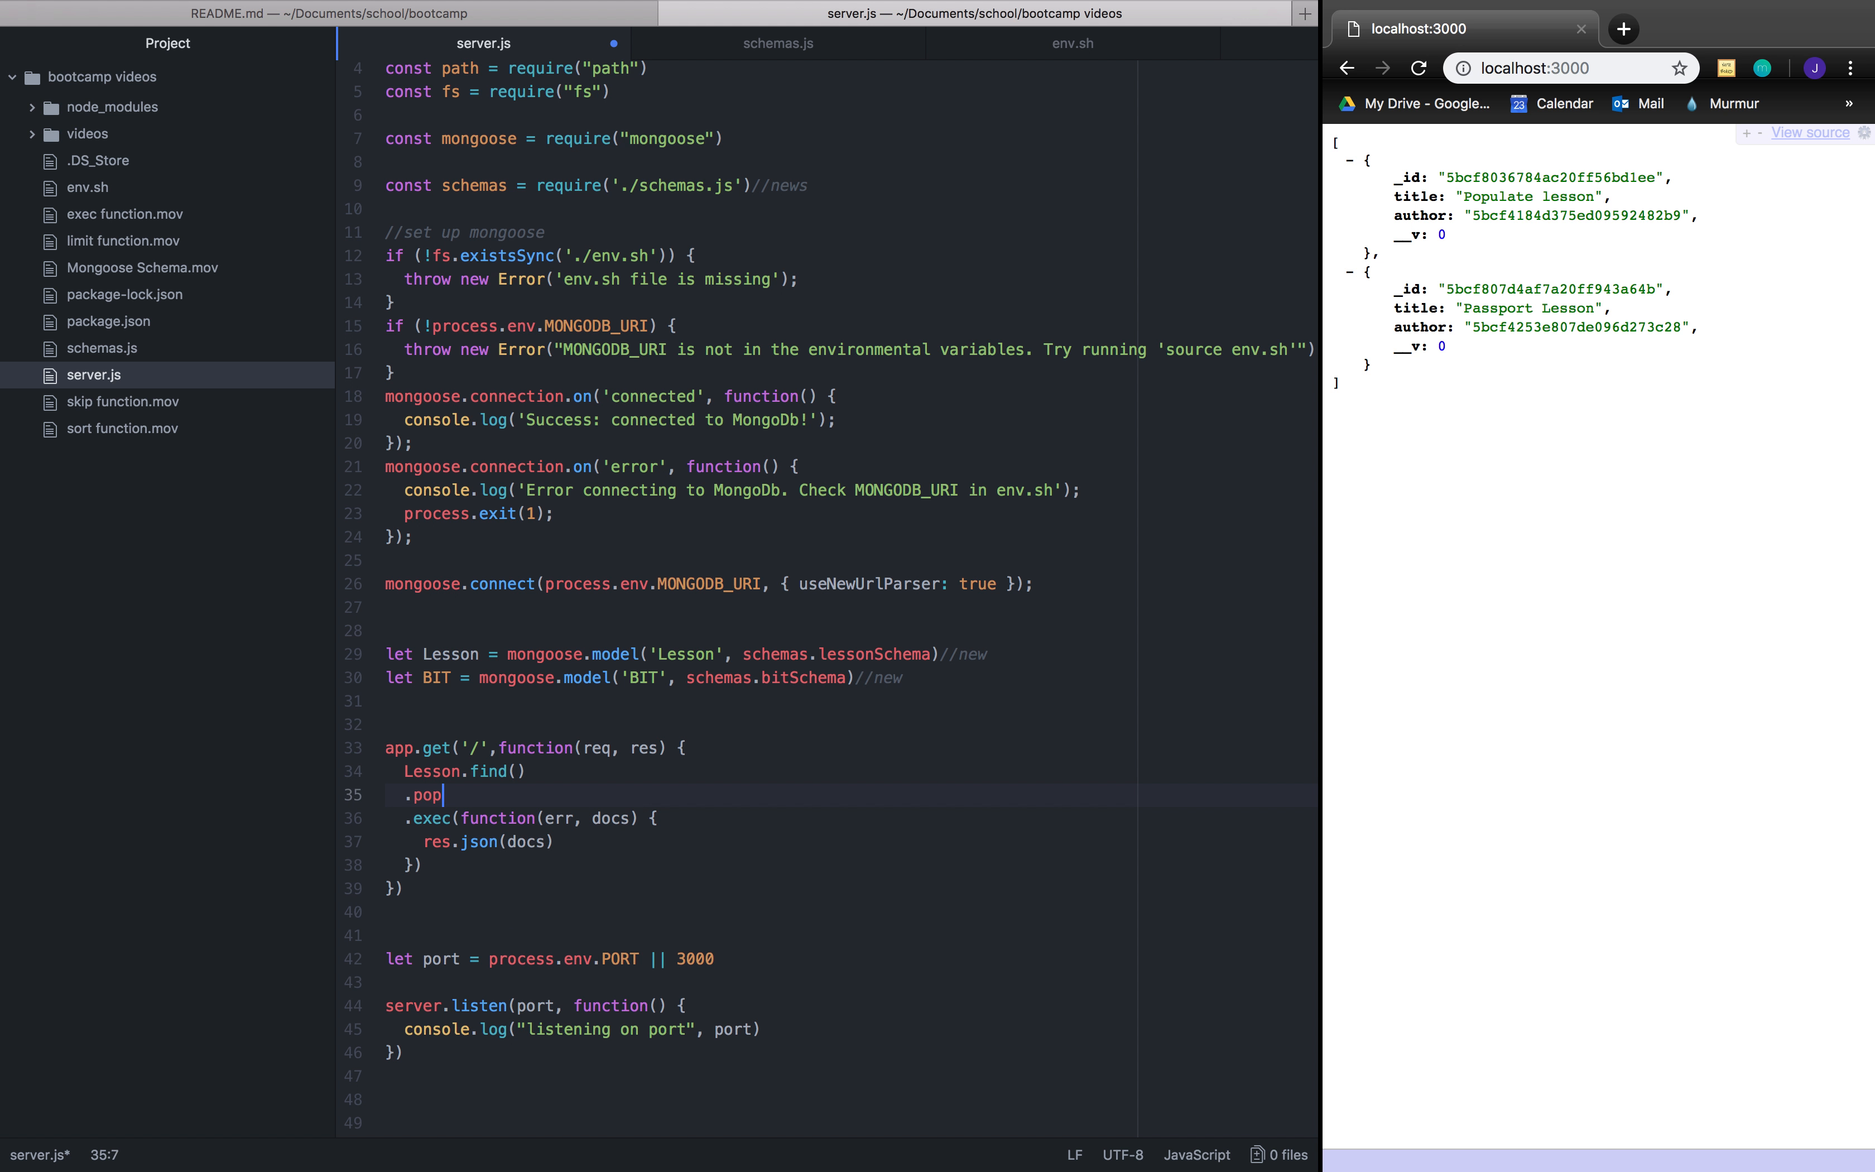
pyautogui.write("ulate('')")
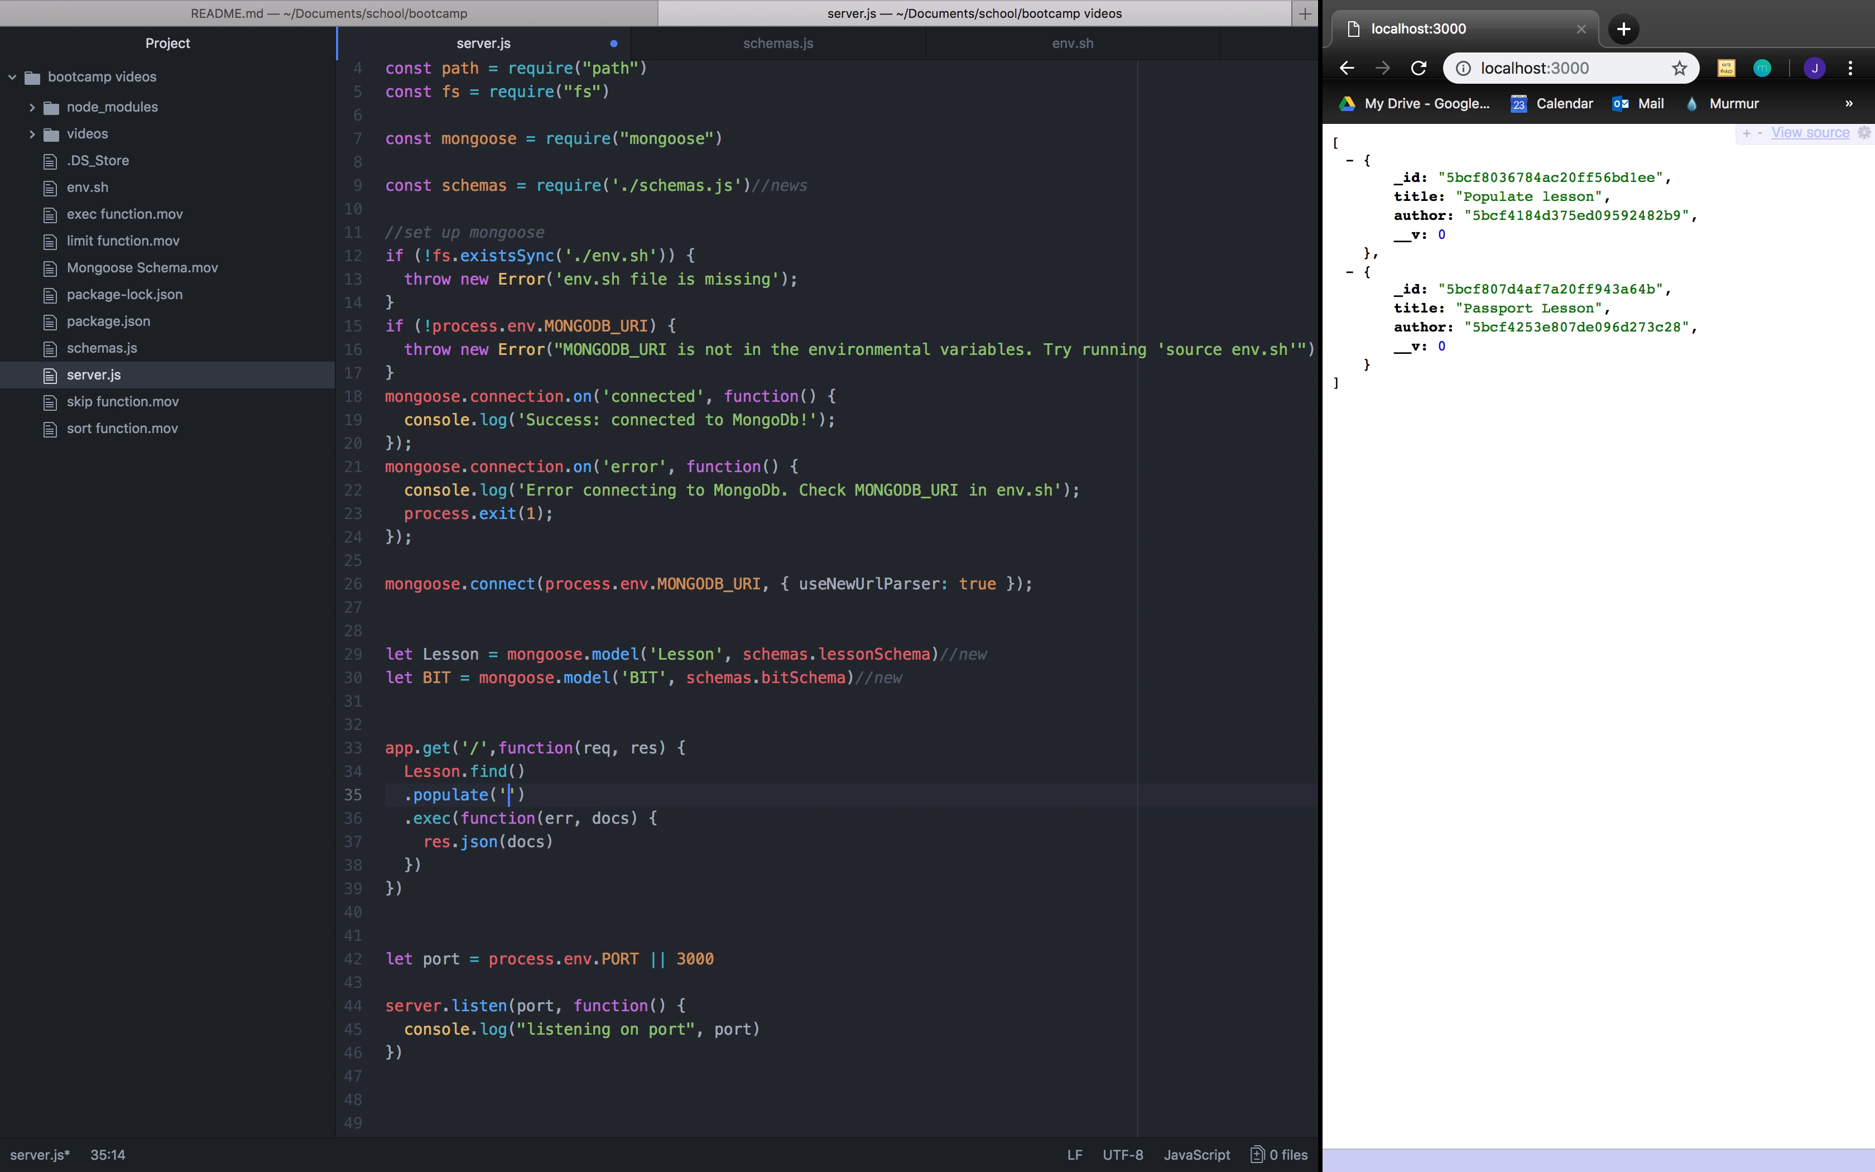
pyautogui.write('author')
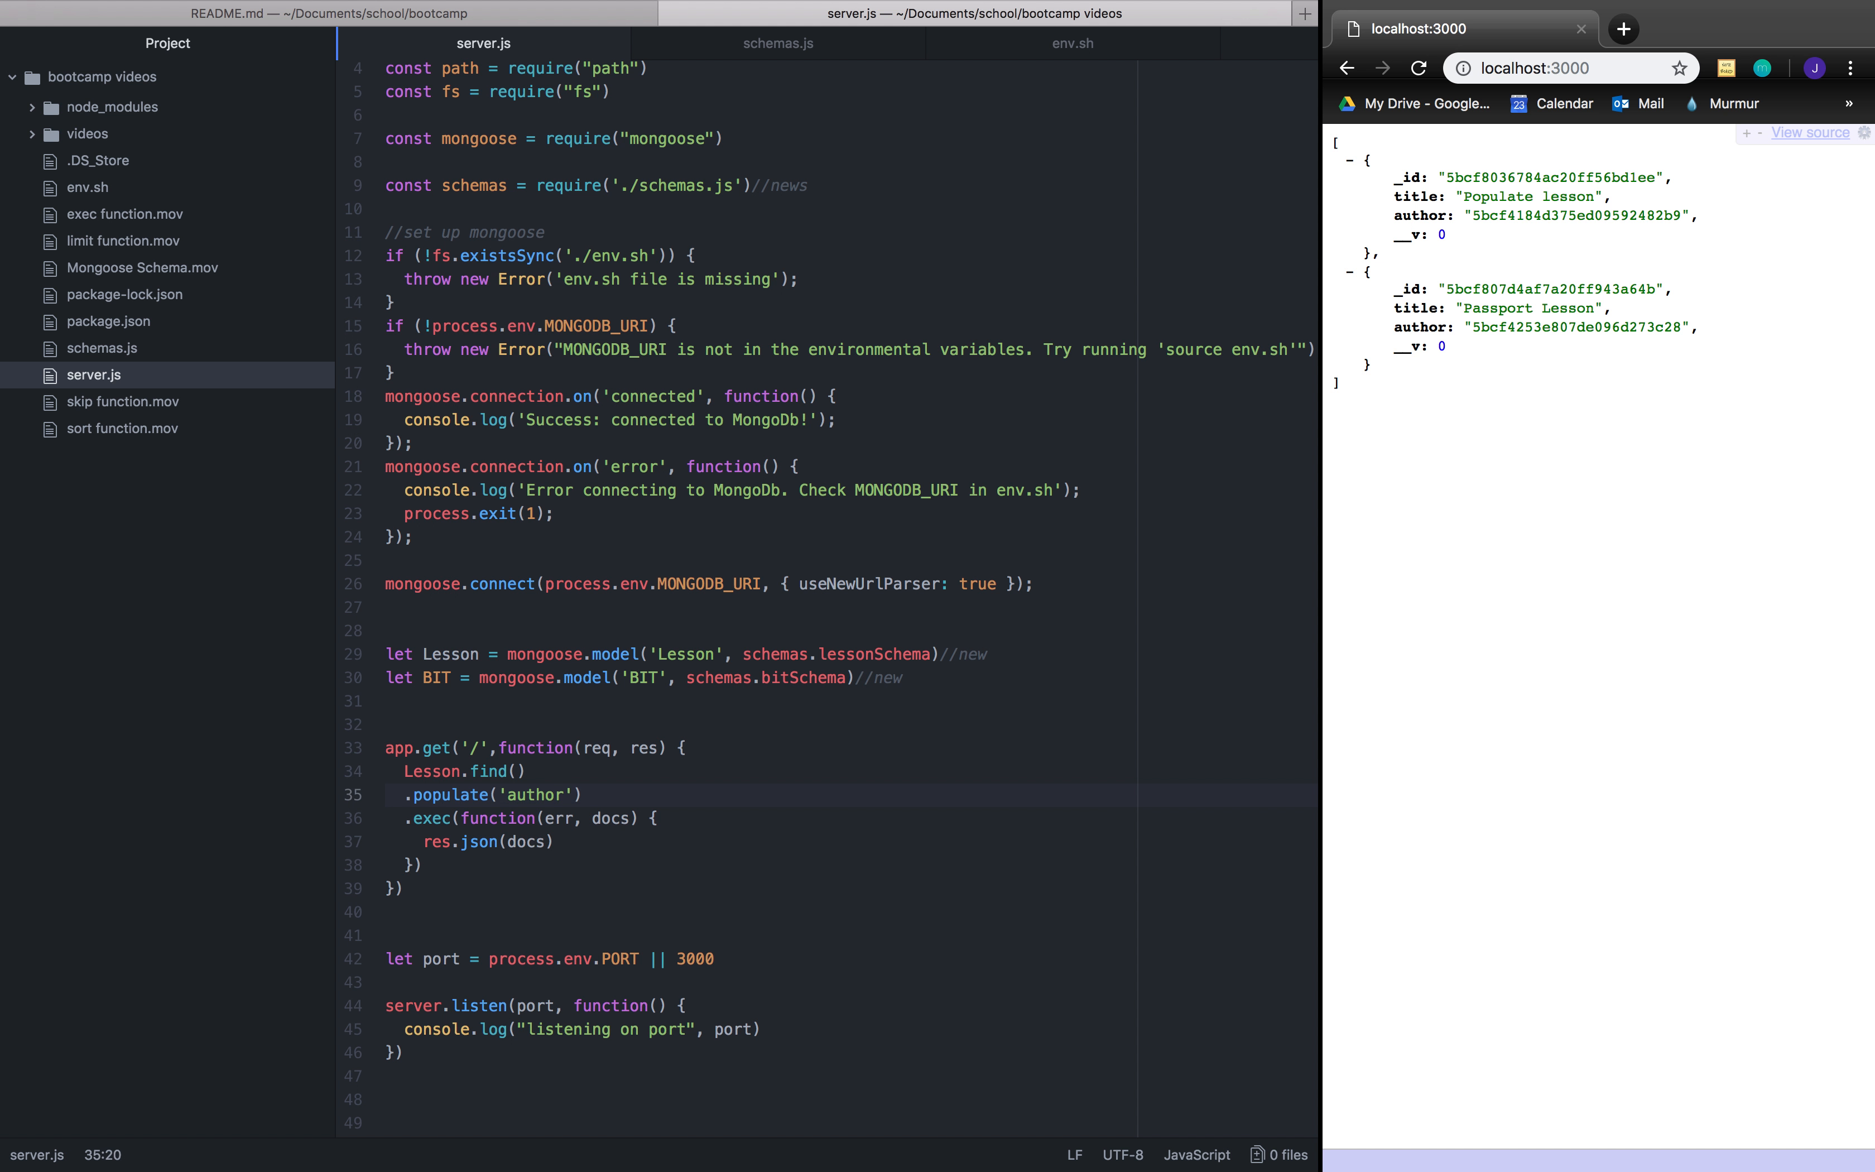
pyautogui.click(1384, 215)
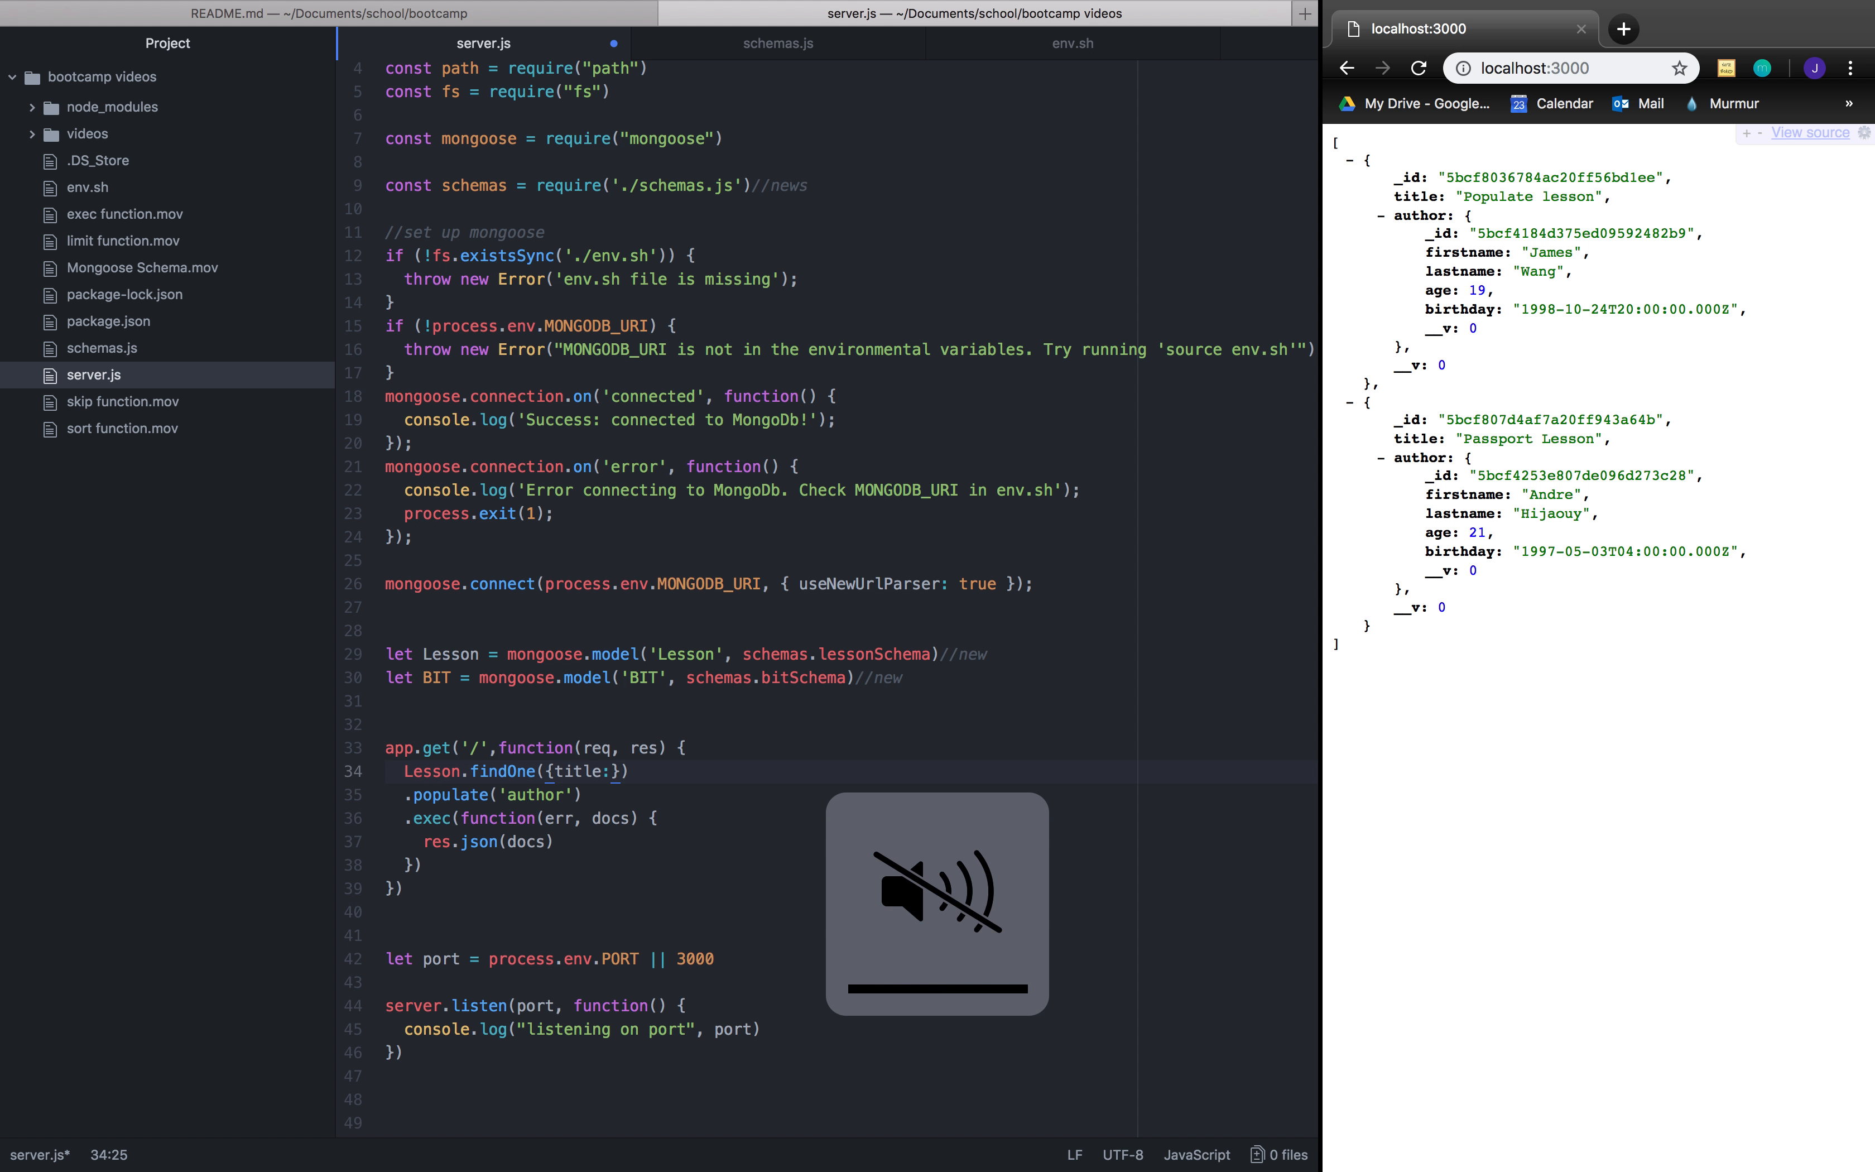
# Step: Set the findOne filter title to "Populate lesson"
pyautogui.write('"')
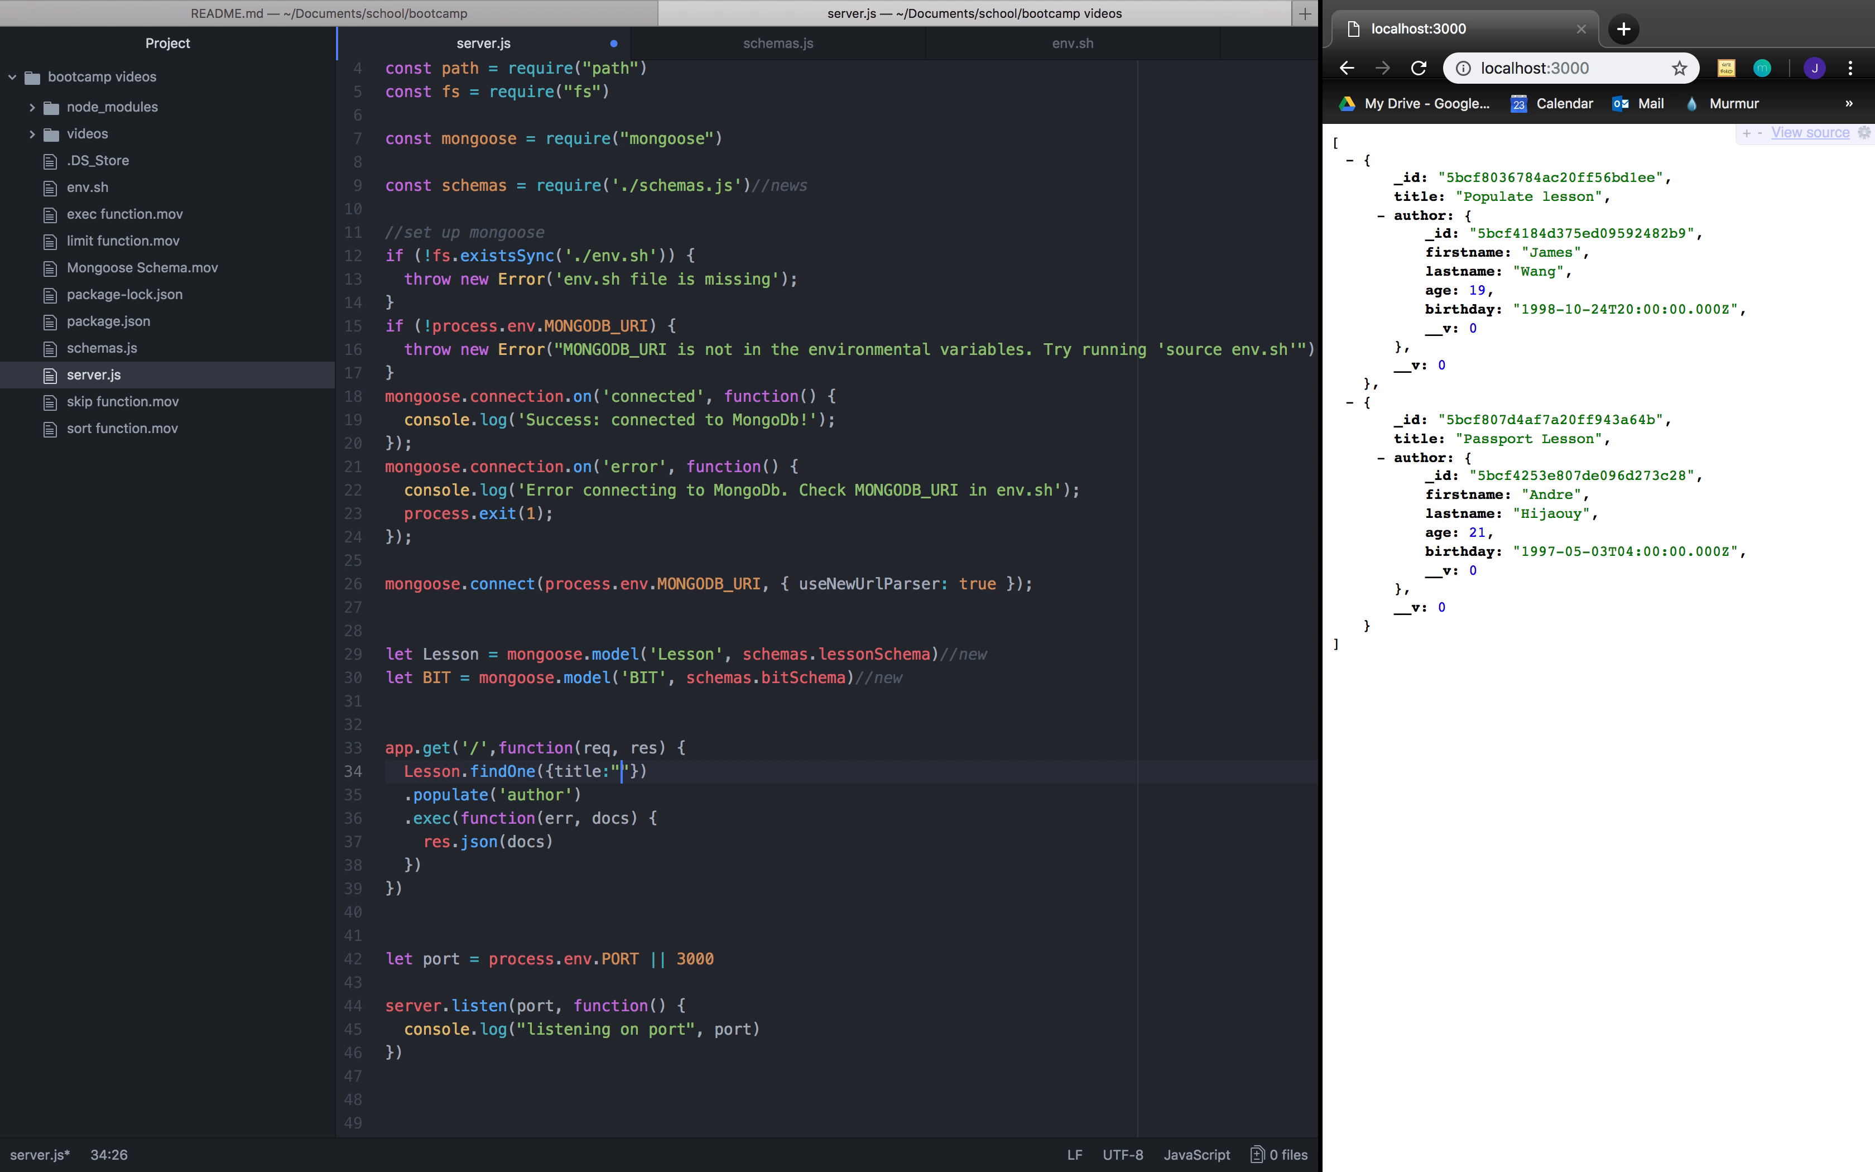
pyautogui.write('Popula')
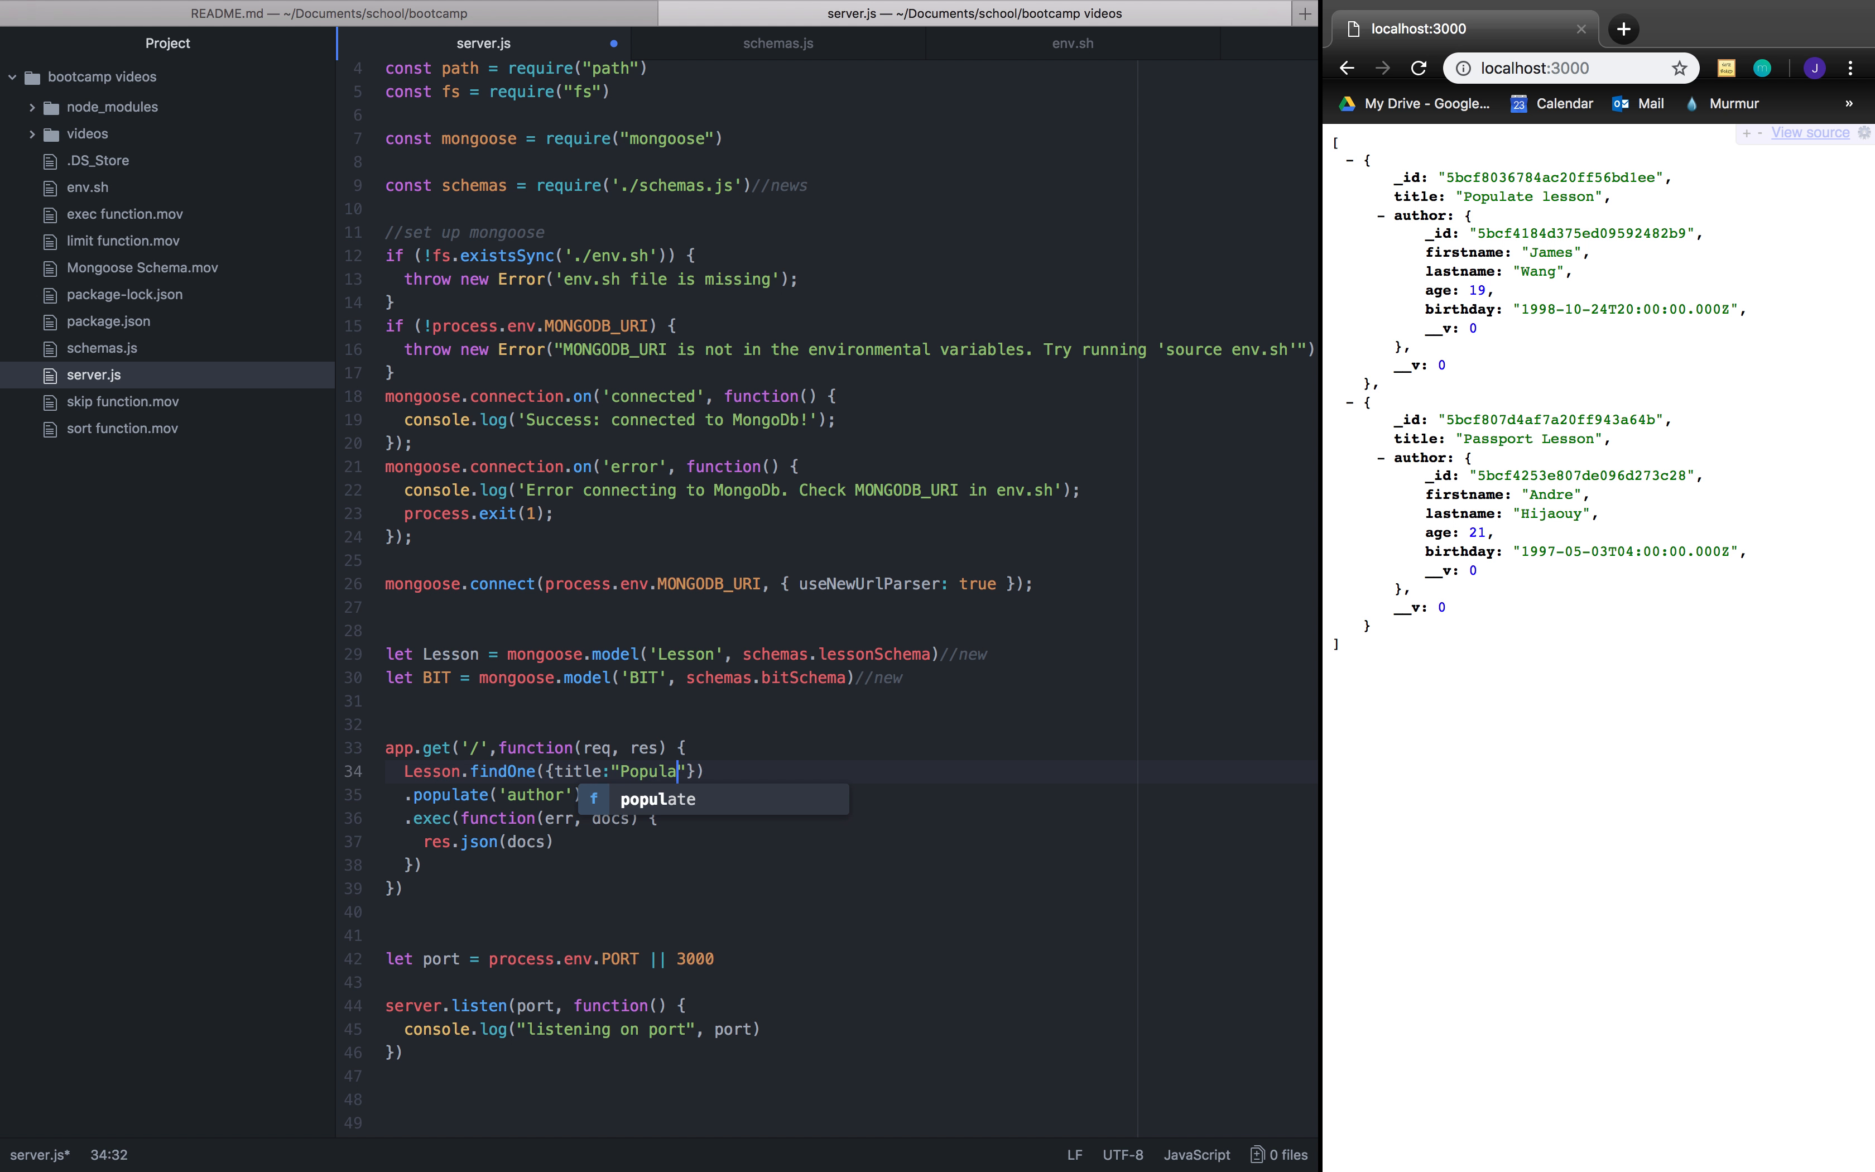
pyautogui.write('lesson')
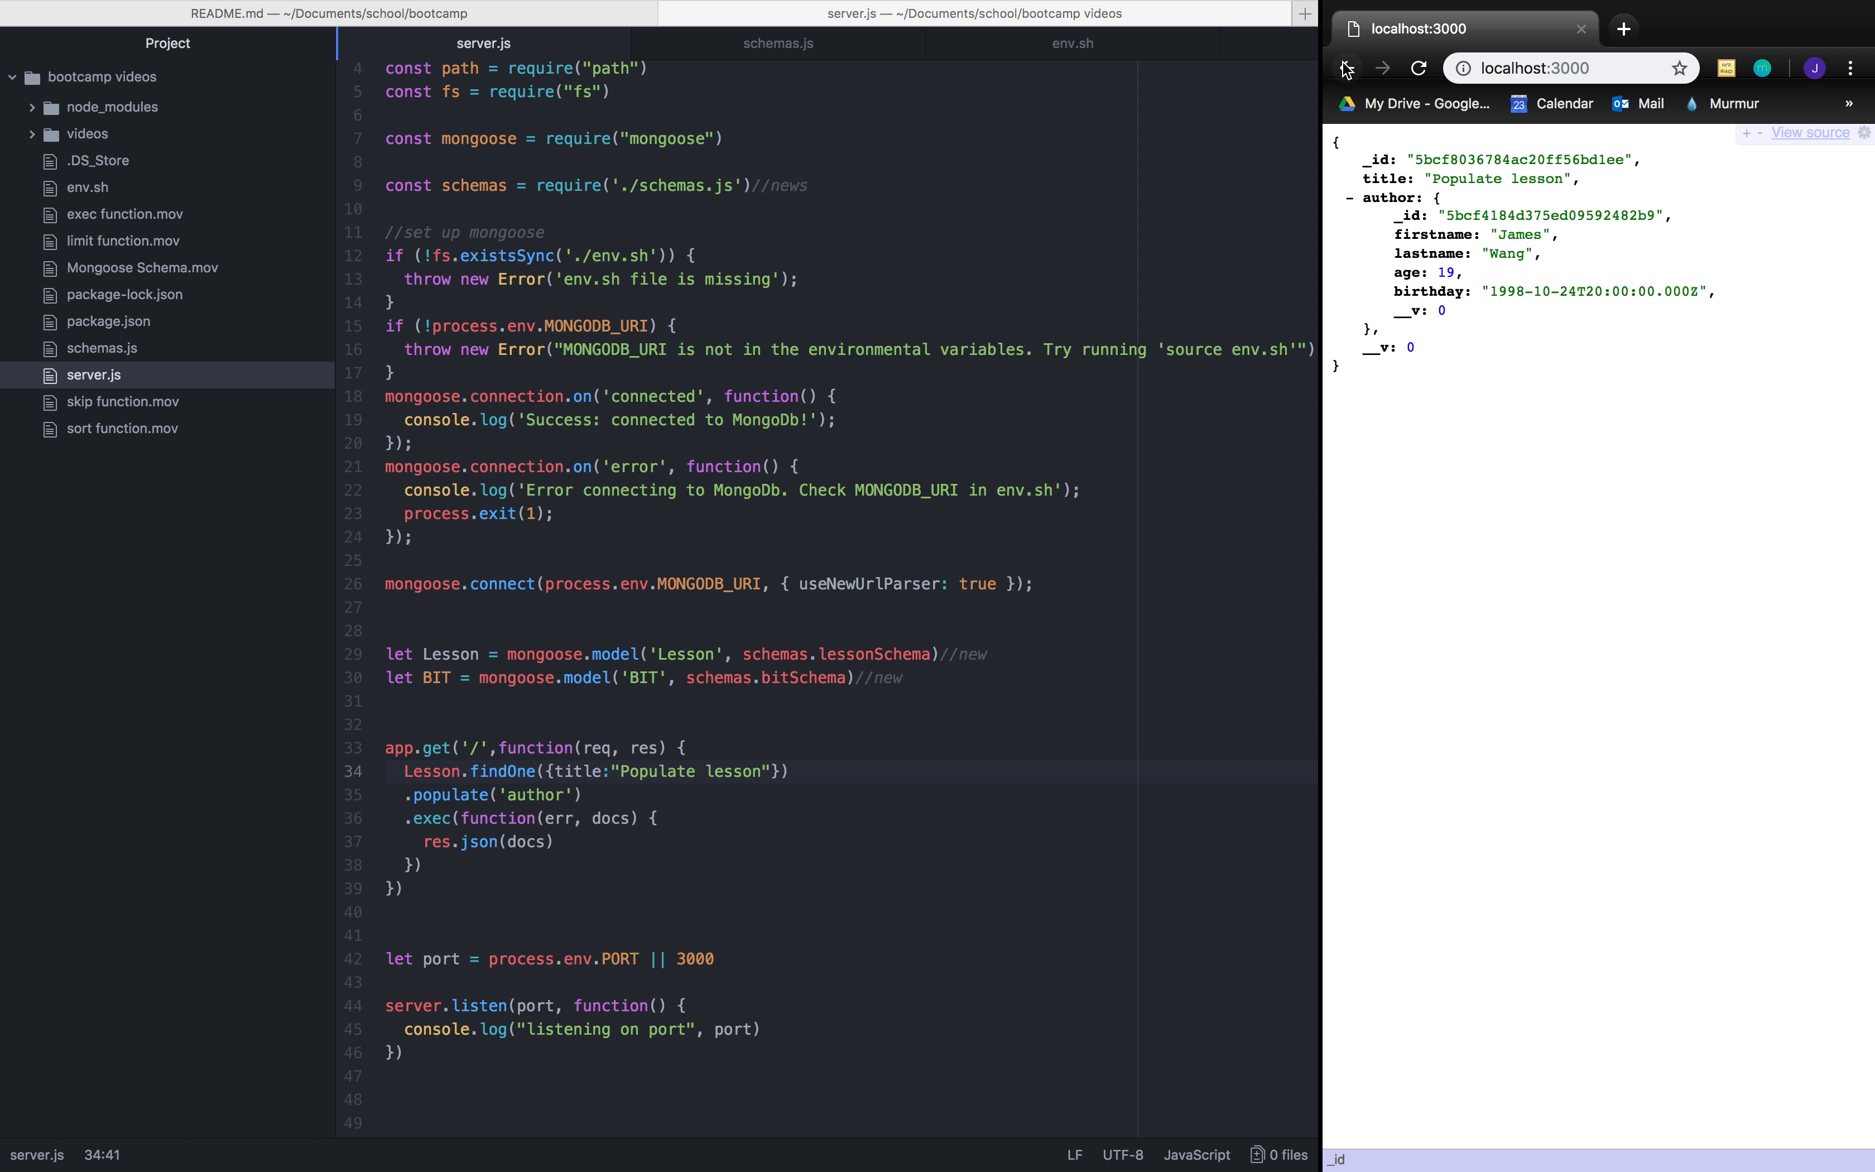
pyautogui.moveTo(1343, 68)
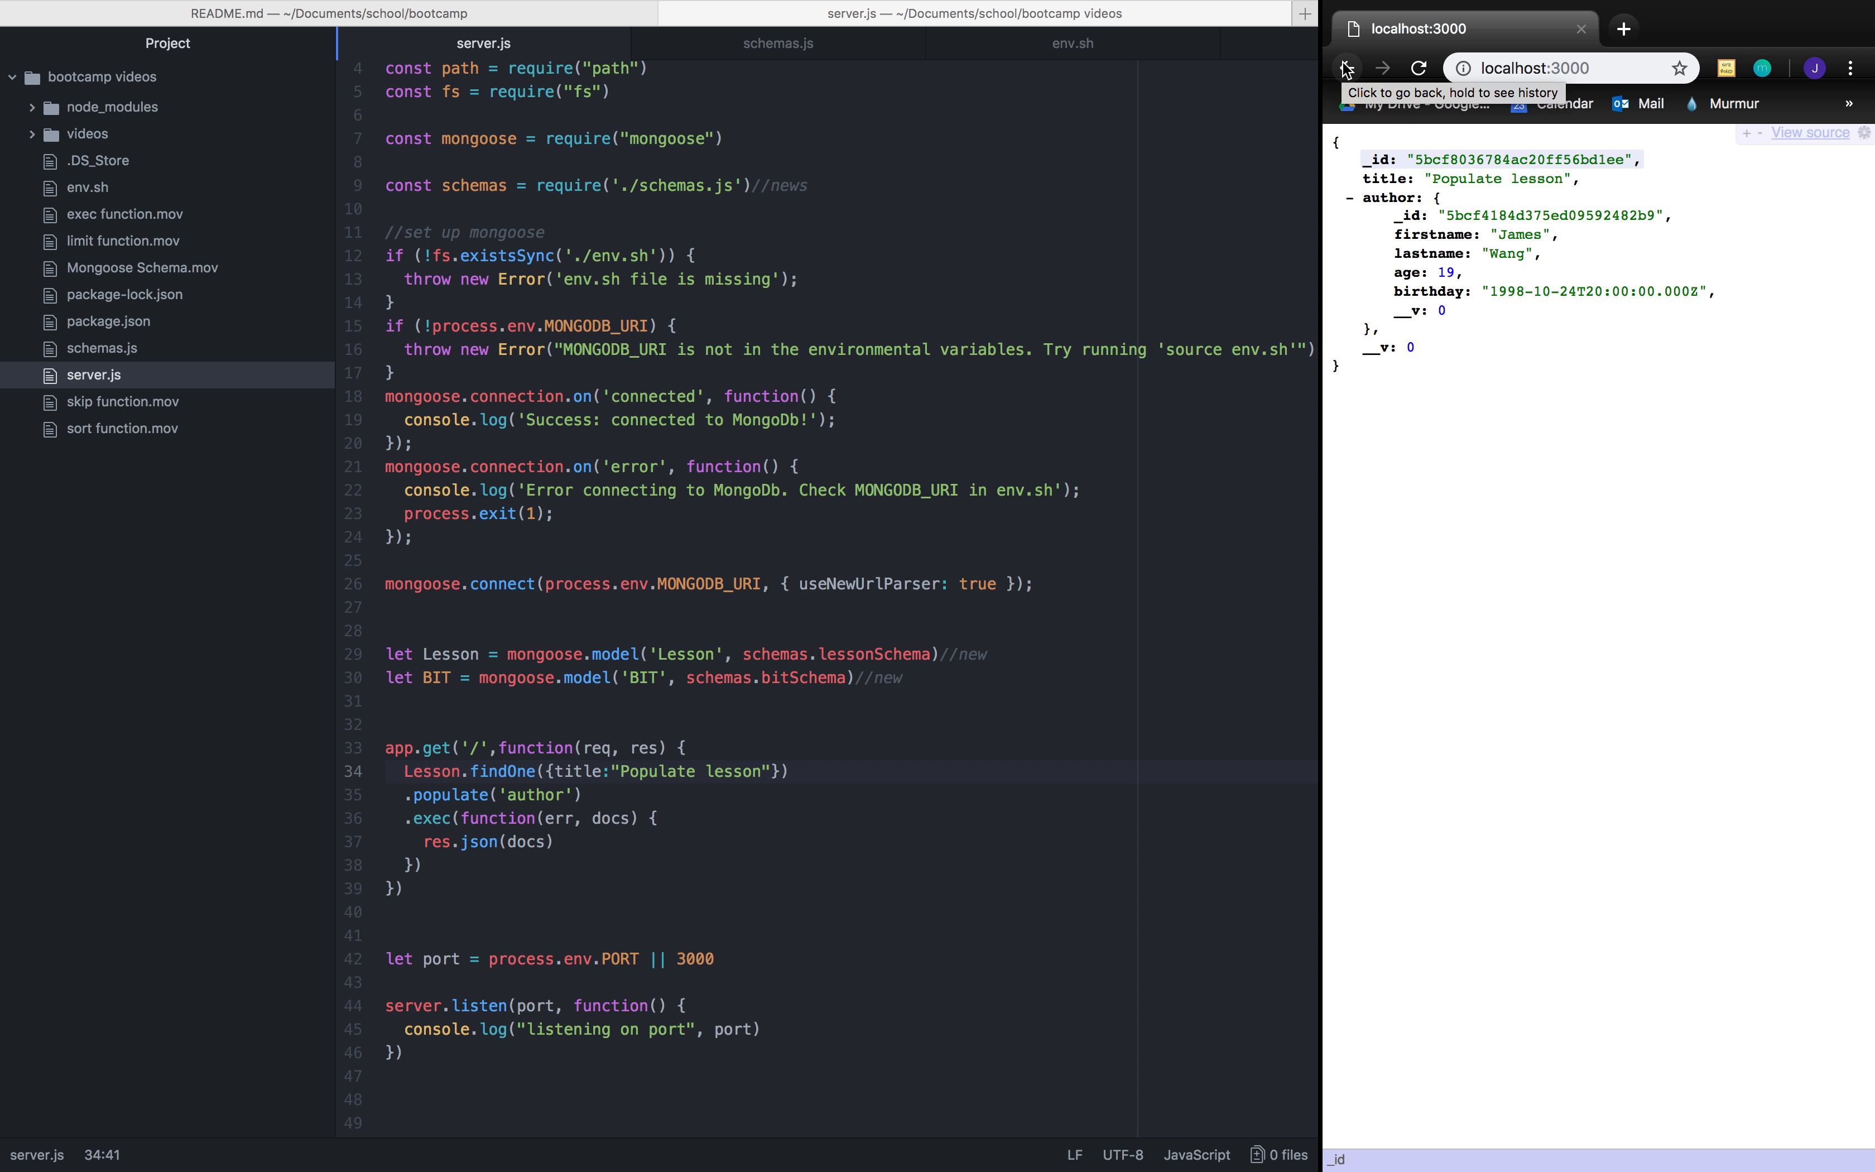
pyautogui.moveTo(882, 467)
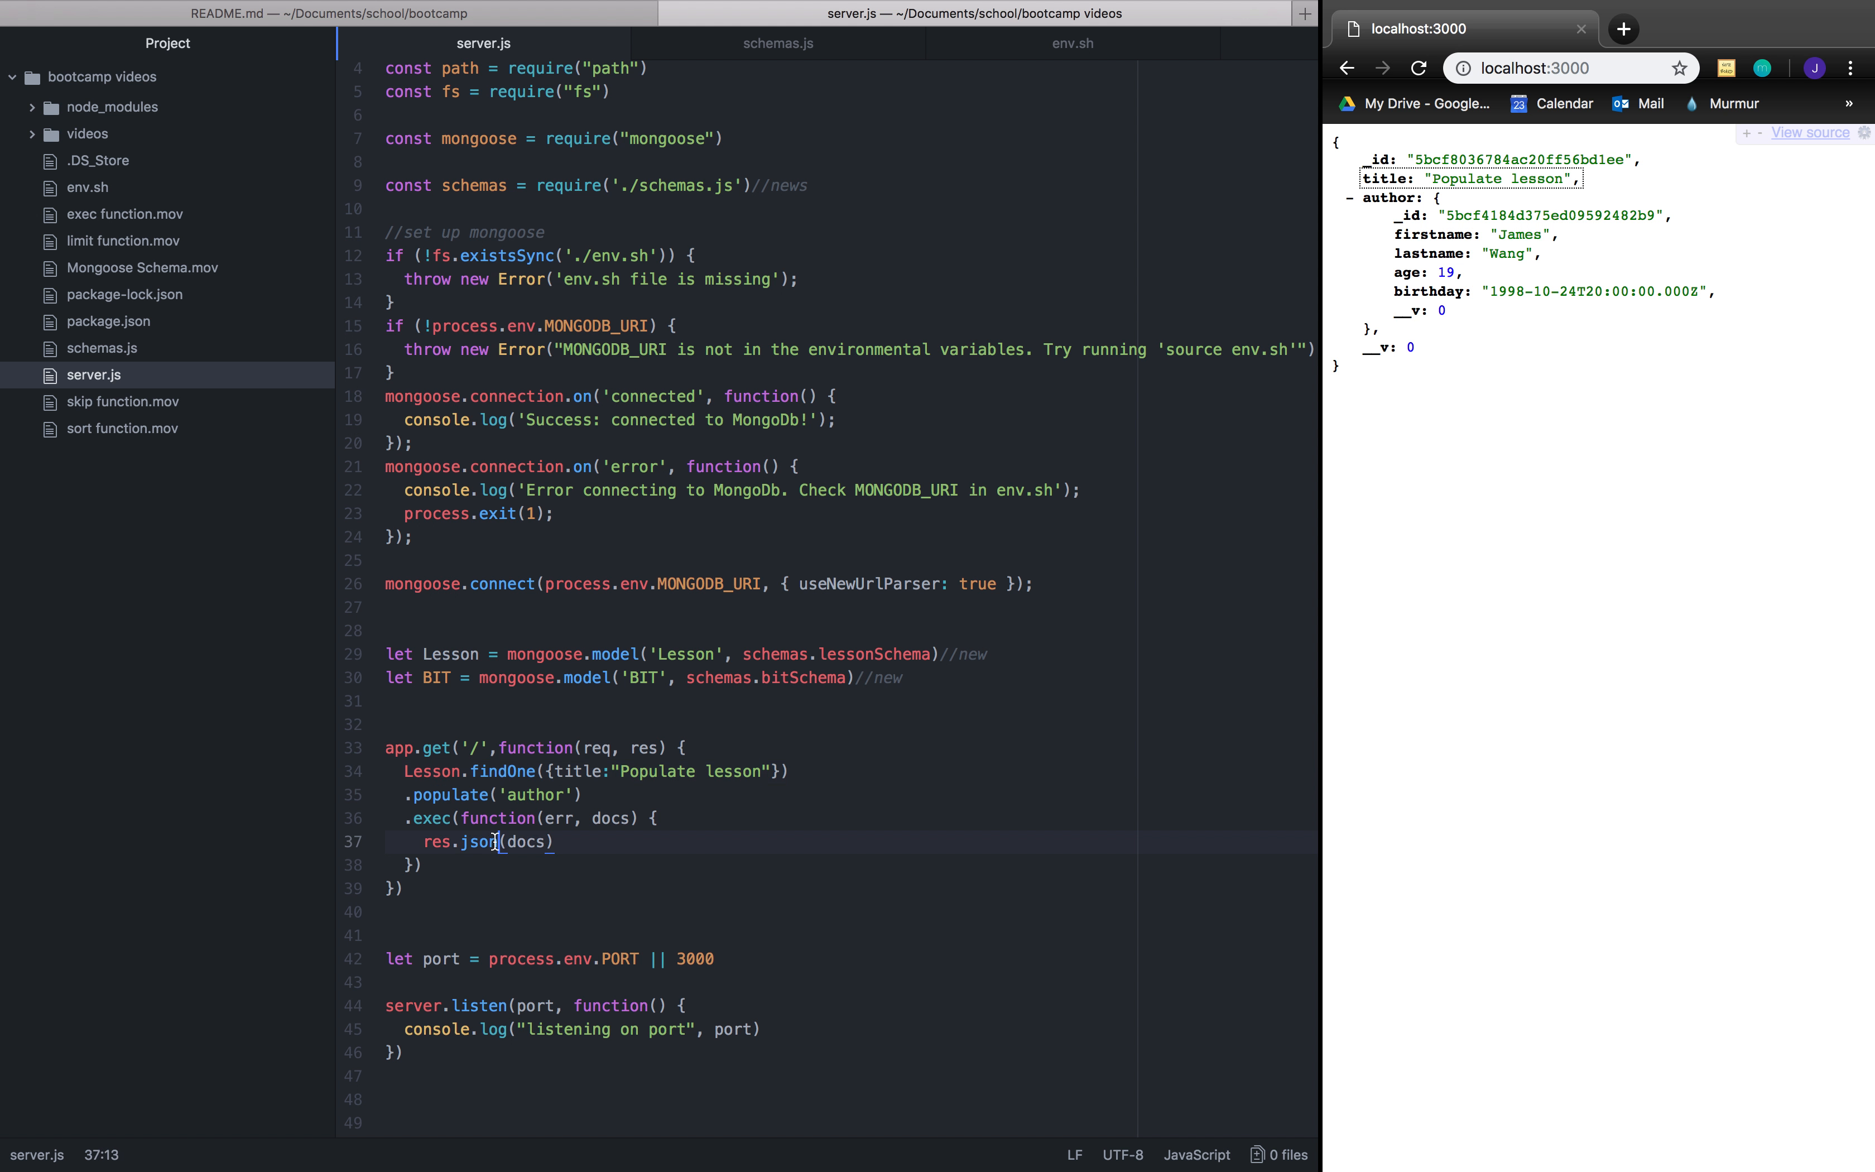
# Step: Replace res.json(docs) with res.send(lesson.author.firstname)
pyautogui.write('sned')
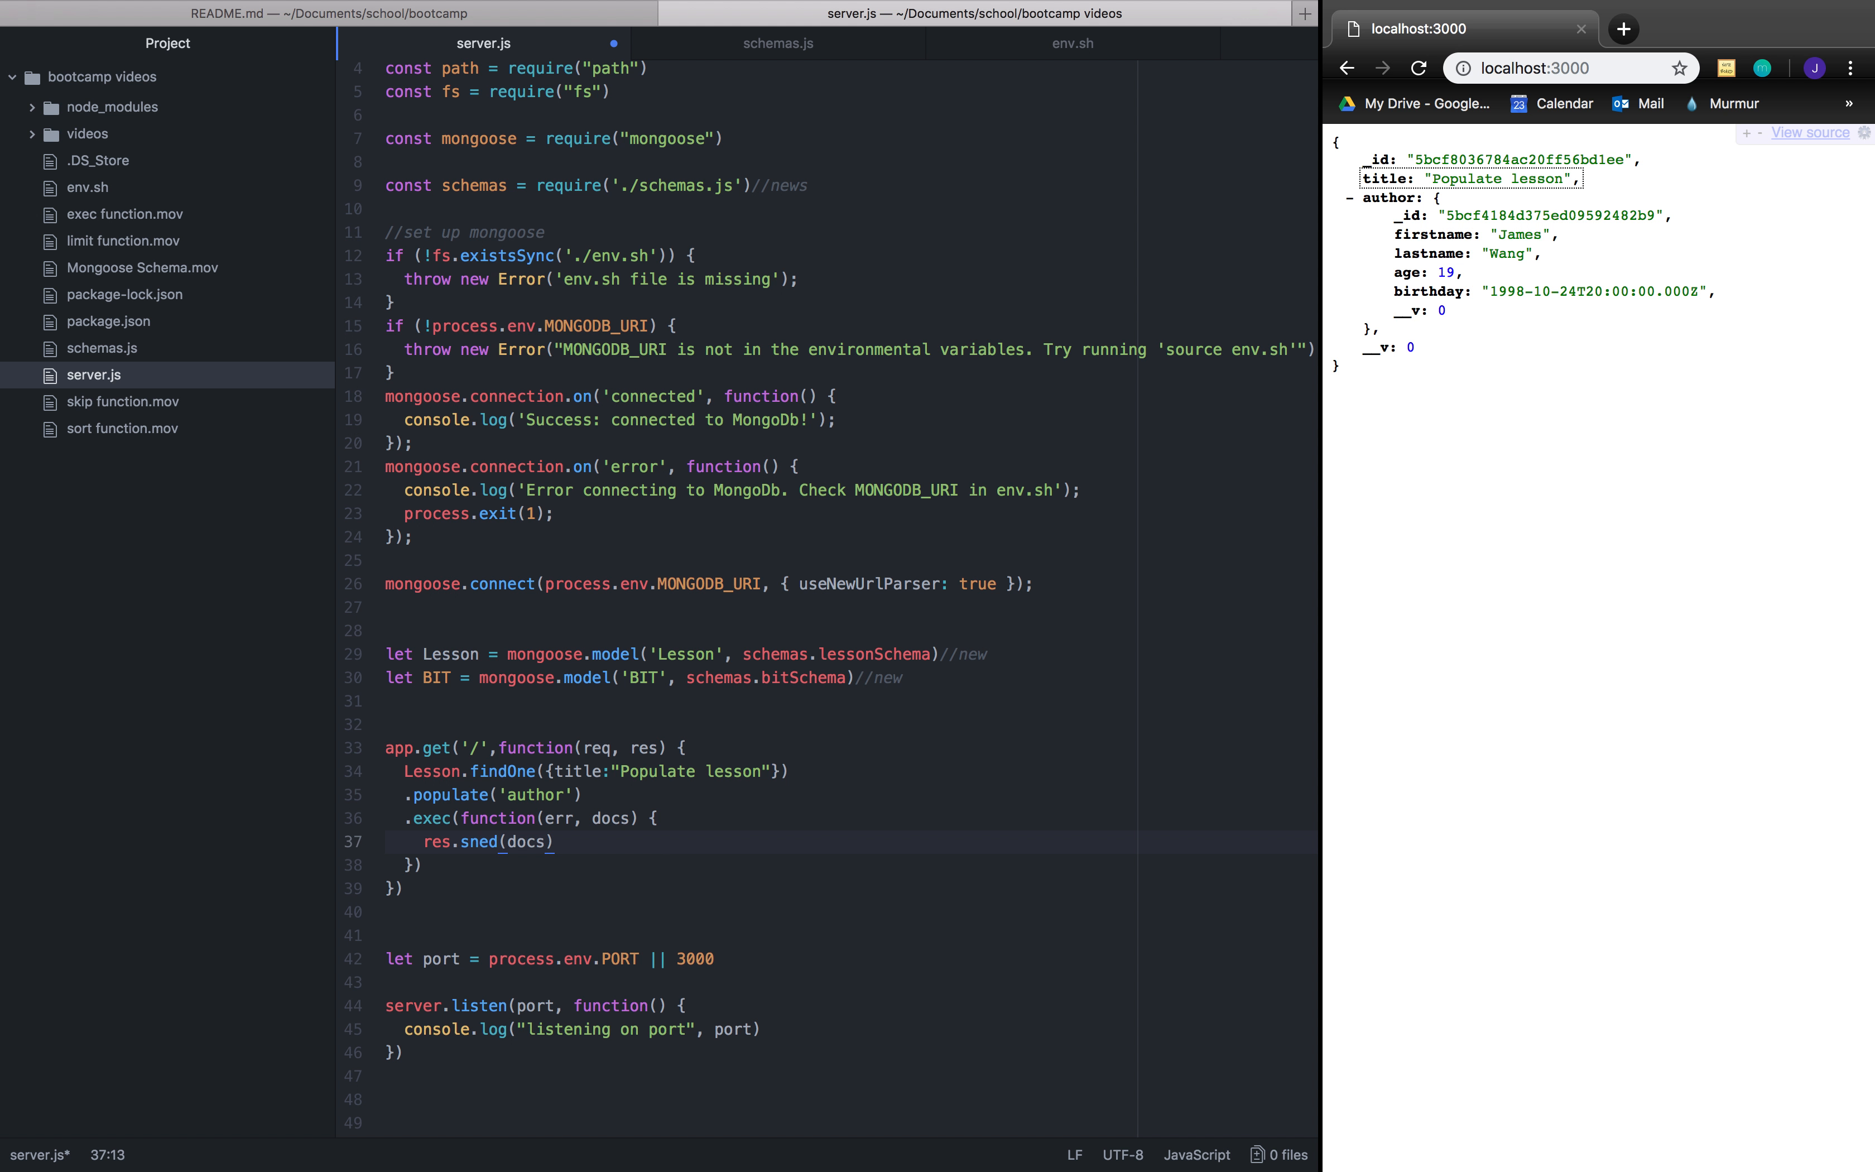
pyautogui.write('send')
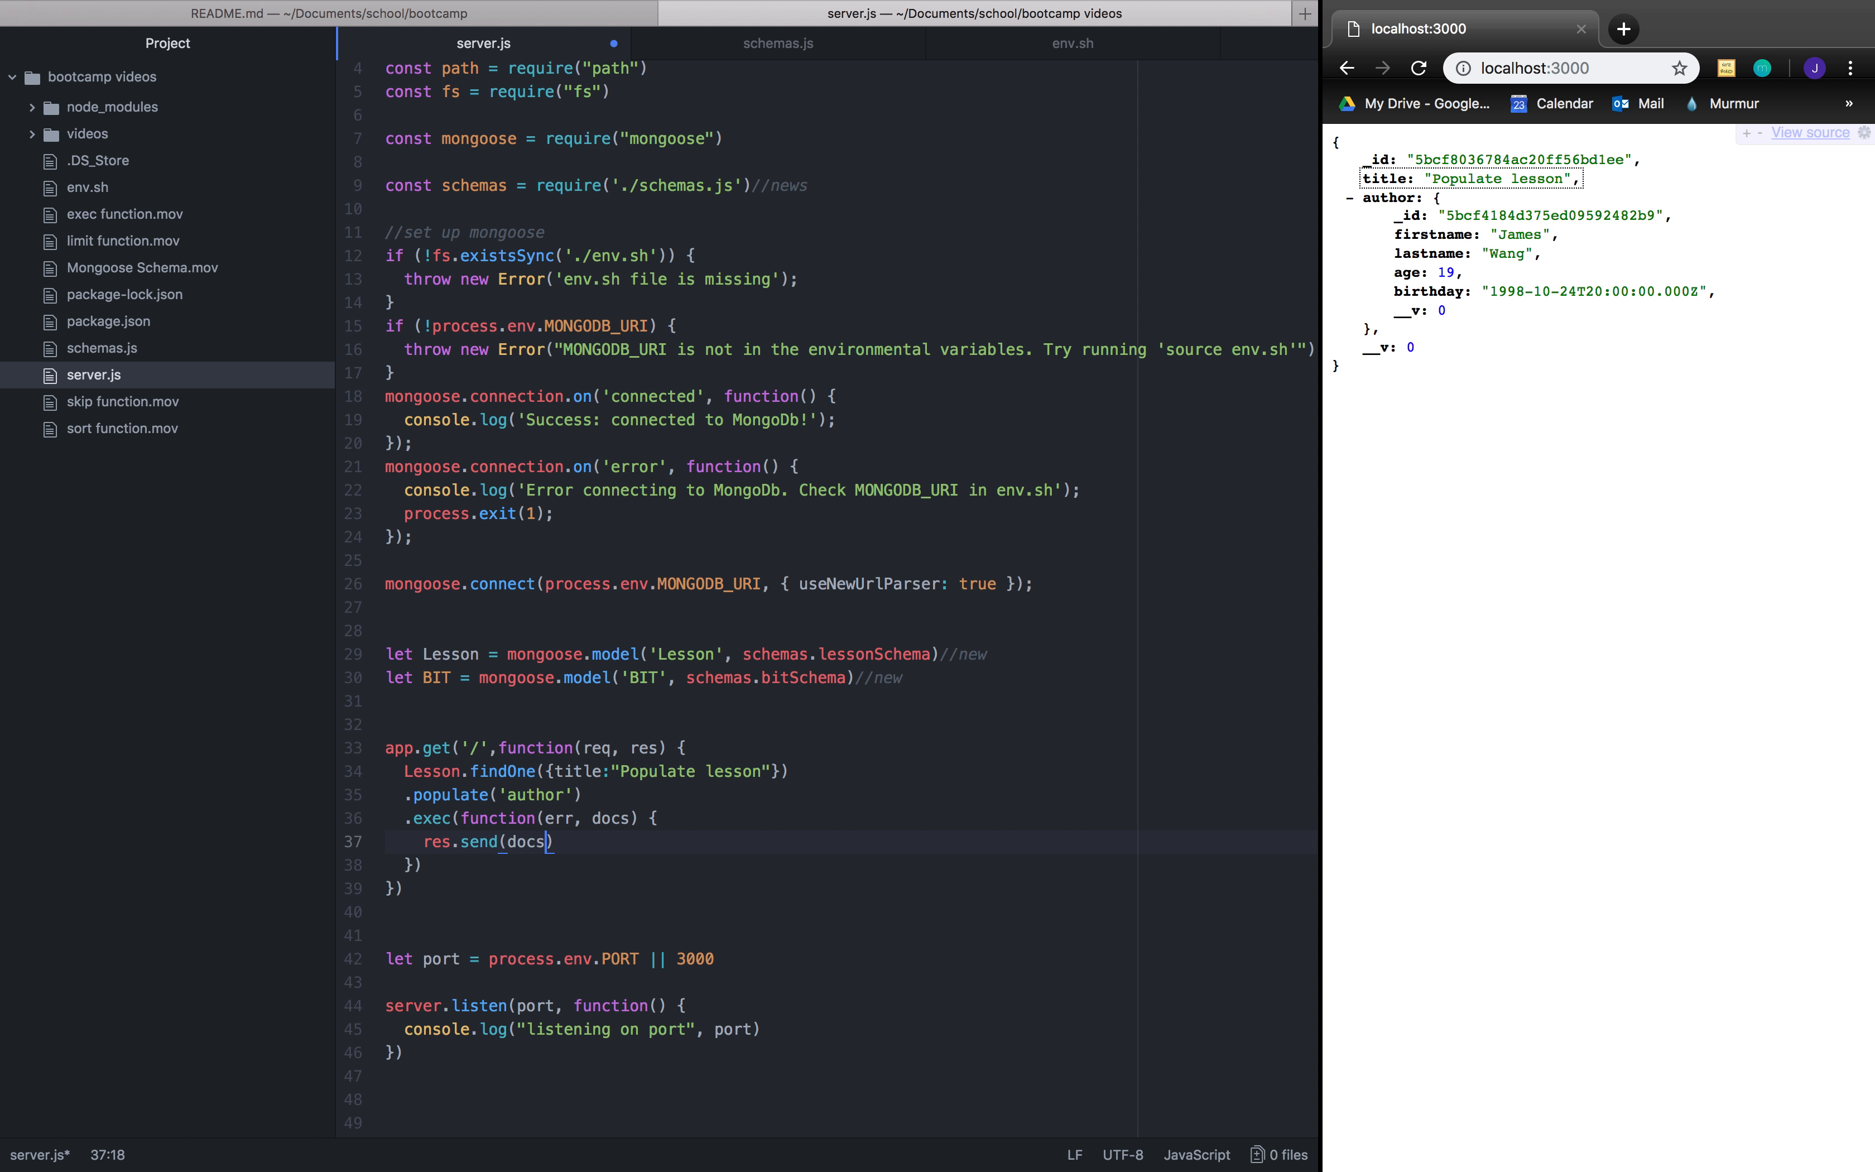
pyautogui.press('Backspace')
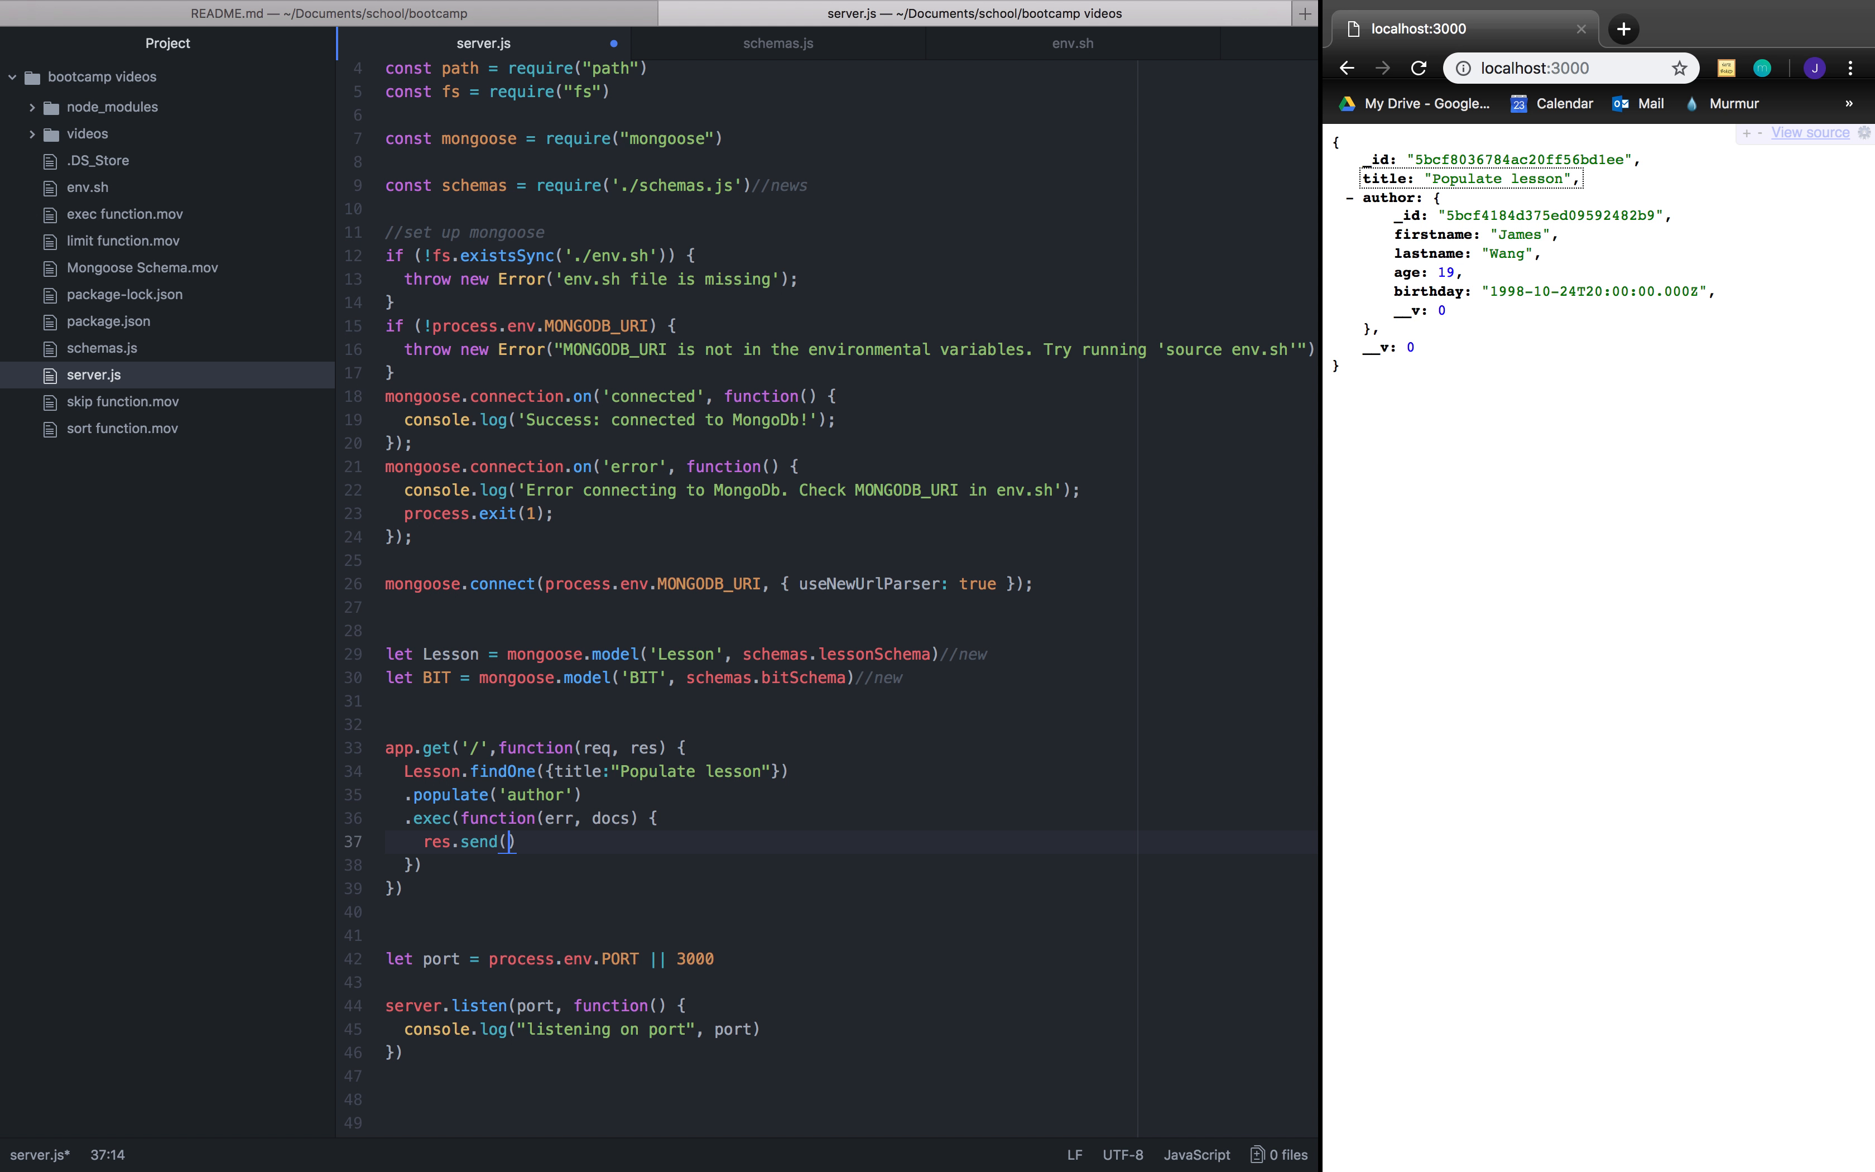
pyautogui.write('lesson')
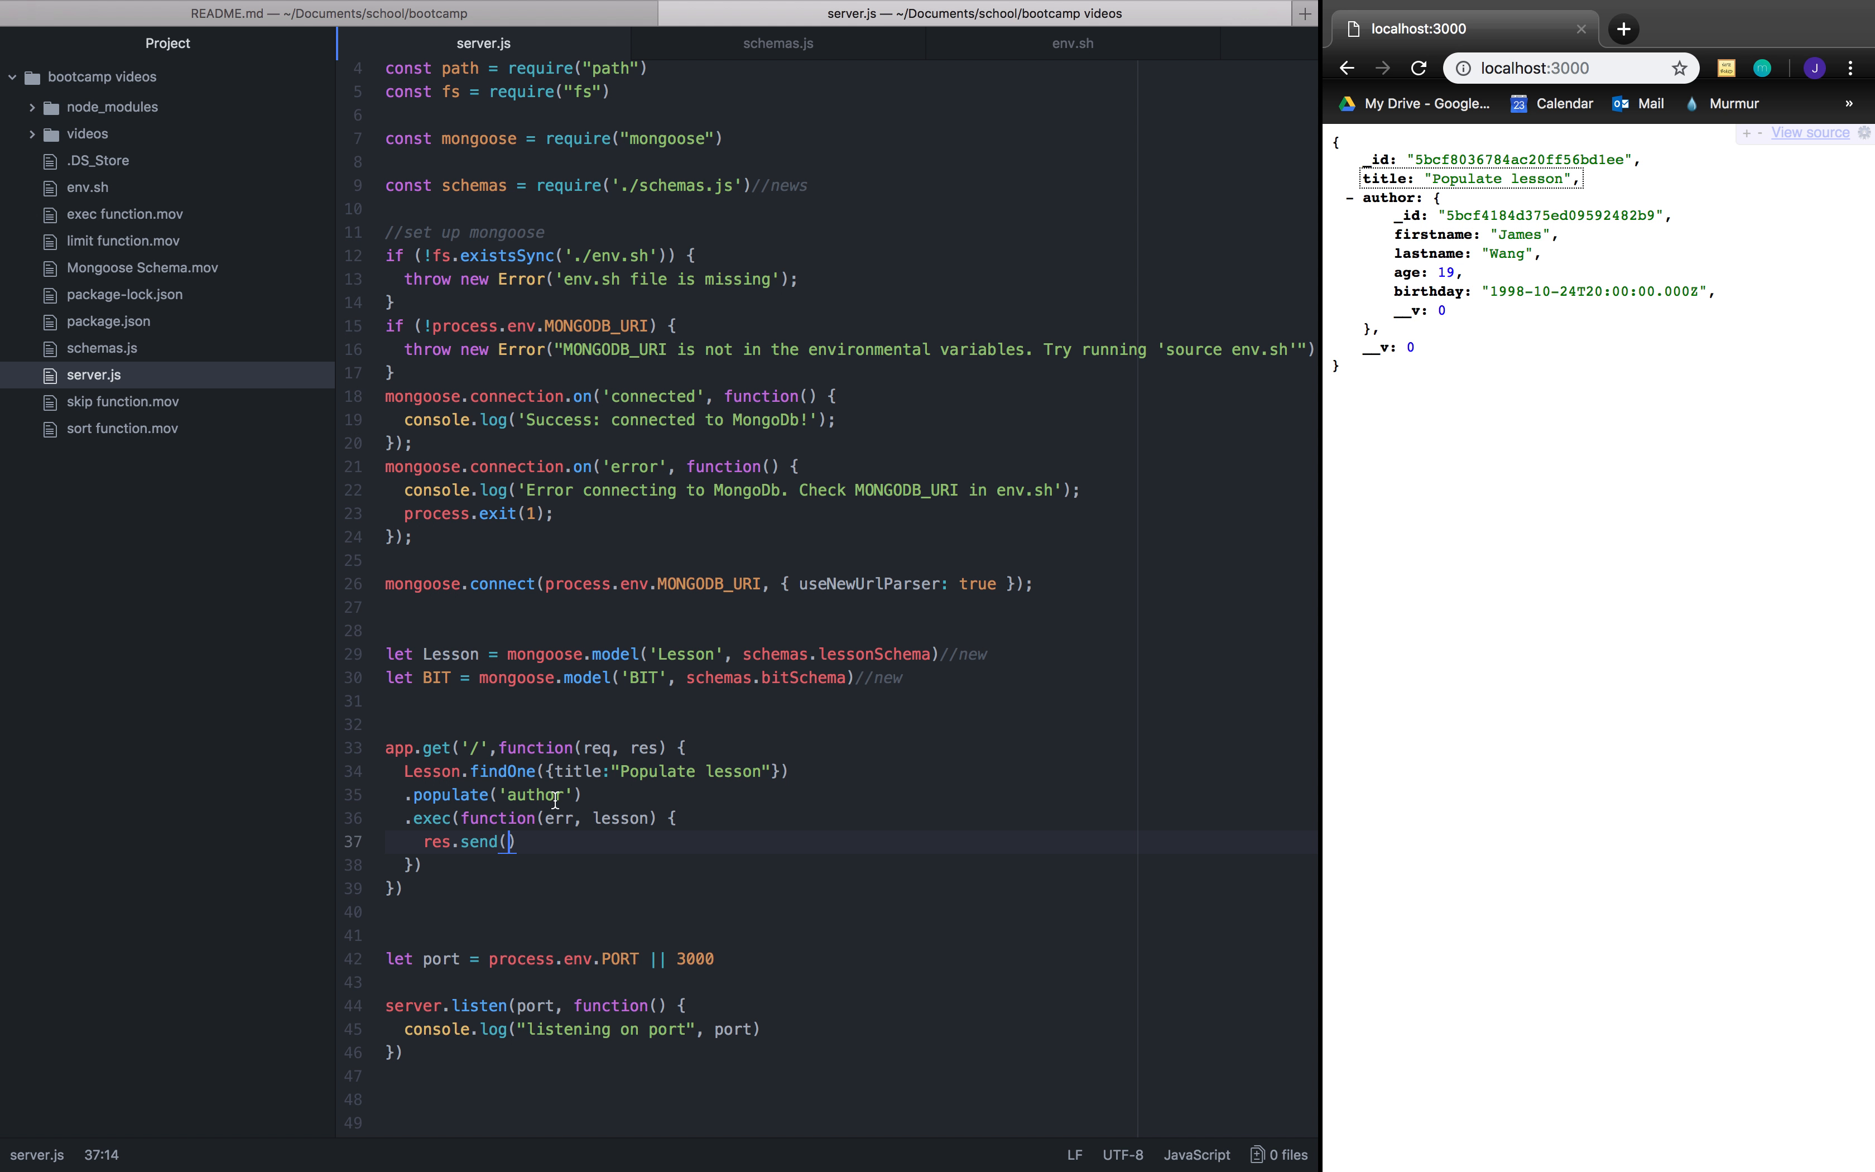
pyautogui.write('lesson.')
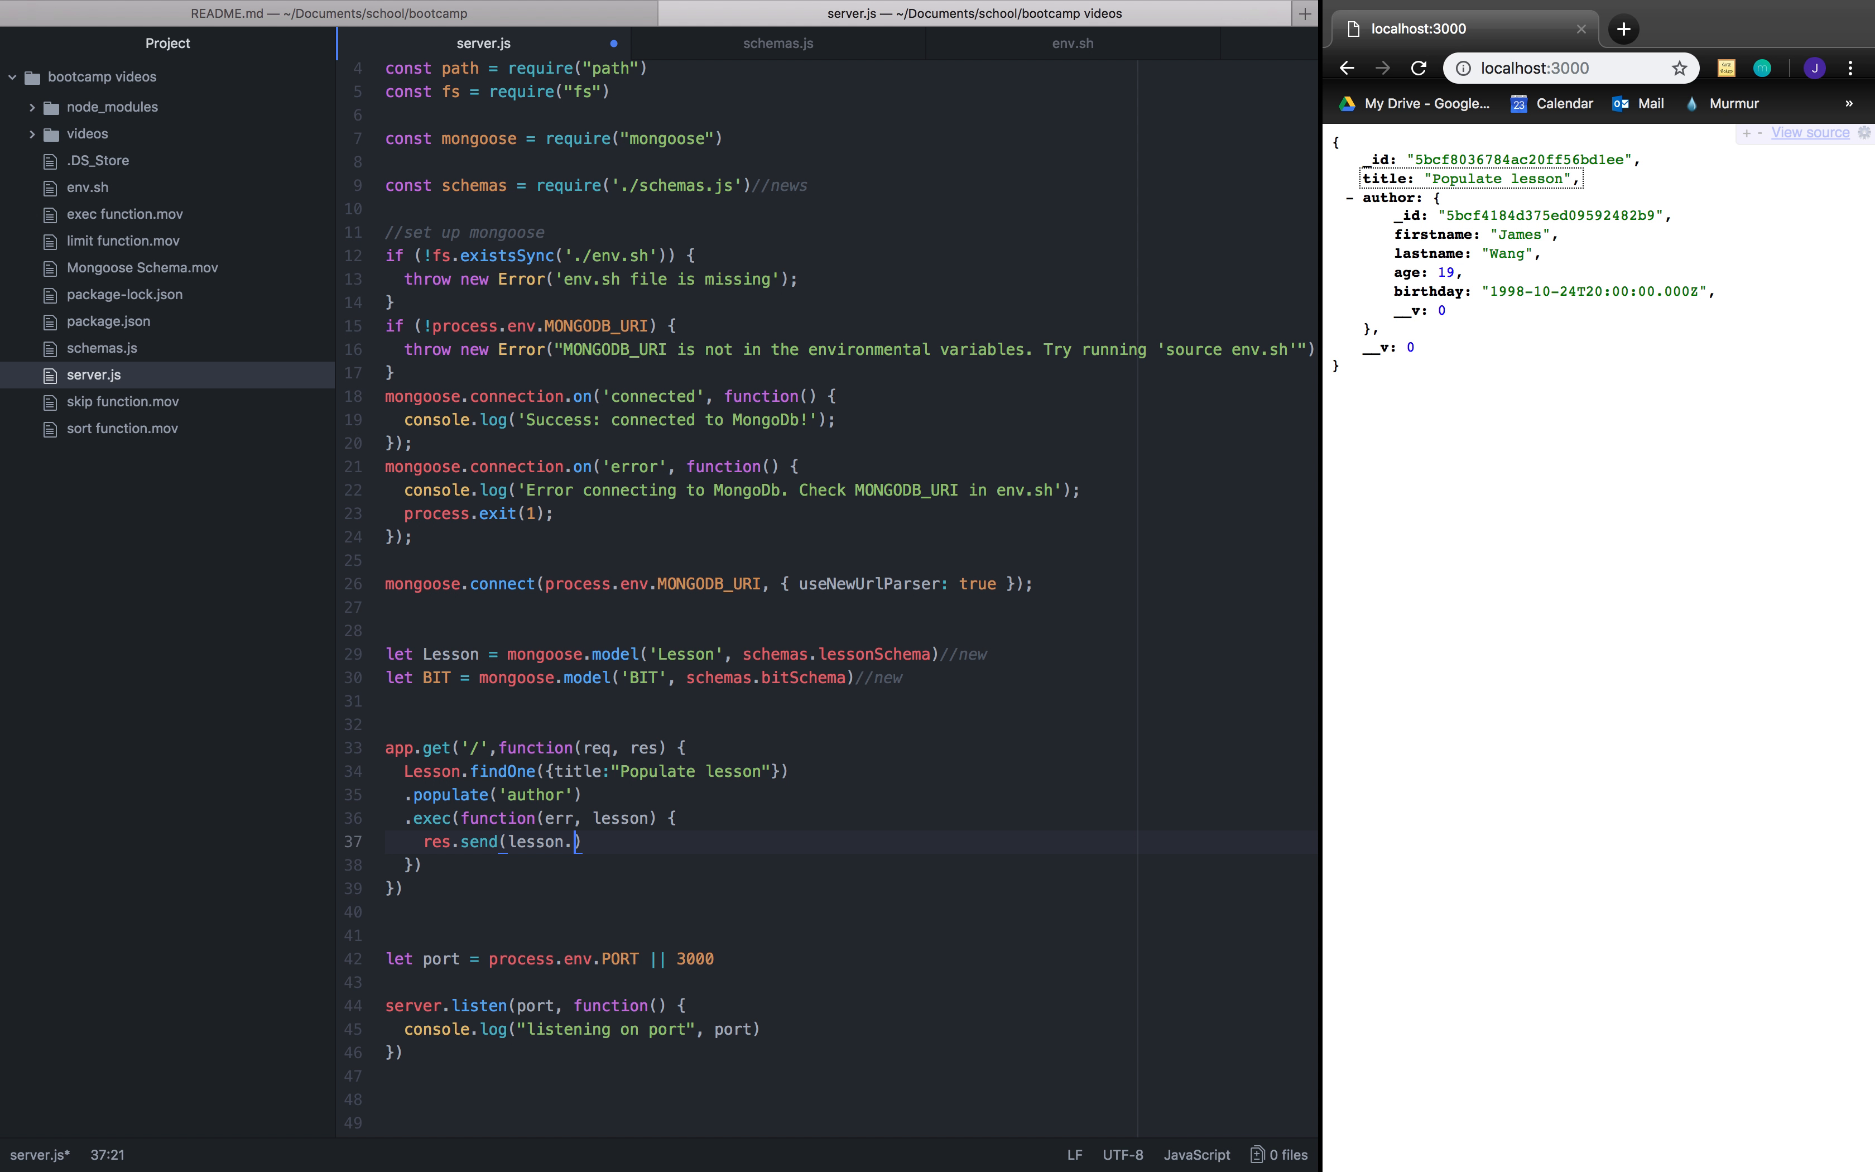
pyautogui.write('.author.firstname')
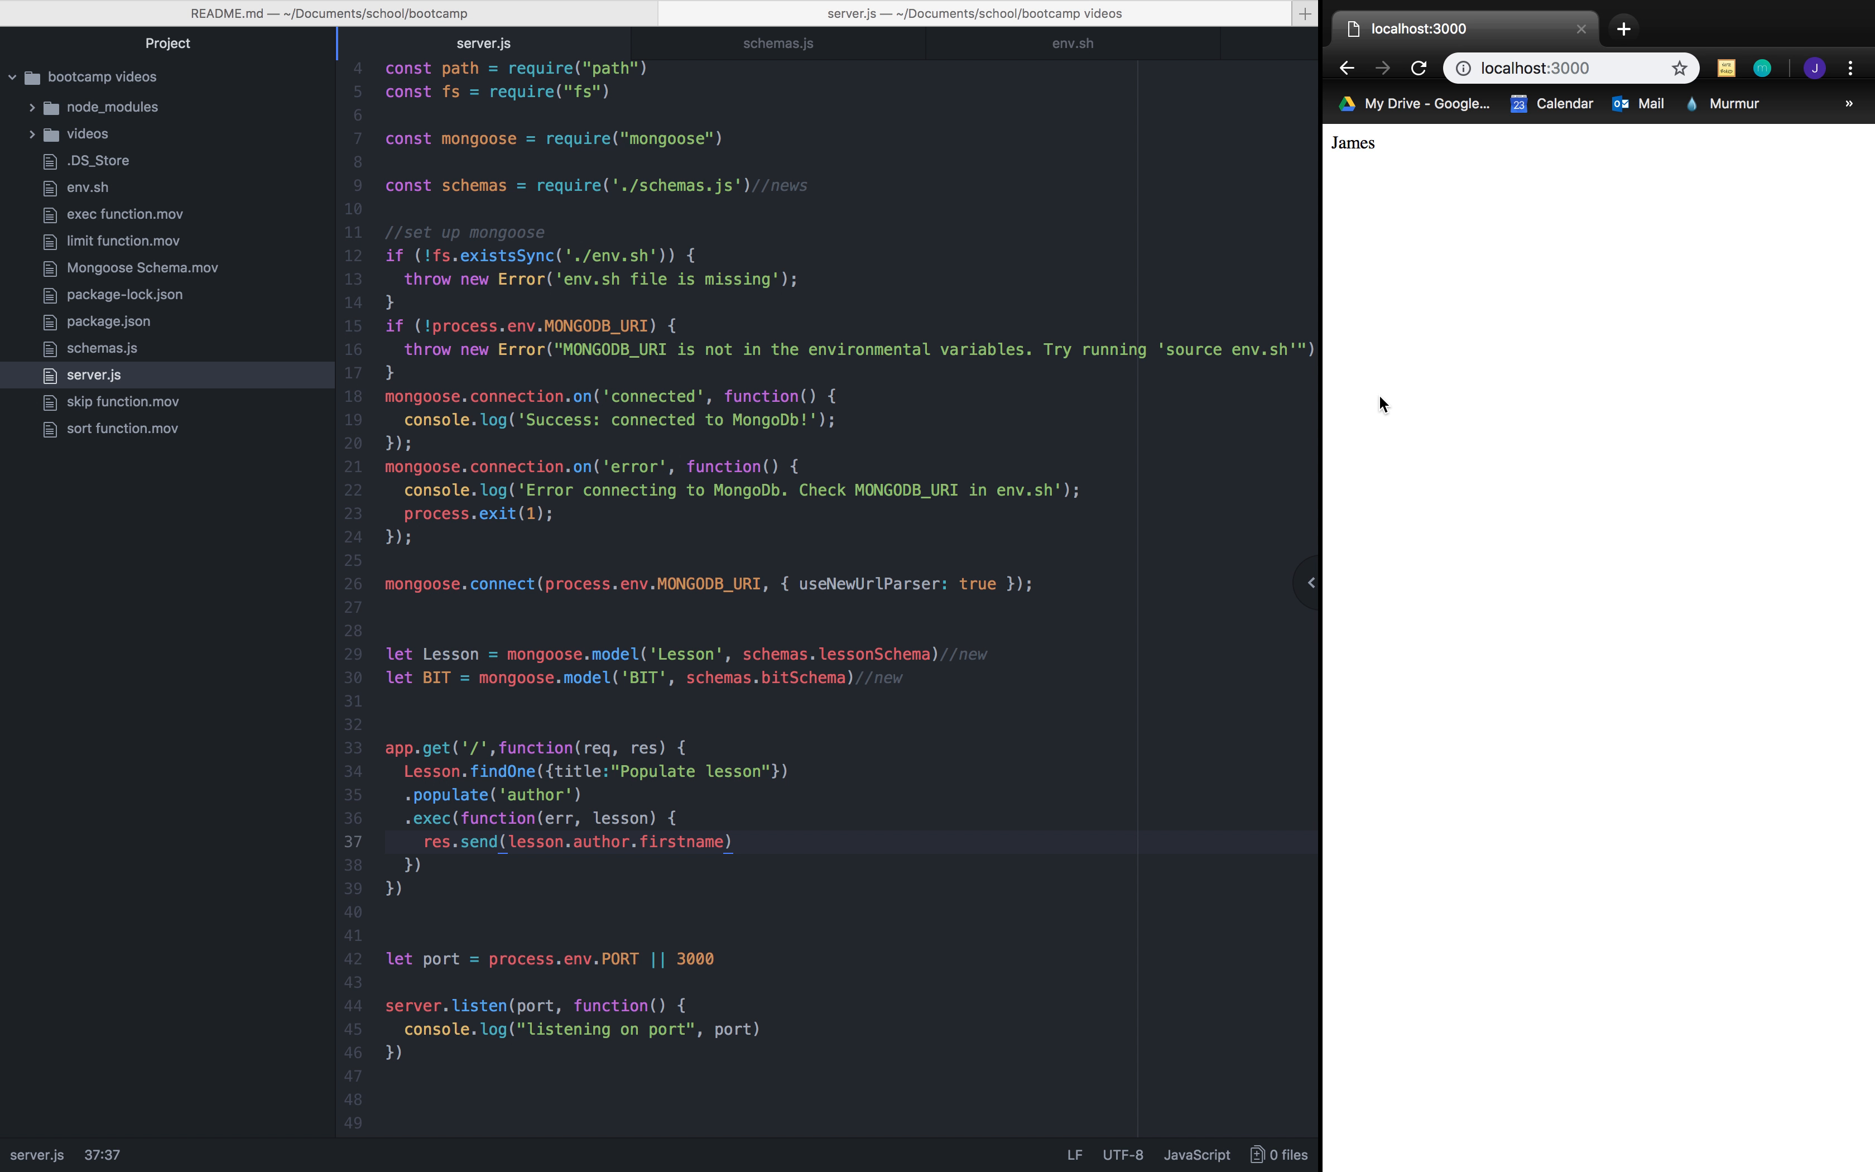
pyautogui.moveTo(1267, 441)
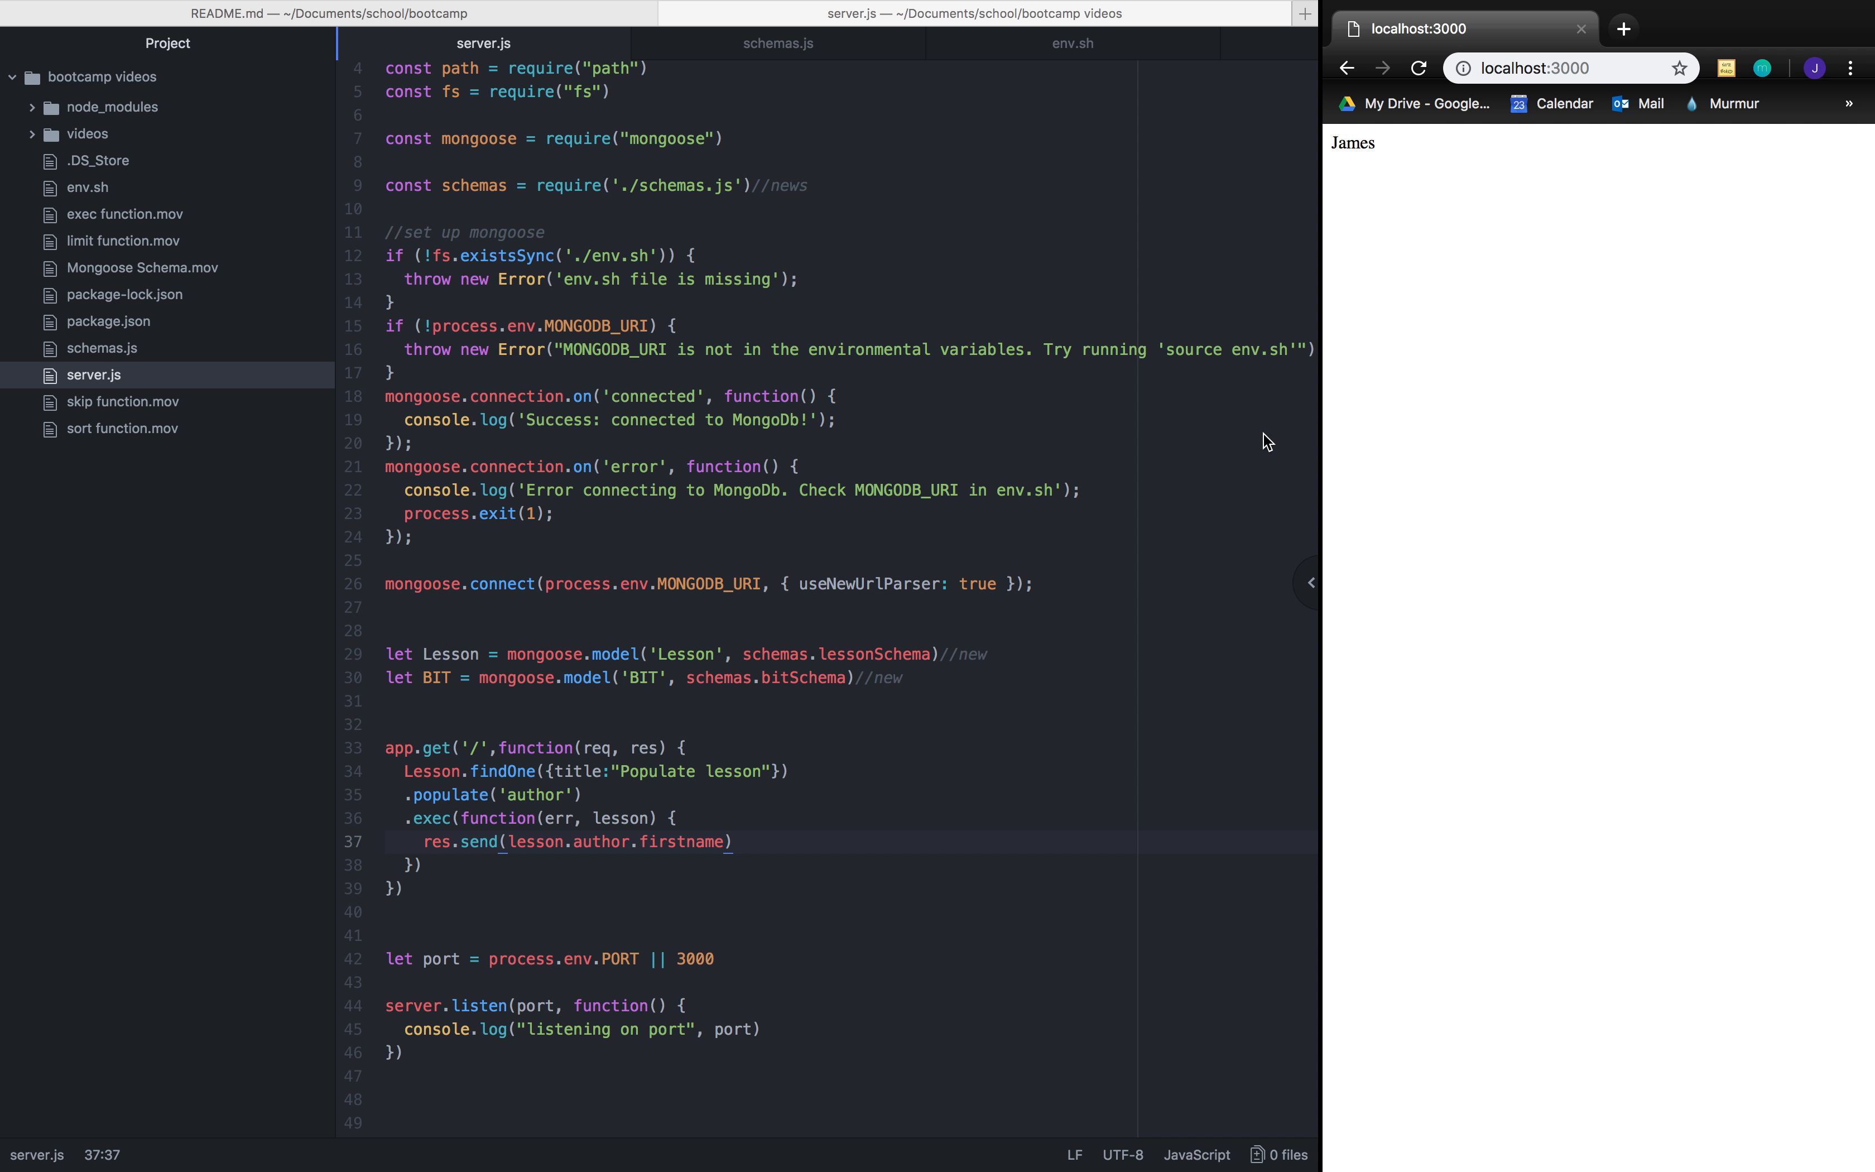